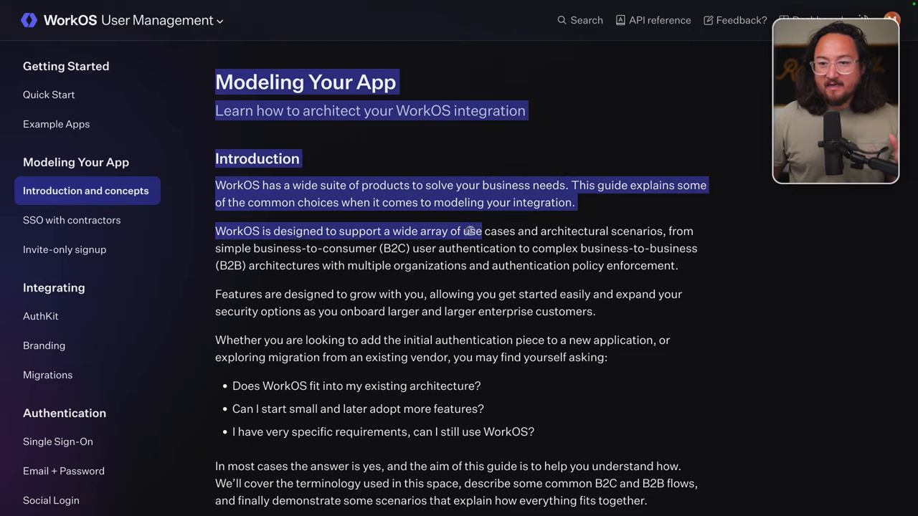
Read through the guide's introduction paragraphs
{"action": "left_click_drag", "start_coordinate": [466, 230], "coordinate": [261, 294]}
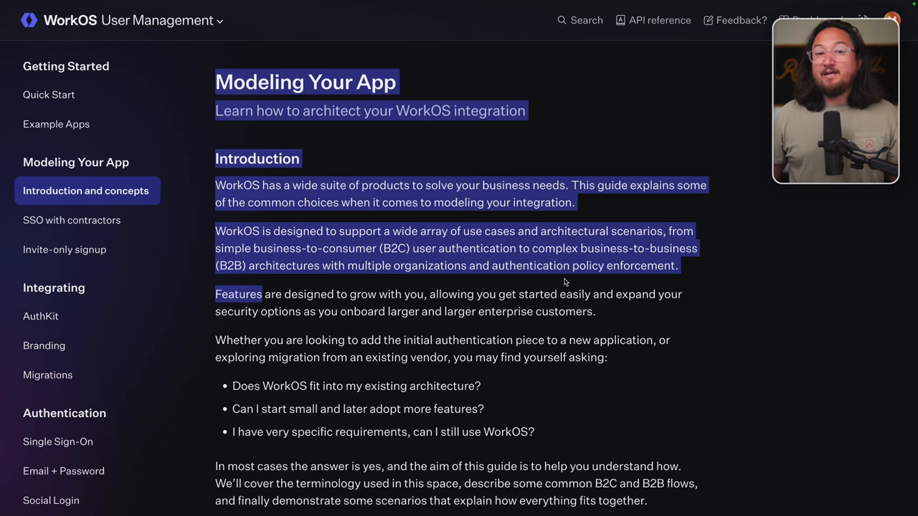
{"action": "scroll", "scroll_direction": "down", "scroll_amount": 3}
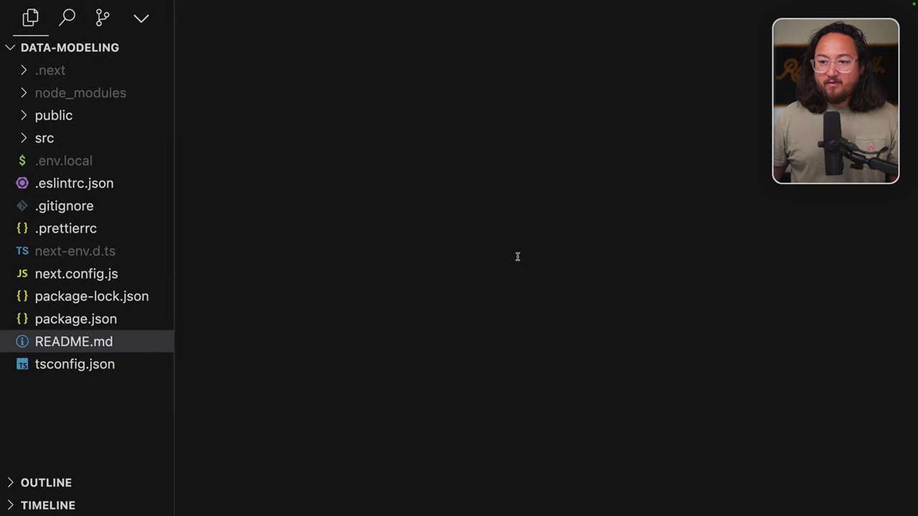
{"action": "left_click", "coordinate": [73, 342]}
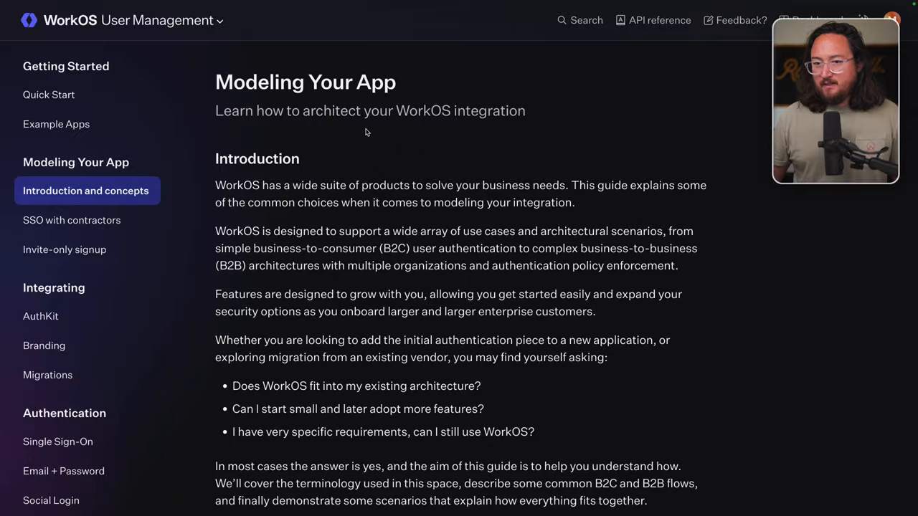
Return the running example app to its home page, then bring up the README
{"action": "left_click", "coordinate": [54, 147]}
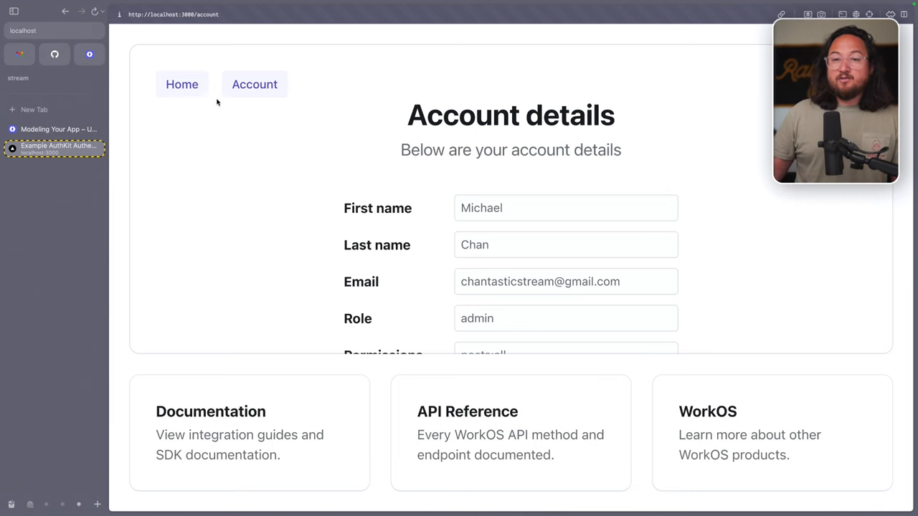
{"action": "left_click", "coordinate": [182, 83]}
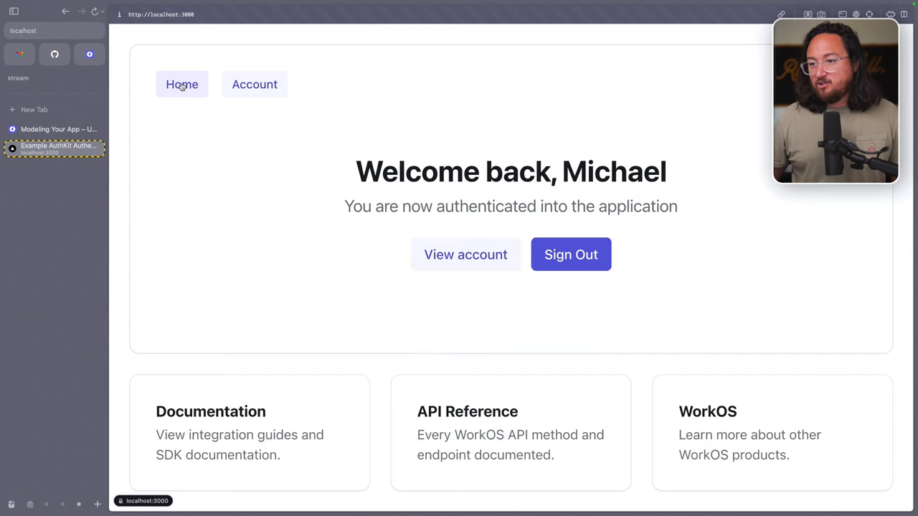
{"action": "left_click", "coordinate": [52, 129]}
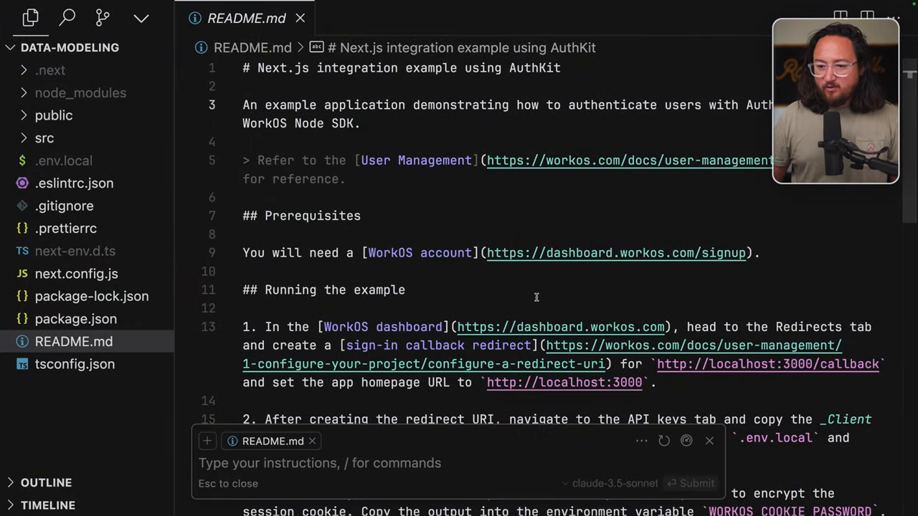
Draft a request to pick Prisma or Drizzle, create B2C schemas, and run SQLite locally
{"action": "left_click", "coordinate": [319, 463]}
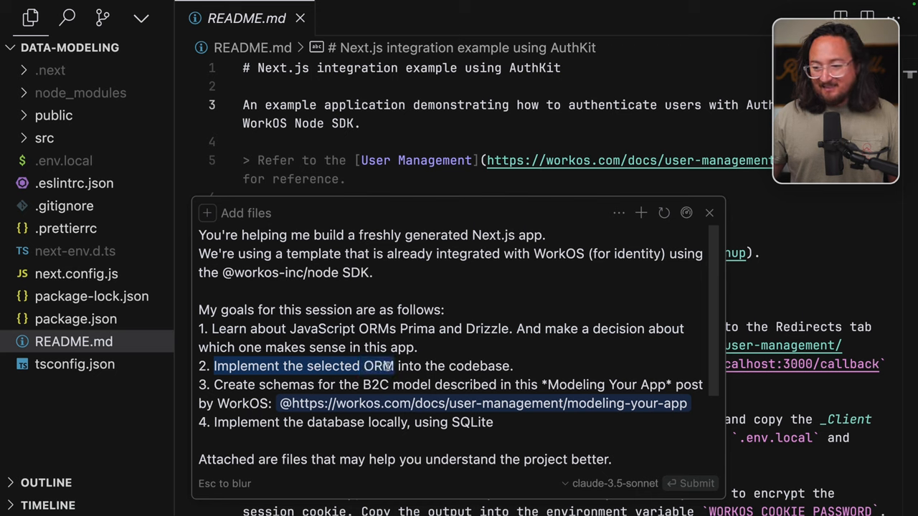
{"action": "left_click", "coordinate": [246, 386]}
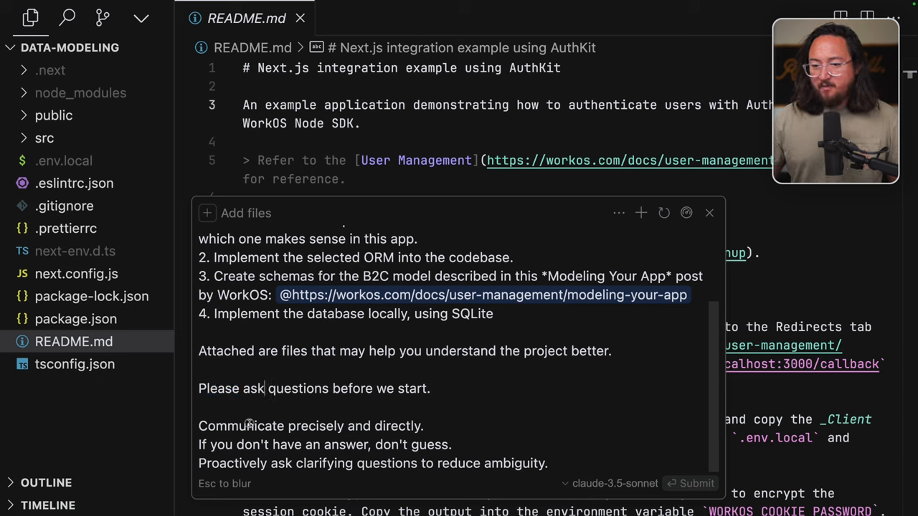
{"action": "double_click", "coordinate": [250, 445]}
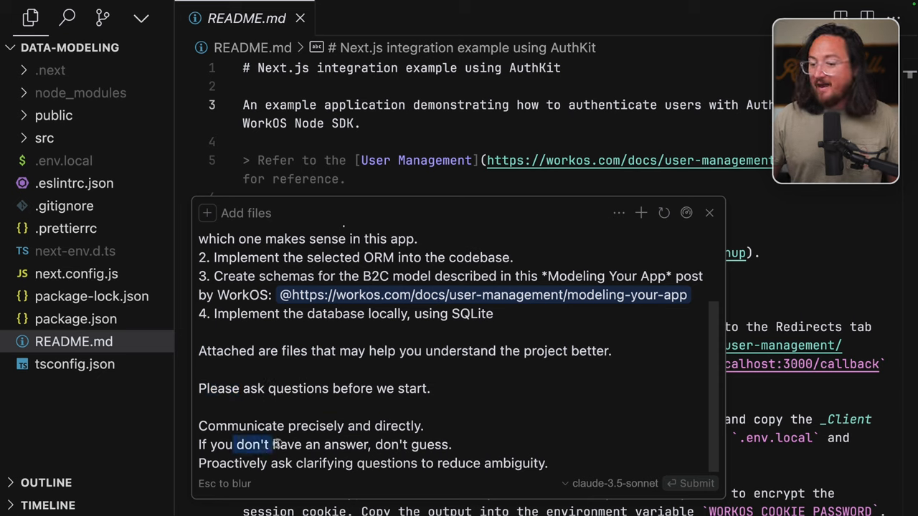
{"action": "left_click_drag", "start_coordinate": [236, 445], "coordinate": [408, 444]}
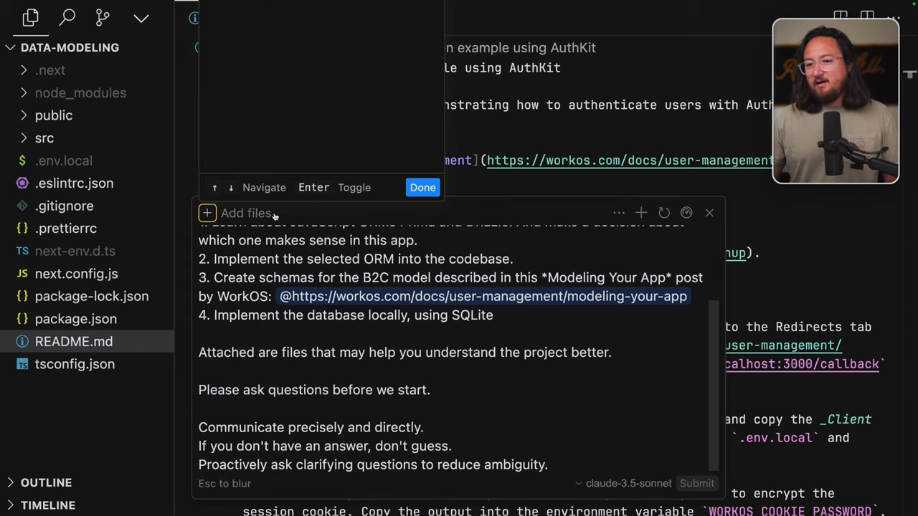
Attach page.tsx, README.md and package.json as context, dropping .env.local, and send the request
{"action": "left_click", "coordinate": [422, 187]}
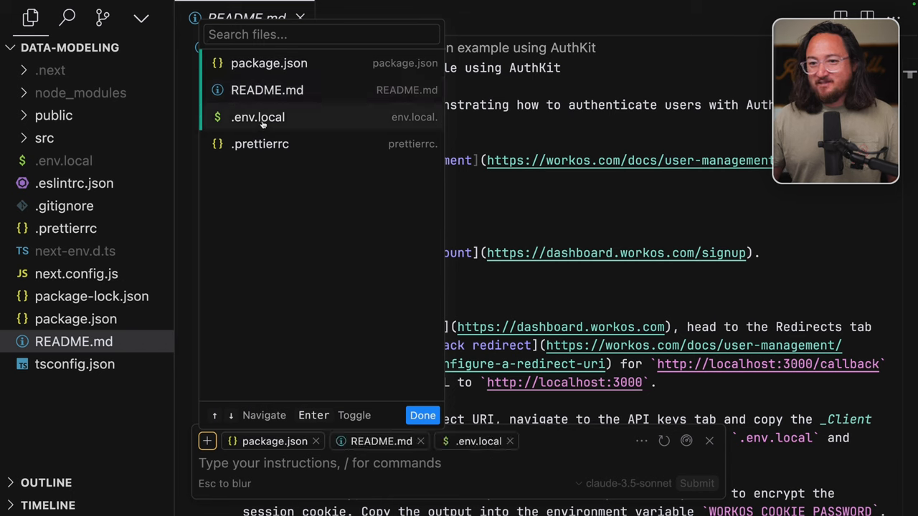
{"action": "left_click", "coordinate": [510, 441]}
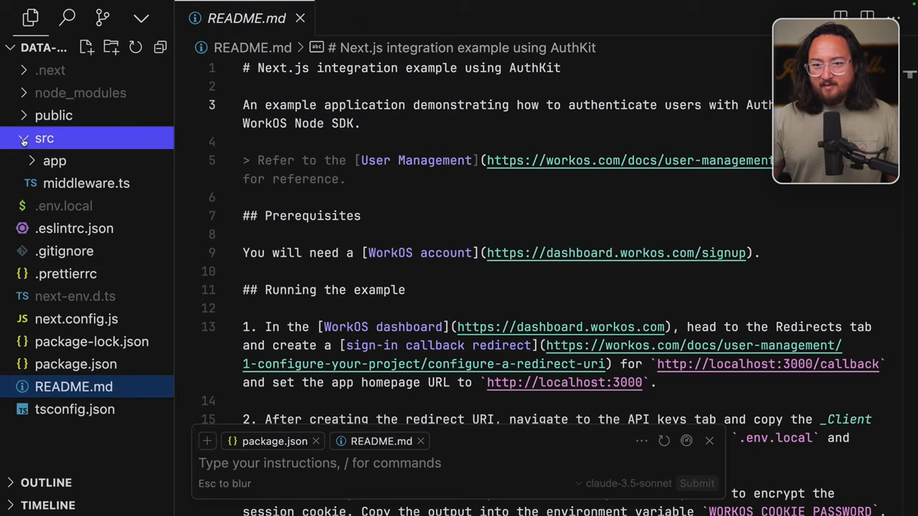
{"action": "left_click", "coordinate": [55, 160]}
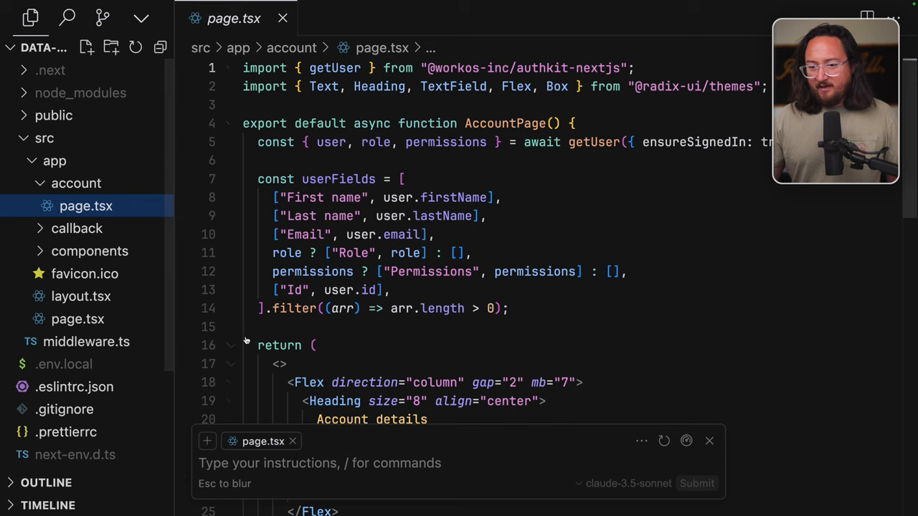
{"action": "left_click", "coordinate": [207, 441]}
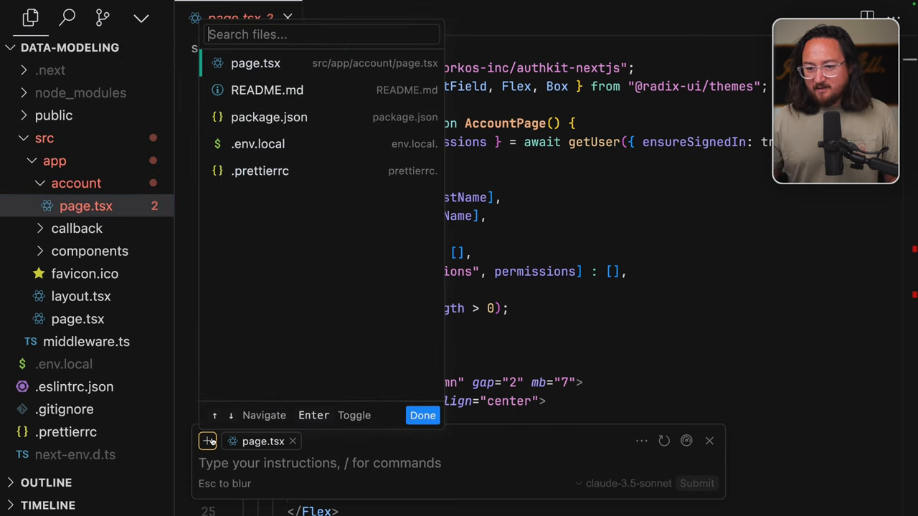
{"action": "left_click", "coordinate": [267, 90]}
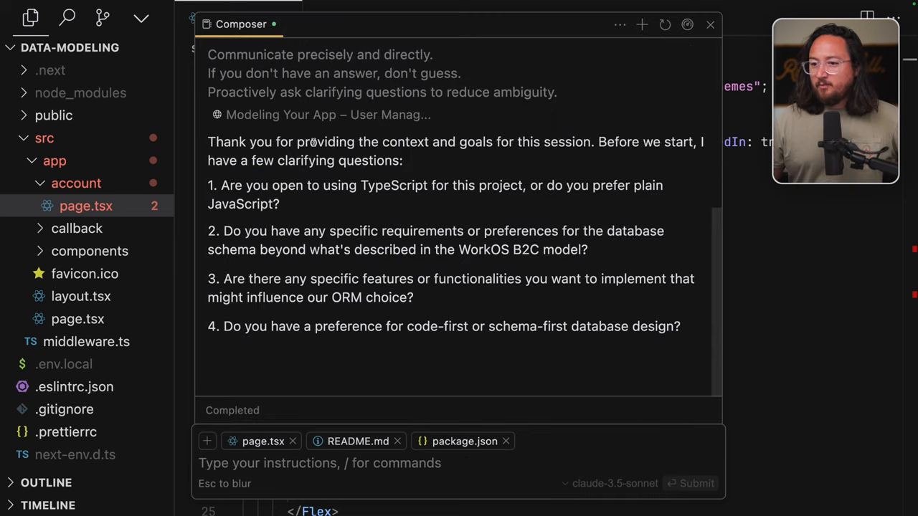
Answer: TypeScript, multi-tenant User/Organization models, leaning Prisma, no schema-design preference
{"action": "left_click_drag", "start_coordinate": [207, 142], "coordinate": [638, 141]}
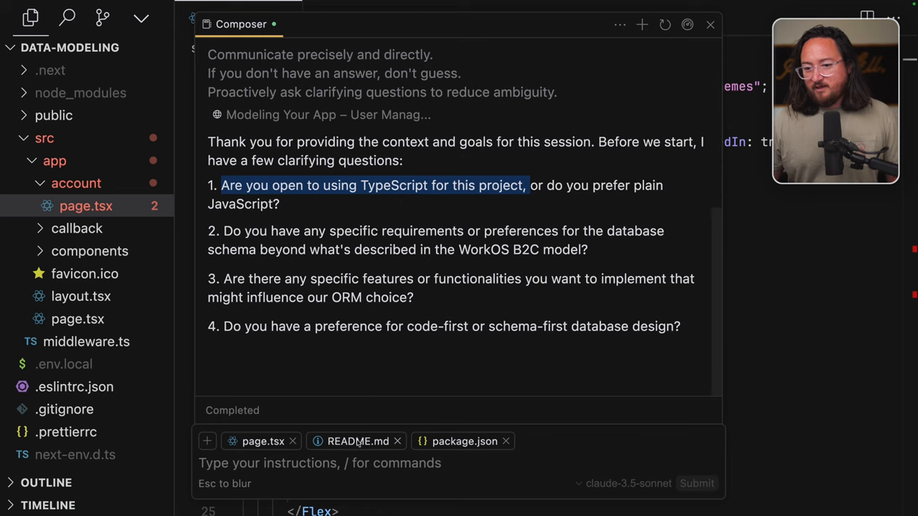
{"action": "type", "text": "1. TypeScript is preferred"}
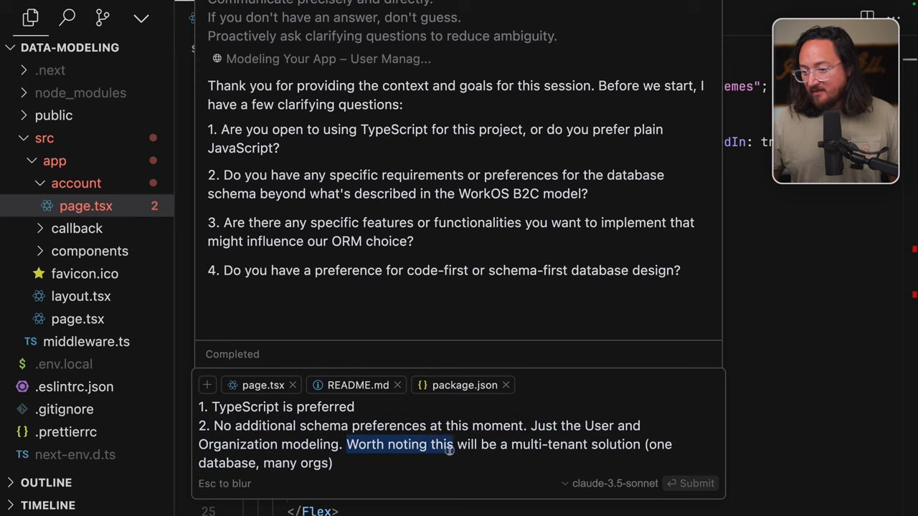
{"action": "left_click_drag", "start_coordinate": [454, 443], "coordinate": [641, 444]}
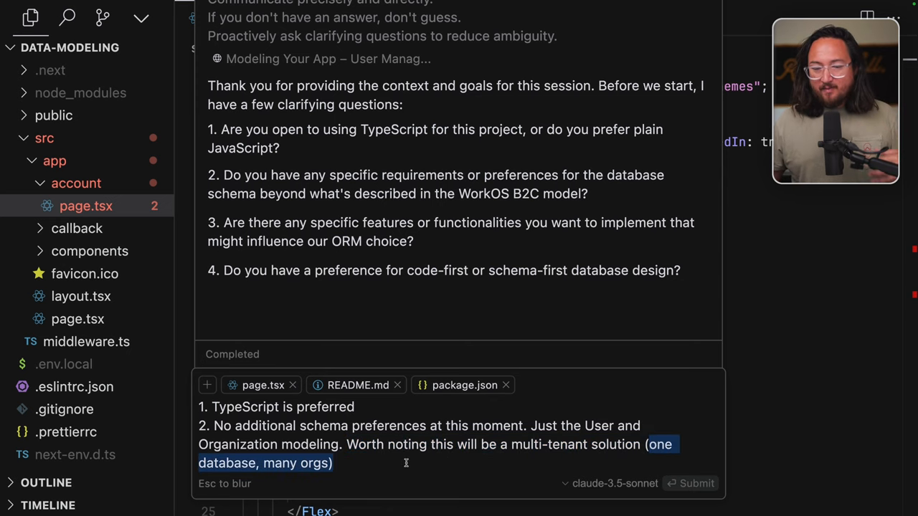
{"action": "type", "text": "3."}
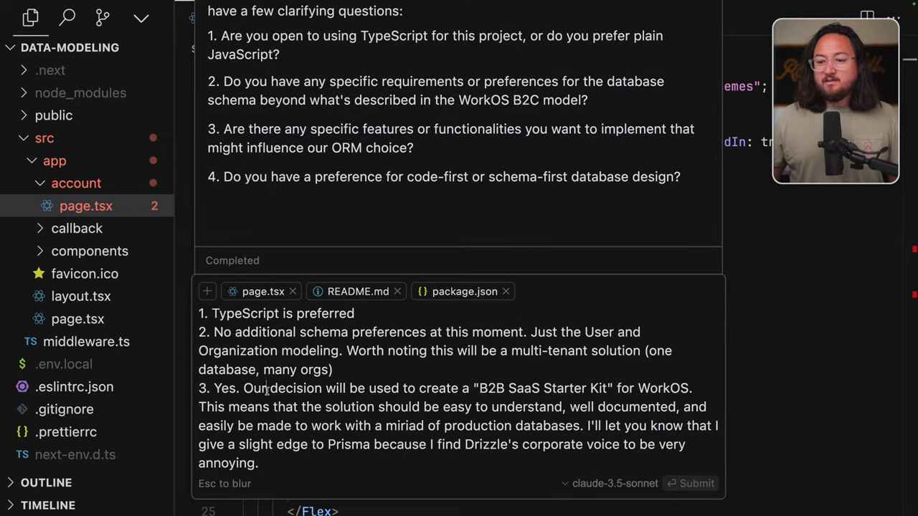
{"action": "left_click_drag", "start_coordinate": [271, 388], "coordinate": [544, 388]}
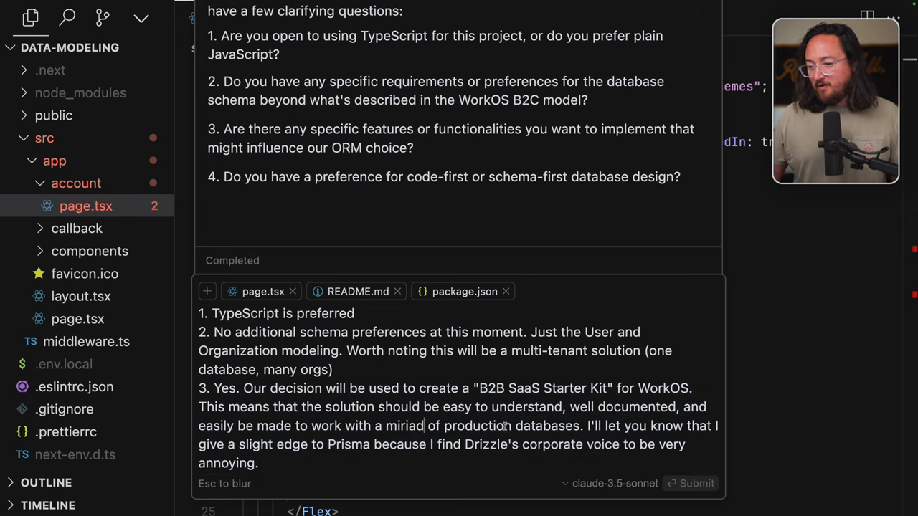
{"action": "left_click_drag", "start_coordinate": [588, 426], "coordinate": [258, 444]}
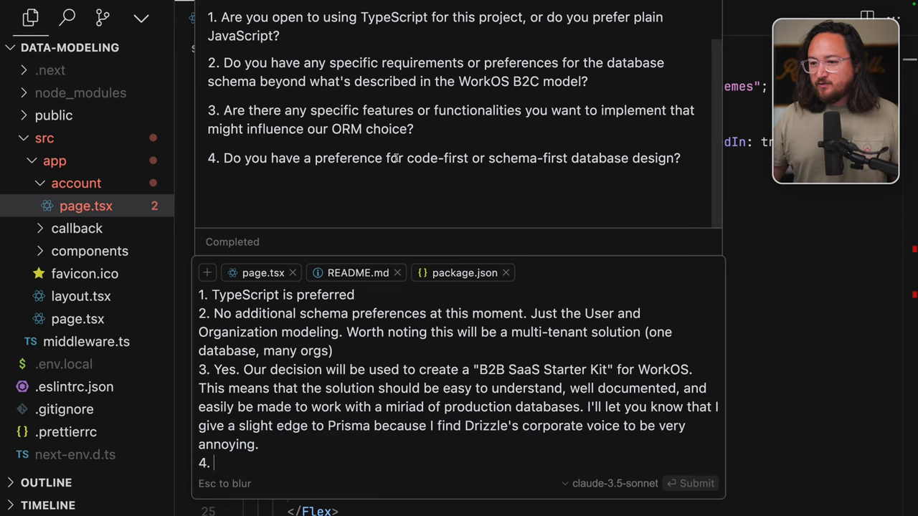
{"action": "left_click_drag", "start_coordinate": [387, 158], "coordinate": [675, 158]}
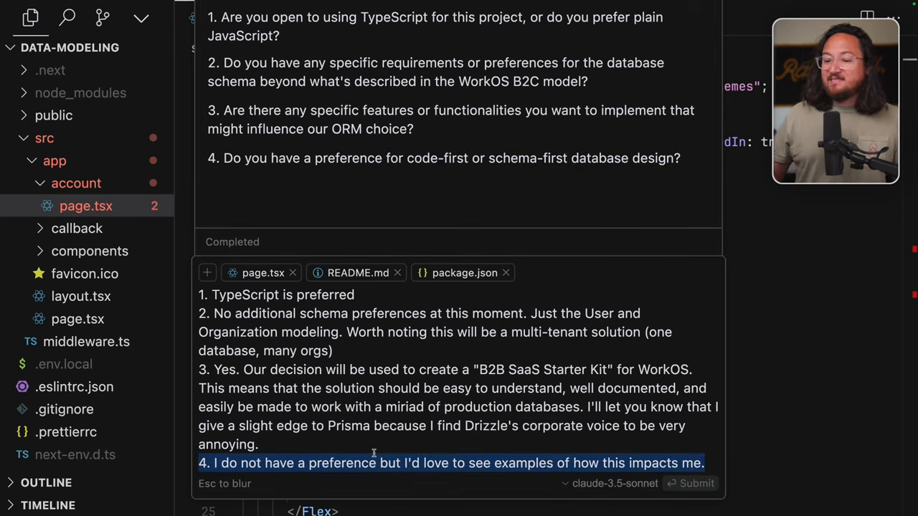
{"action": "left_click", "coordinate": [695, 483]}
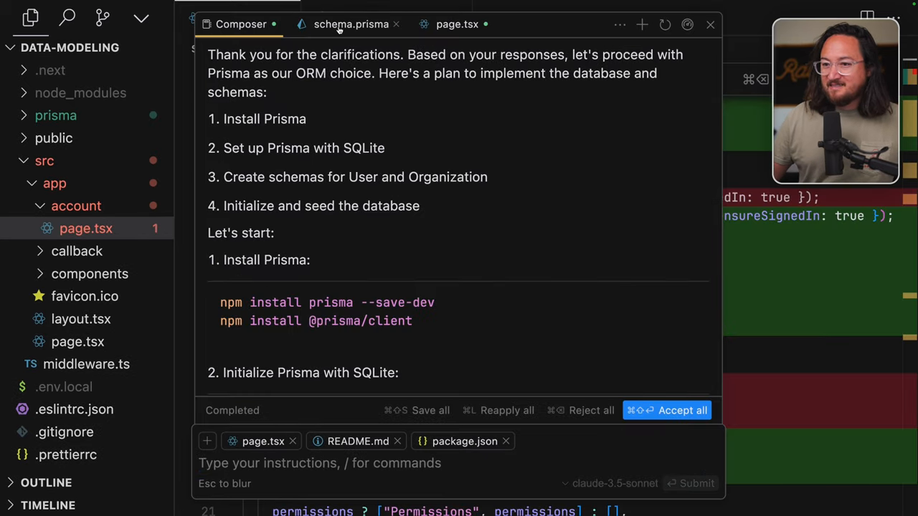
Review the Prisma user fetching, AuthKit fallback, and when the offered sync script should run
{"action": "left_click", "coordinate": [456, 24]}
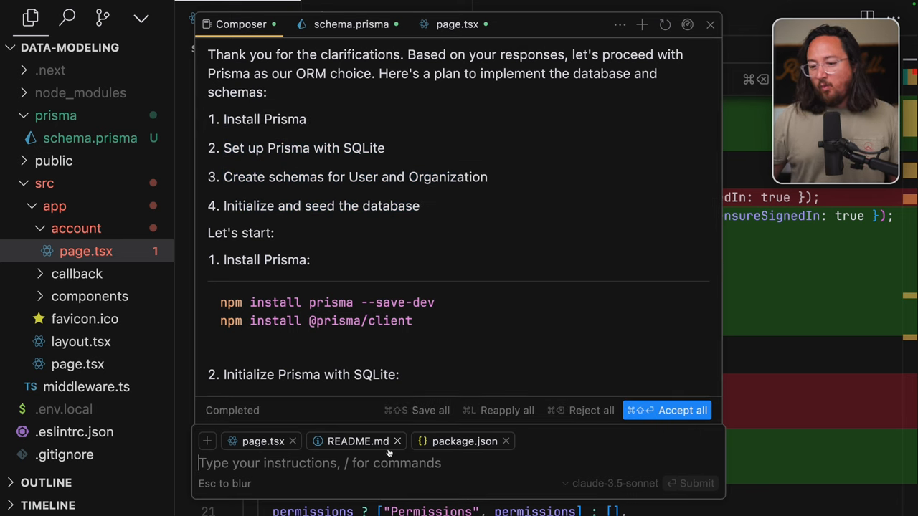
{"action": "scroll", "scroll_direction": "down", "scroll_amount": 3}
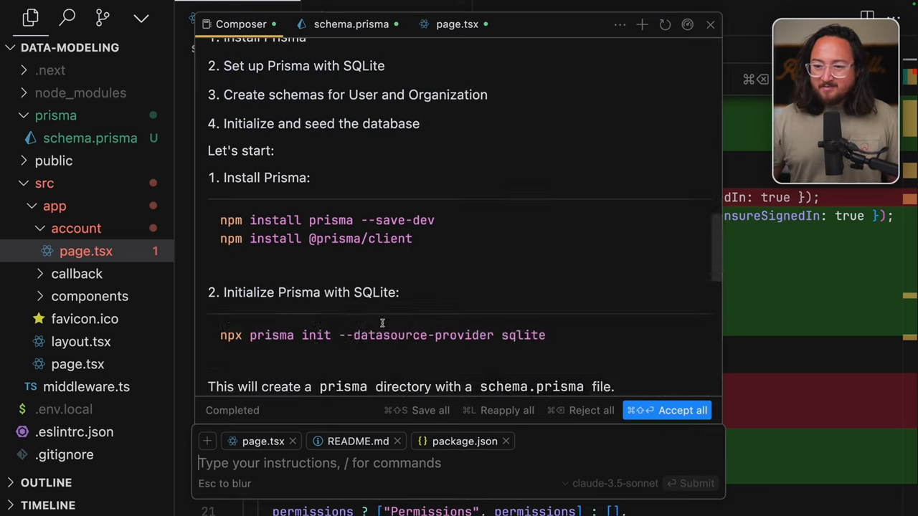
{"action": "scroll", "scroll_direction": "down", "scroll_amount": 3}
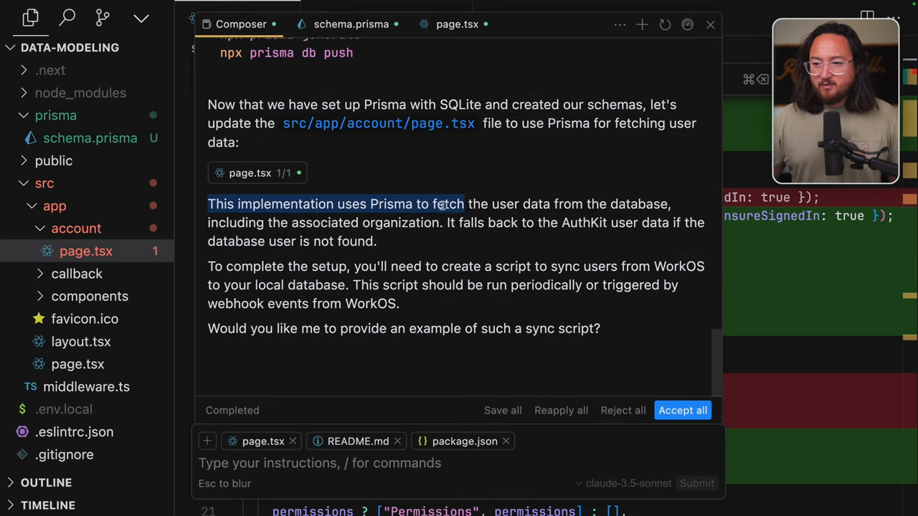
{"action": "left_click_drag", "start_coordinate": [465, 205], "coordinate": [607, 204]}
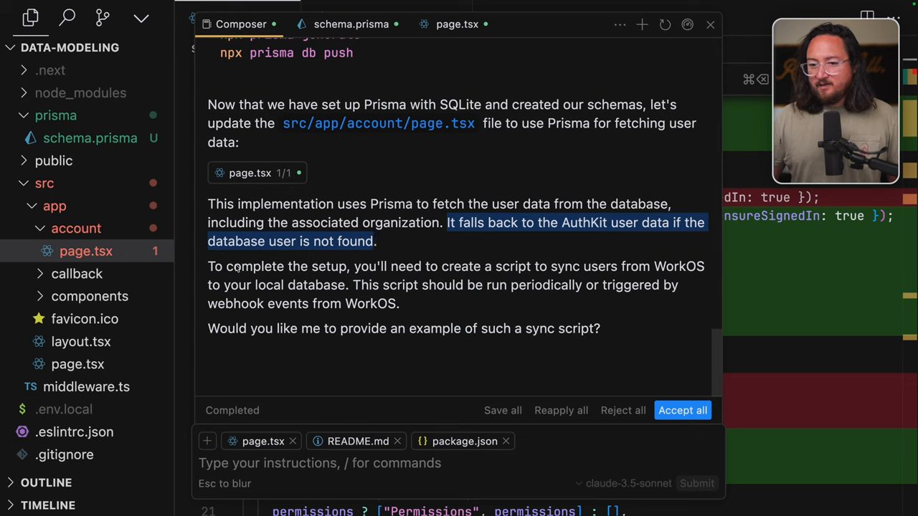
{"action": "left_click_drag", "start_coordinate": [207, 266], "coordinate": [482, 266]}
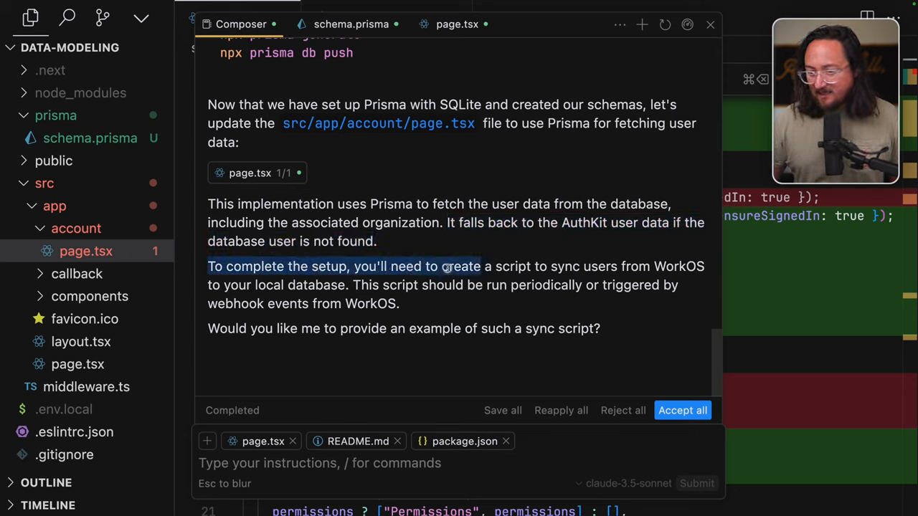
{"action": "left_click_drag", "start_coordinate": [449, 266], "coordinate": [494, 285]}
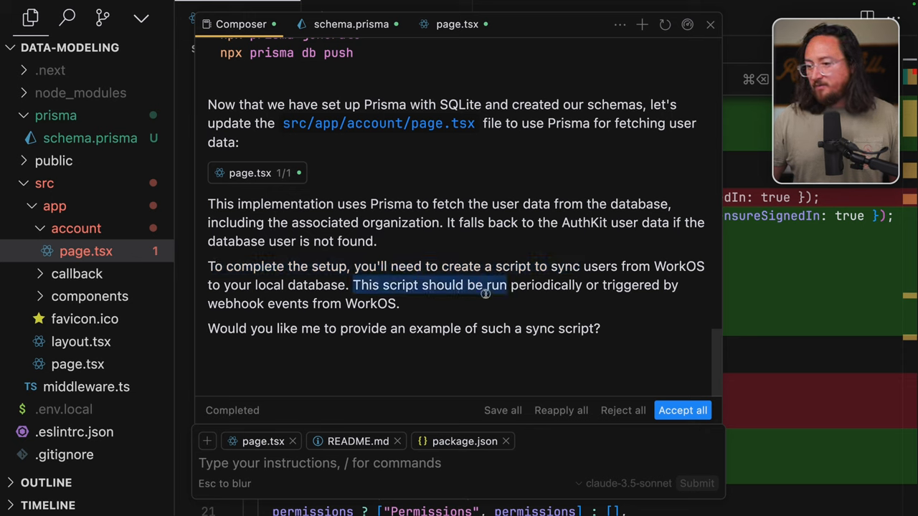
{"action": "left_click_drag", "start_coordinate": [497, 284], "coordinate": [337, 304]}
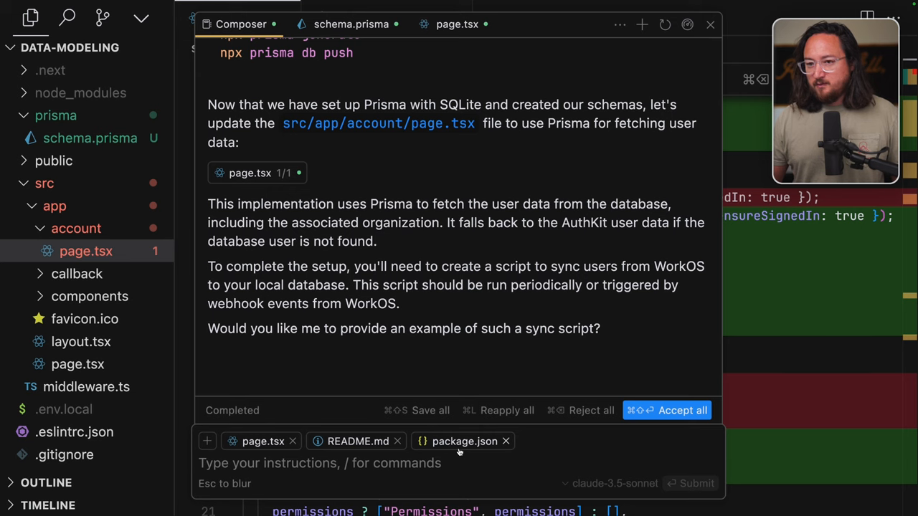
Request a webhook-based sync script example, noting questions about choosing Prisma will follow
{"action": "type", "text": "Yes. Please provide an example for the webhook-based sync script."}
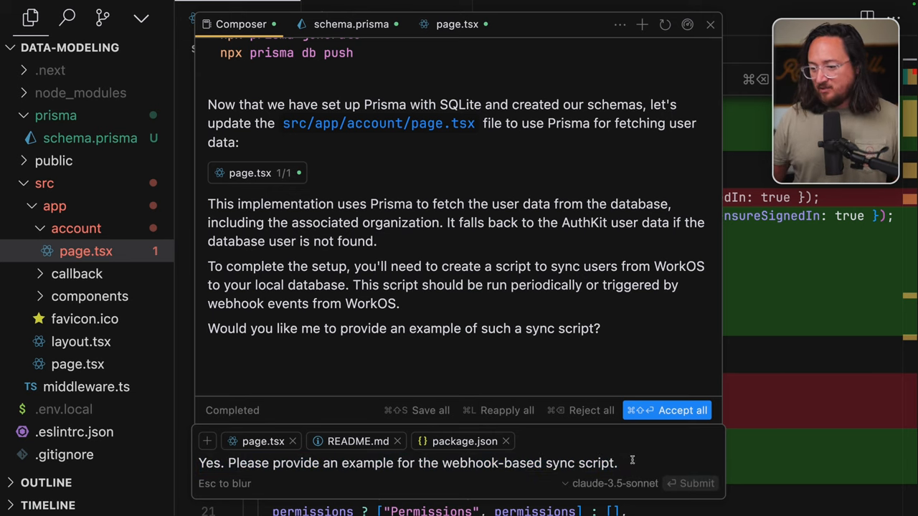
{"action": "type", "text": "Once you're done, I have questions about you selected Prisma."}
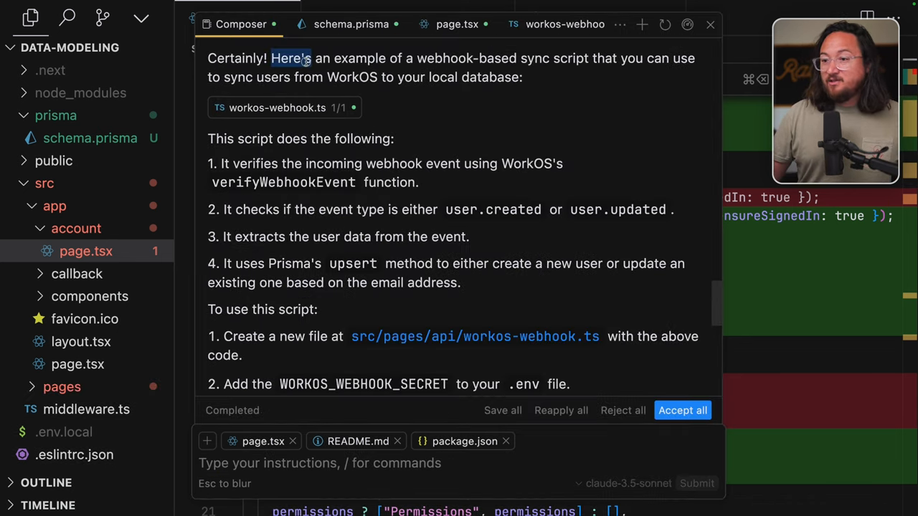
{"action": "left_click_drag", "start_coordinate": [271, 58], "coordinate": [523, 77]}
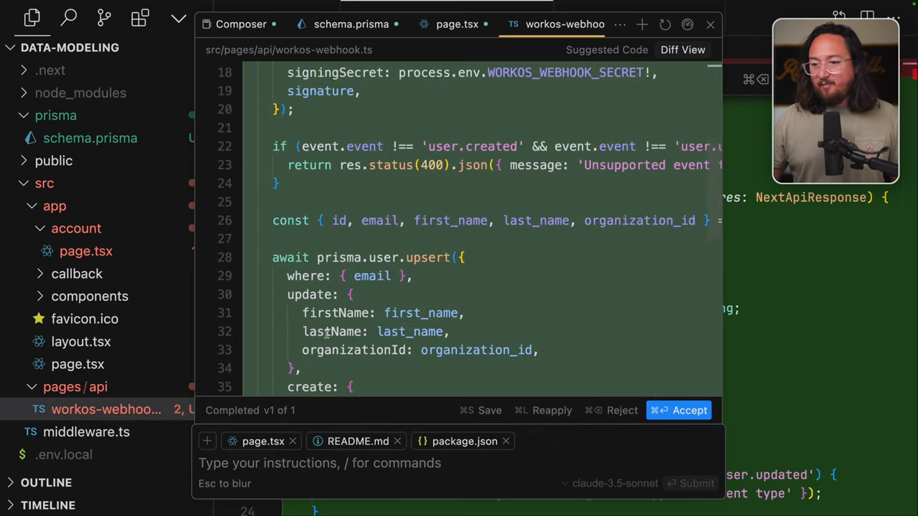
{"action": "scroll", "scroll_direction": "down", "scroll_amount": 3}
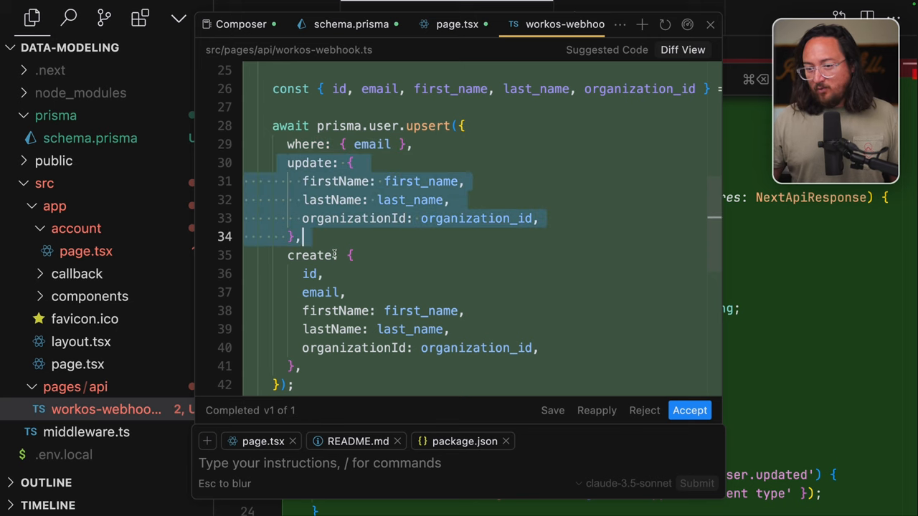
{"action": "scroll", "scroll_direction": "down", "scroll_amount": 3}
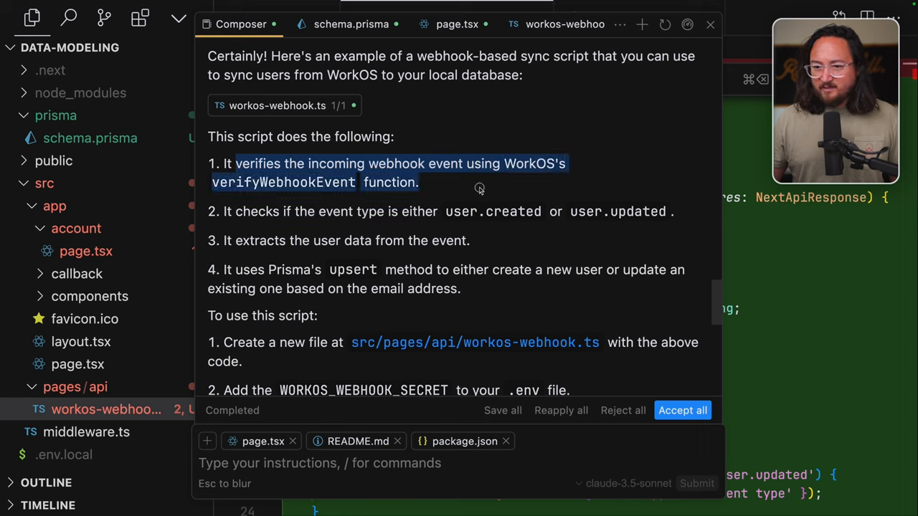
Review the webhook handler steps: event type check, upsert, webhook secret, webhook URL
{"action": "left_click", "coordinate": [227, 211]}
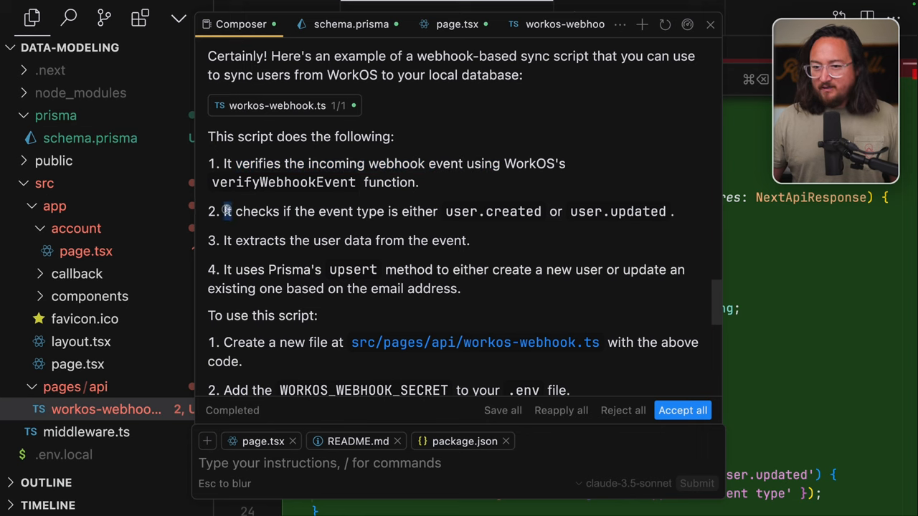
{"action": "left_click_drag", "start_coordinate": [225, 211], "coordinate": [541, 212]}
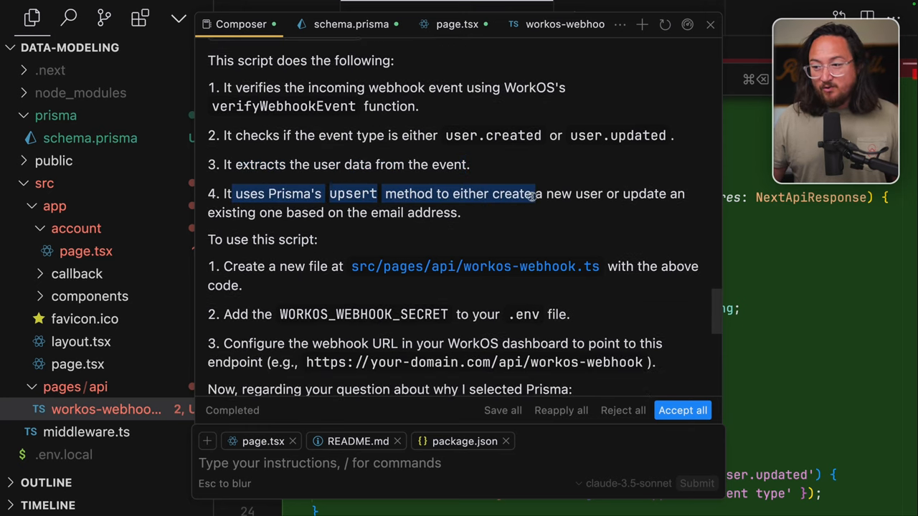
{"action": "left_click_drag", "start_coordinate": [534, 193], "coordinate": [461, 212]}
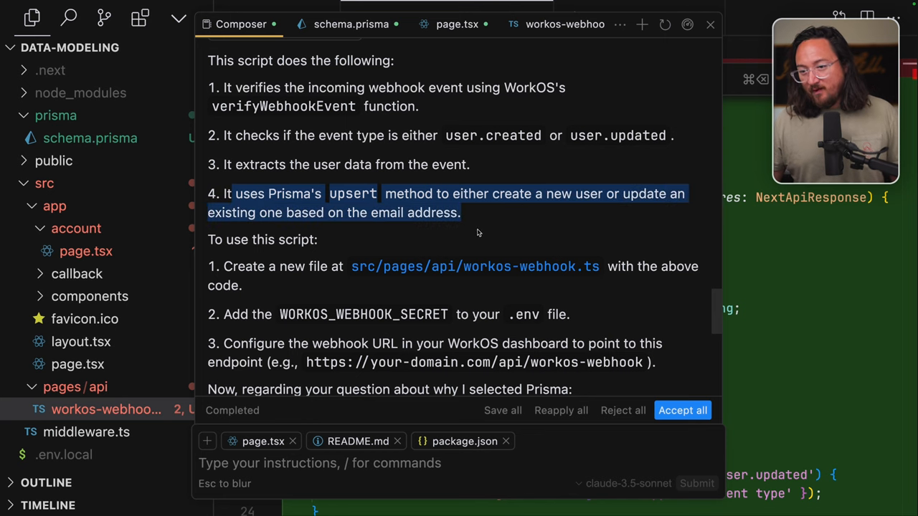
{"action": "scroll", "scroll_direction": "down", "scroll_amount": 3}
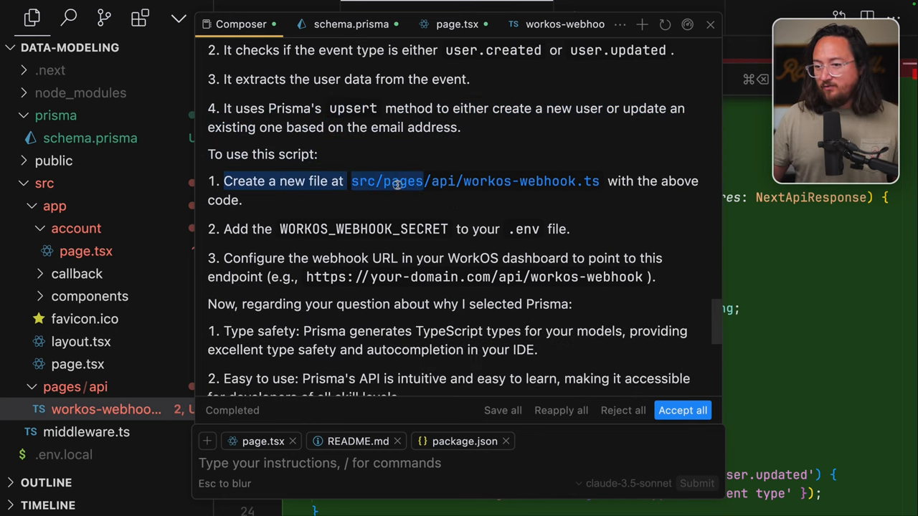
{"action": "scroll", "scroll_direction": "down", "scroll_amount": 3}
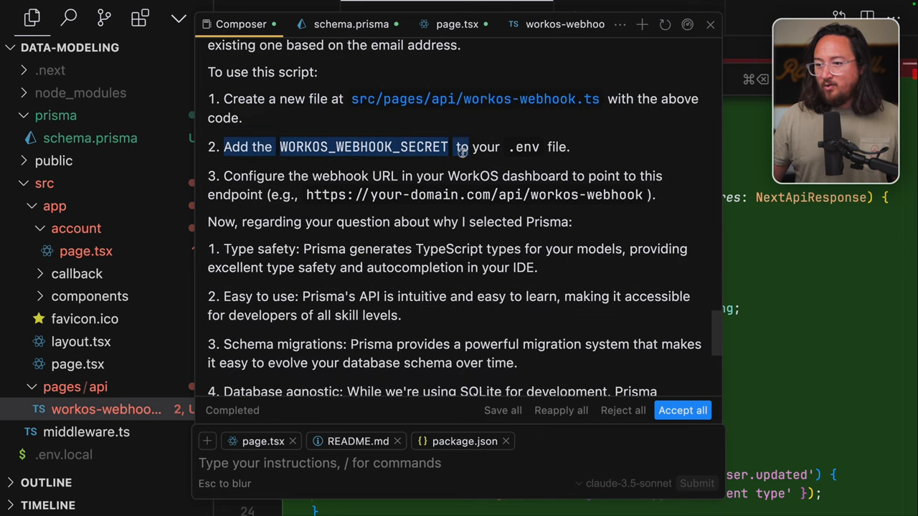
{"action": "left_click_drag", "start_coordinate": [460, 147], "coordinate": [568, 147]}
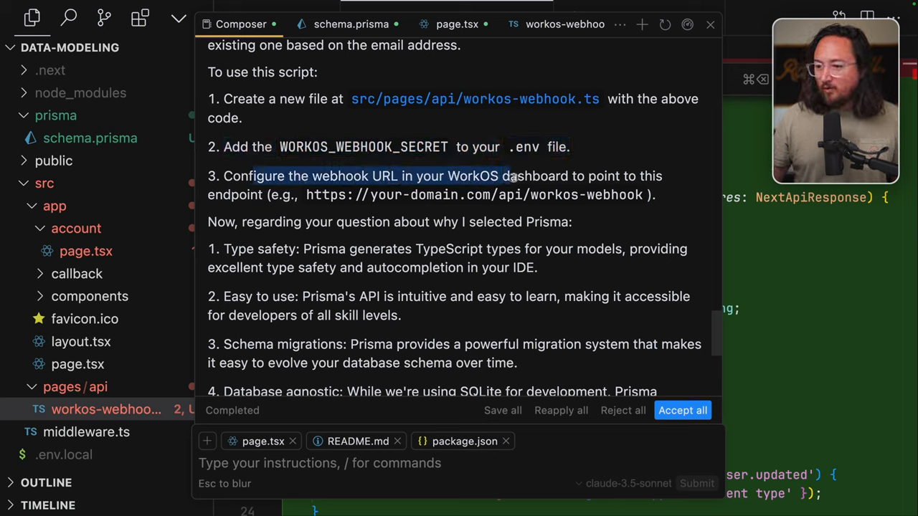
{"action": "left_click_drag", "start_coordinate": [506, 176], "coordinate": [642, 176]}
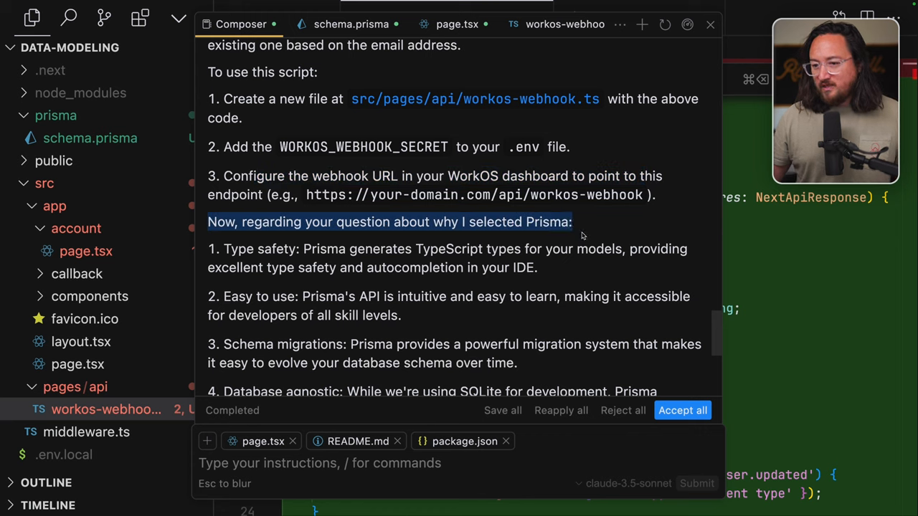
Read the Prisma reasons: type safety, ease of use, database agnosticism, Next.js integration
{"action": "scroll", "scroll_direction": "down", "scroll_amount": 3}
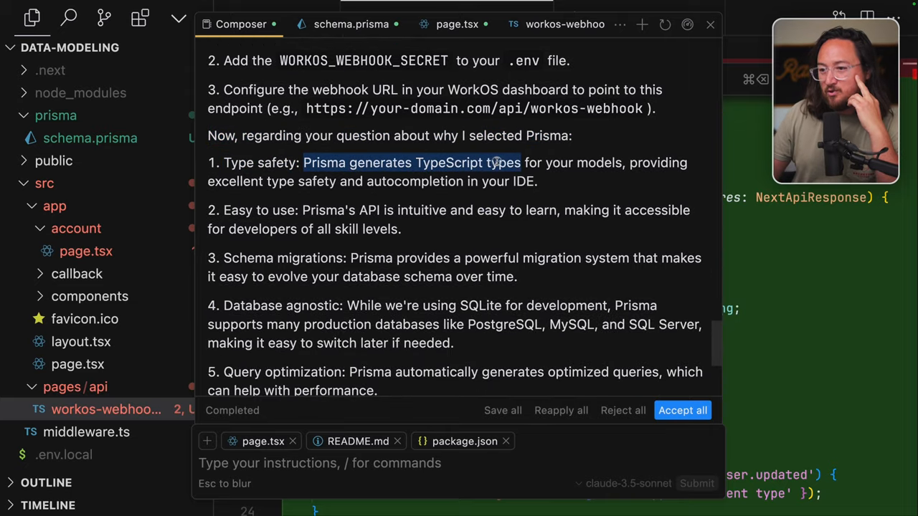
{"action": "left_click_drag", "start_coordinate": [502, 163], "coordinate": [622, 162]}
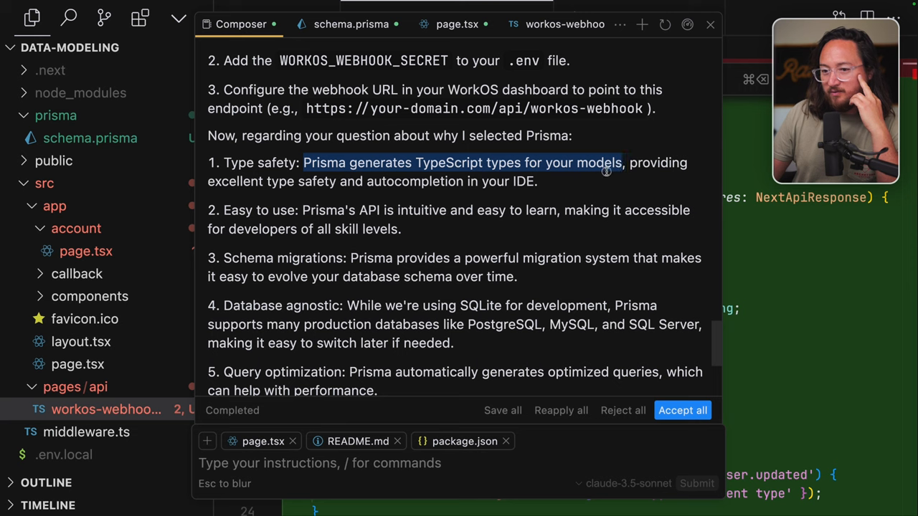
{"action": "left_click_drag", "start_coordinate": [606, 171], "coordinate": [537, 181]}
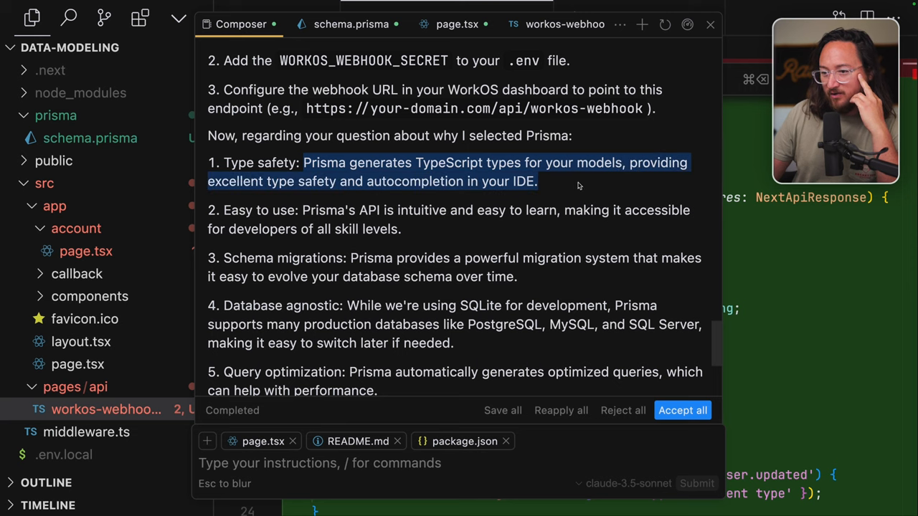
{"action": "scroll", "scroll_direction": "down", "scroll_amount": 3}
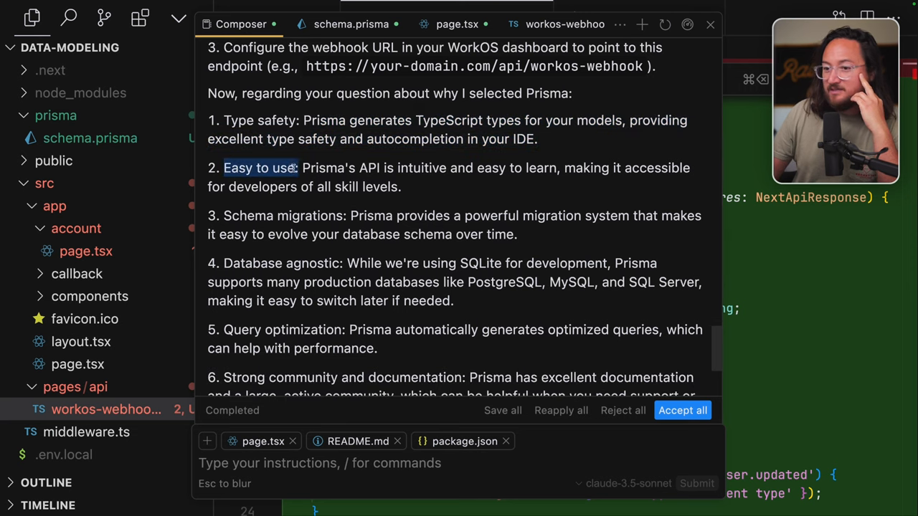
{"action": "left_click_drag", "start_coordinate": [223, 168], "coordinate": [521, 167]}
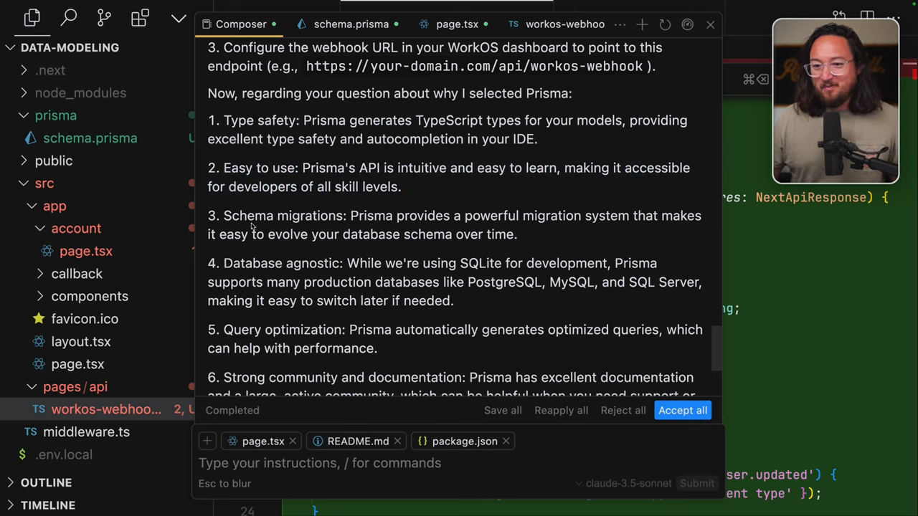
{"action": "left_click_drag", "start_coordinate": [350, 215], "coordinate": [518, 215]}
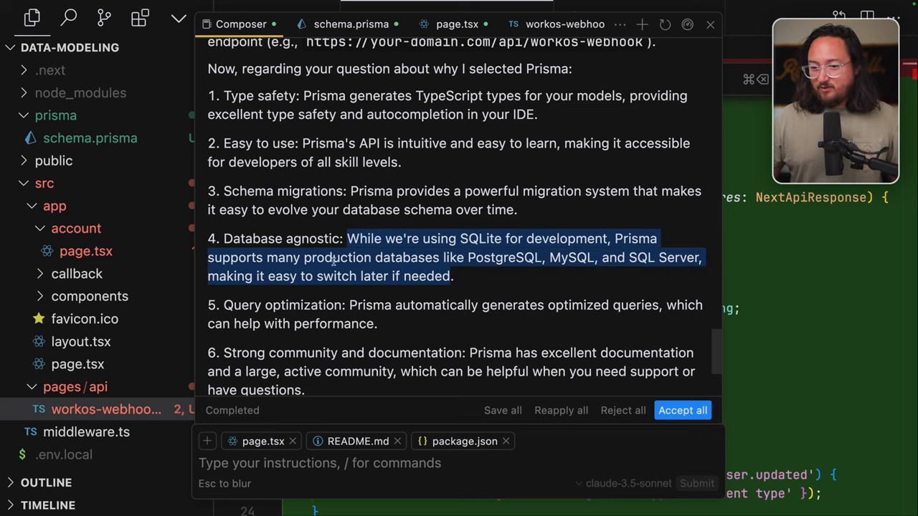
{"action": "scroll", "scroll_direction": "down", "scroll_amount": 3}
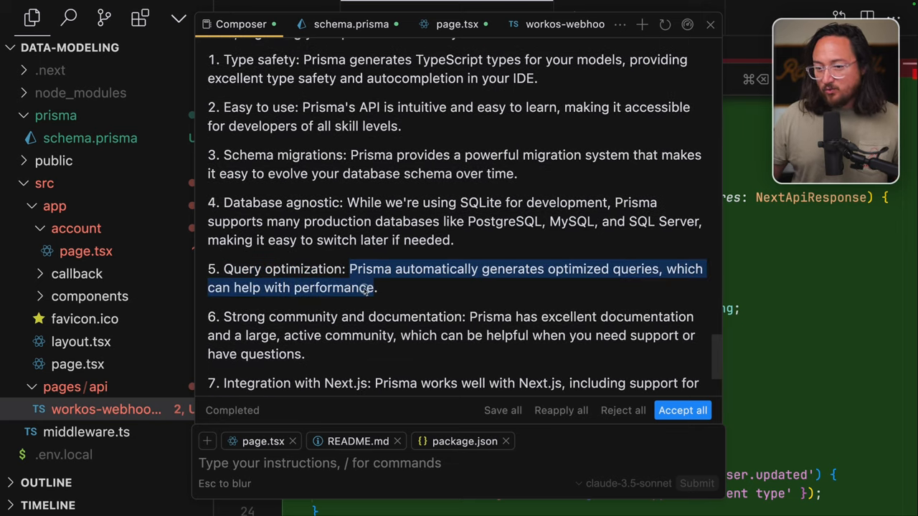
{"action": "scroll", "scroll_direction": "down", "scroll_amount": 3}
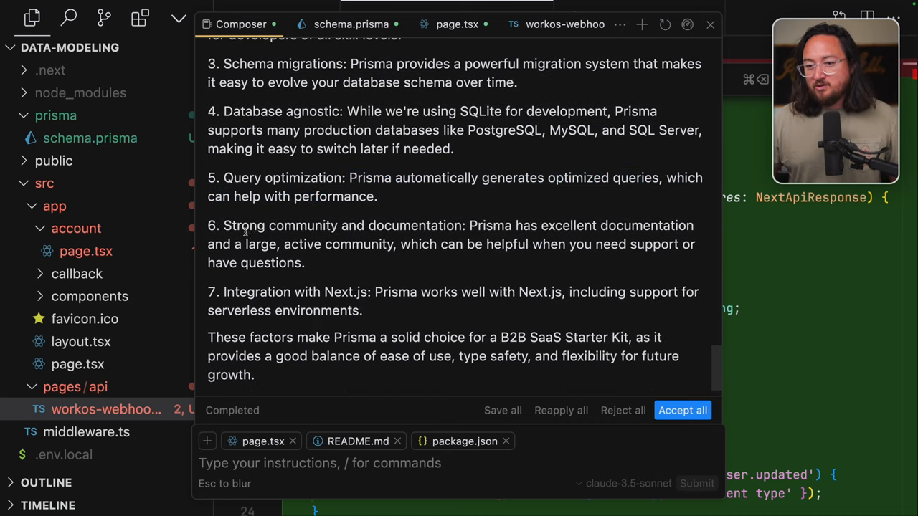
{"action": "left_click_drag", "start_coordinate": [224, 225], "coordinate": [537, 225]}
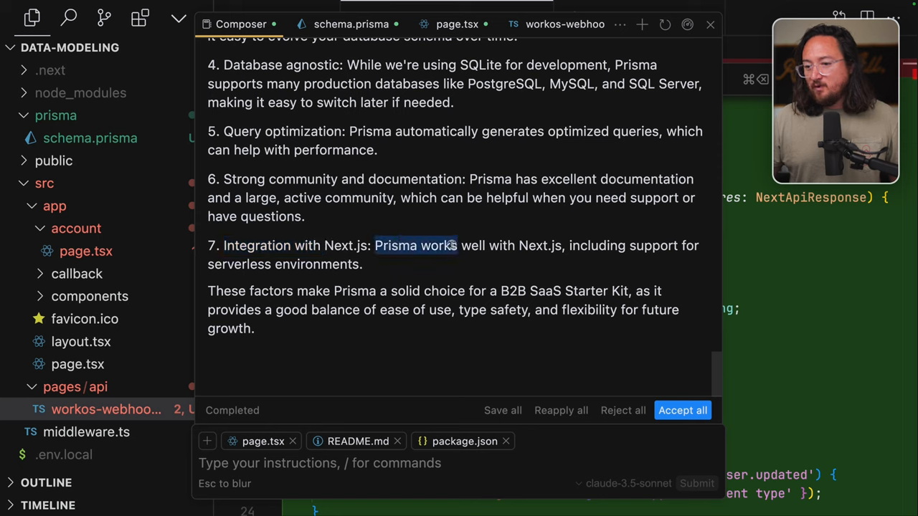
{"action": "left_click_drag", "start_coordinate": [456, 245], "coordinate": [360, 264]}
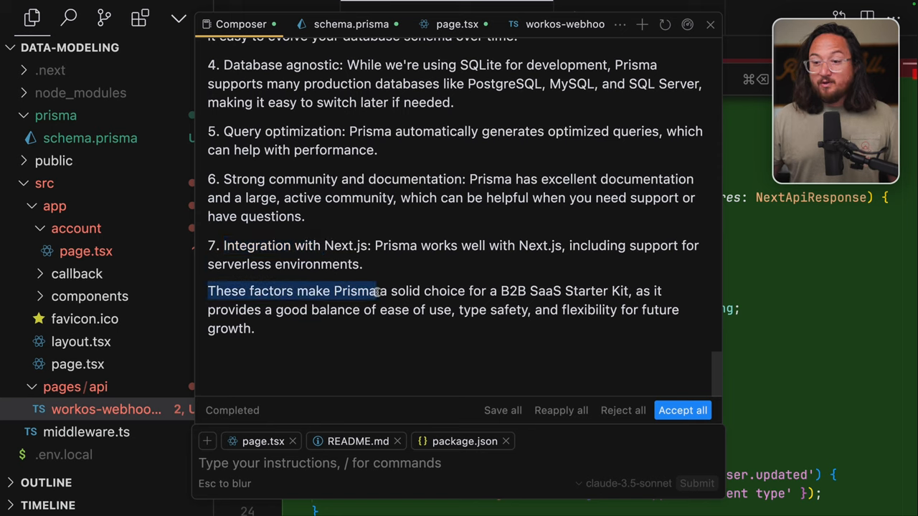
{"action": "left_click_drag", "start_coordinate": [373, 290], "coordinate": [606, 291]}
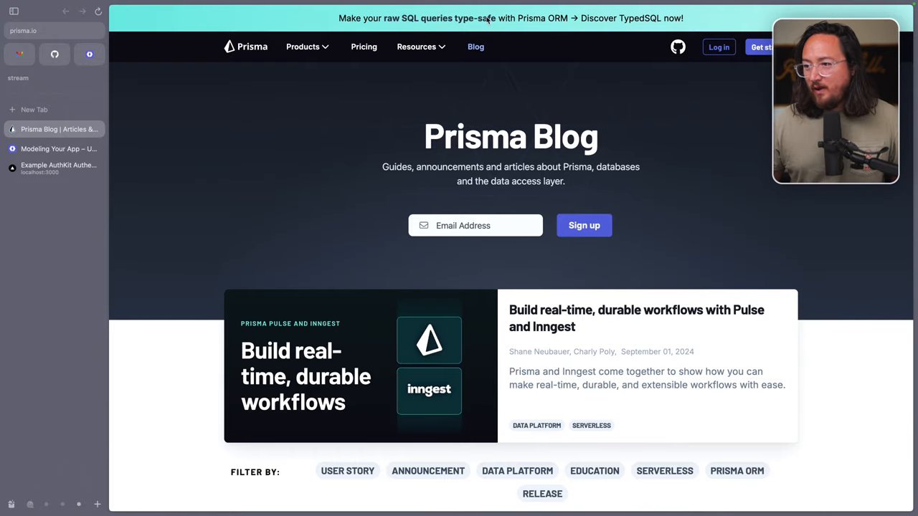
Open the 'Discover TypedSQL now!' announcement on the Prisma Blog
{"action": "left_click", "coordinate": [630, 18]}
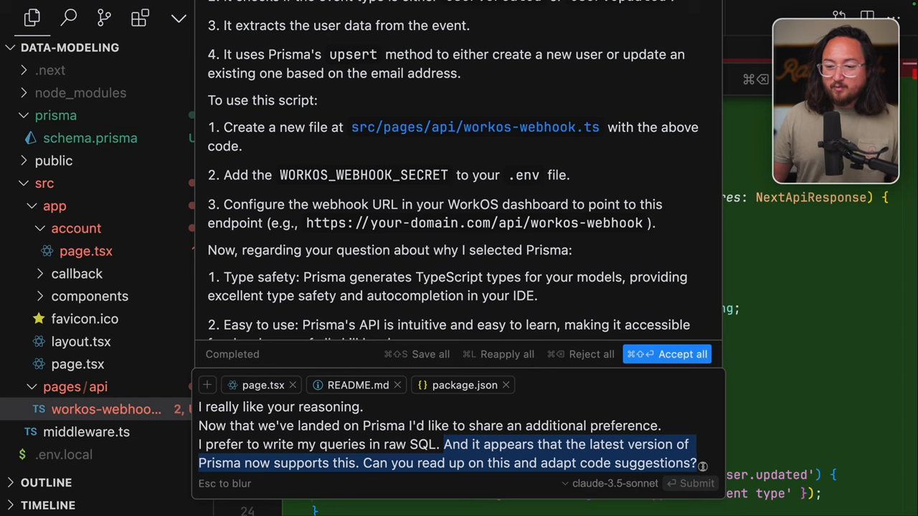
{"action": "mouse_move", "coordinate": [583, 479]}
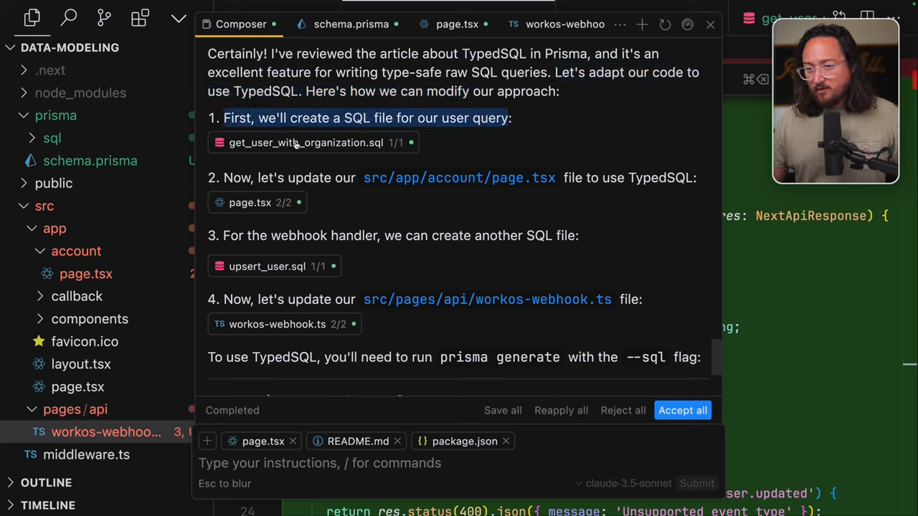
{"action": "left_click", "coordinate": [303, 142]}
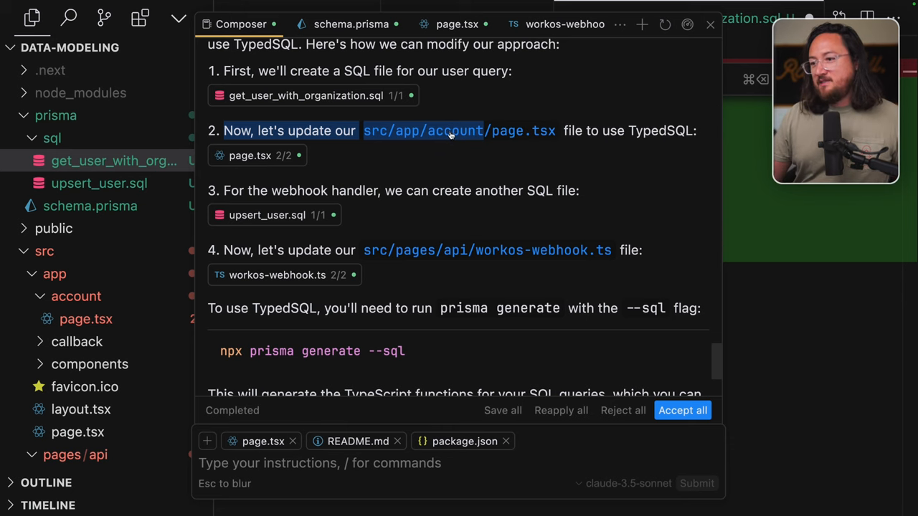
{"action": "left_click", "coordinate": [457, 24]}
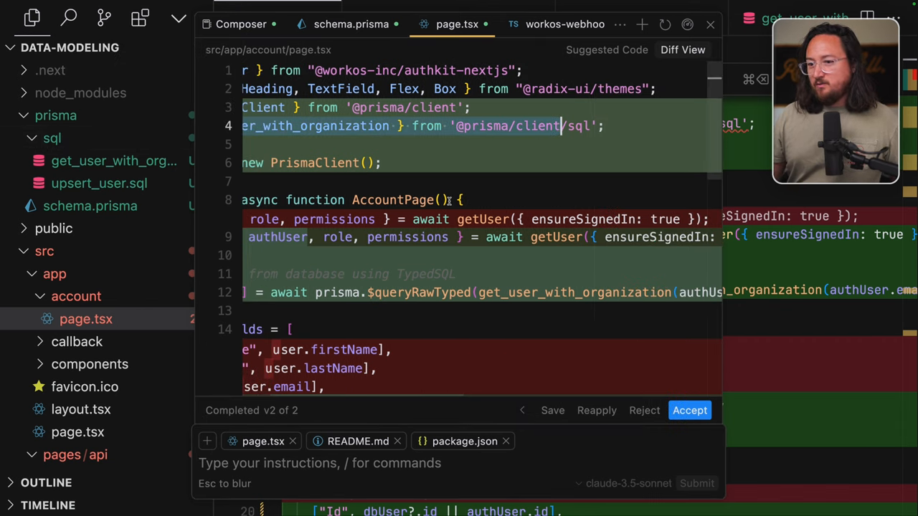
{"action": "scroll", "scroll_direction": "down", "scroll_amount": 3}
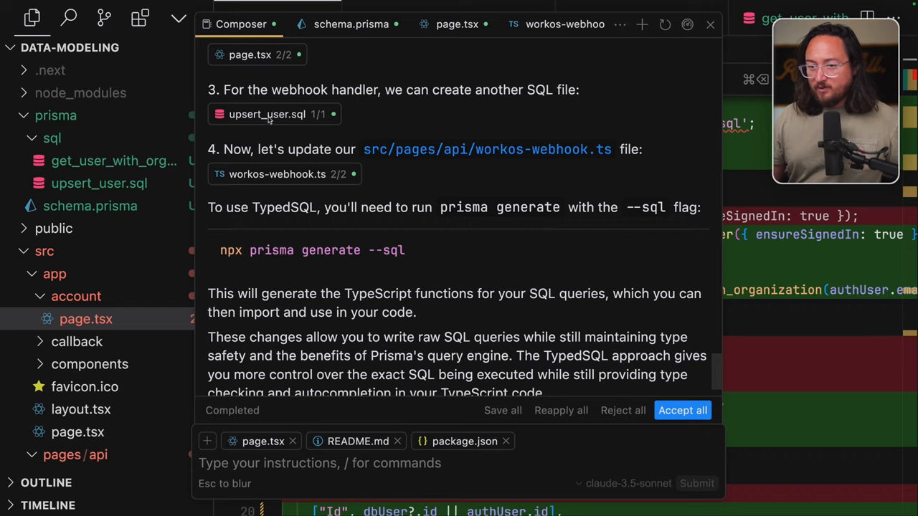
{"action": "left_click", "coordinate": [267, 114]}
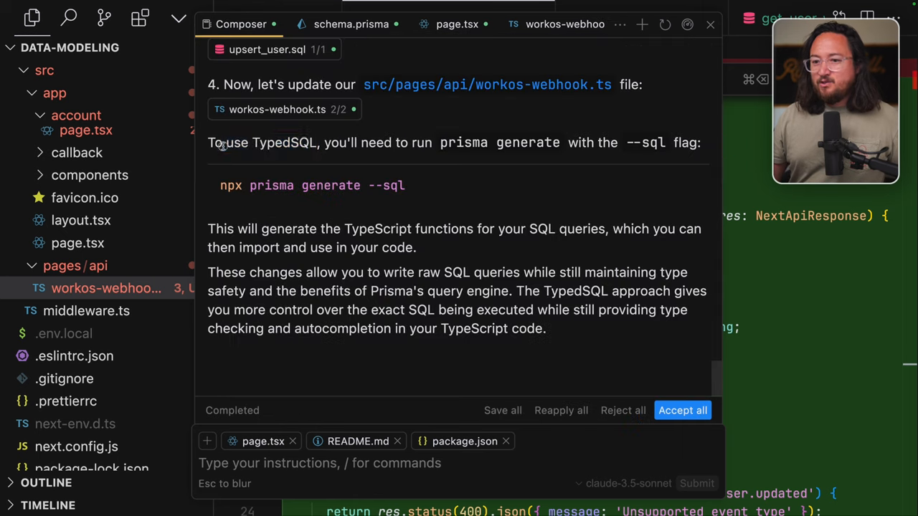
{"action": "left_click_drag", "start_coordinate": [224, 143], "coordinate": [485, 143]}
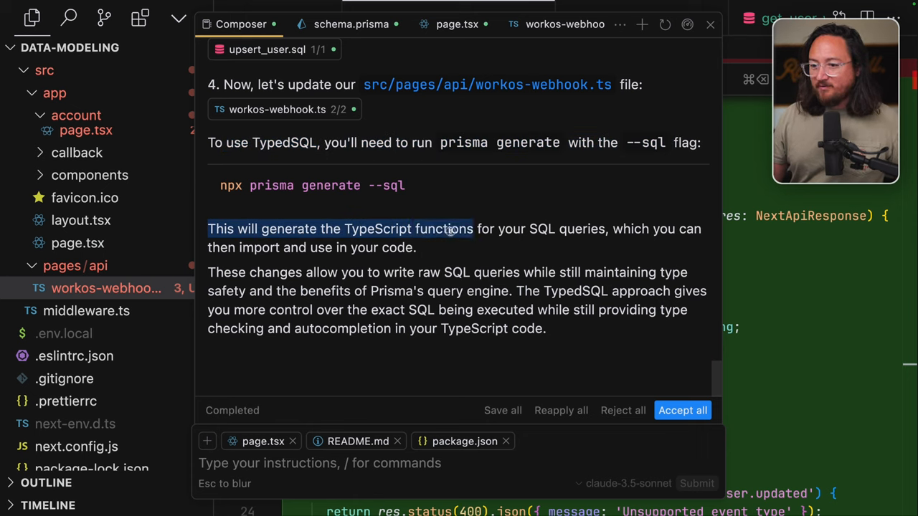
{"action": "left_click_drag", "start_coordinate": [473, 229], "coordinate": [606, 229]}
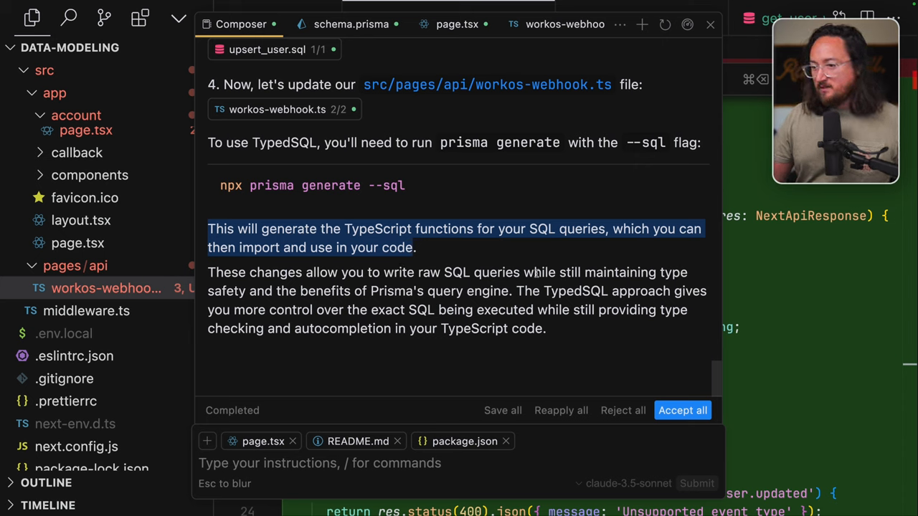
{"action": "double_click", "coordinate": [312, 291]}
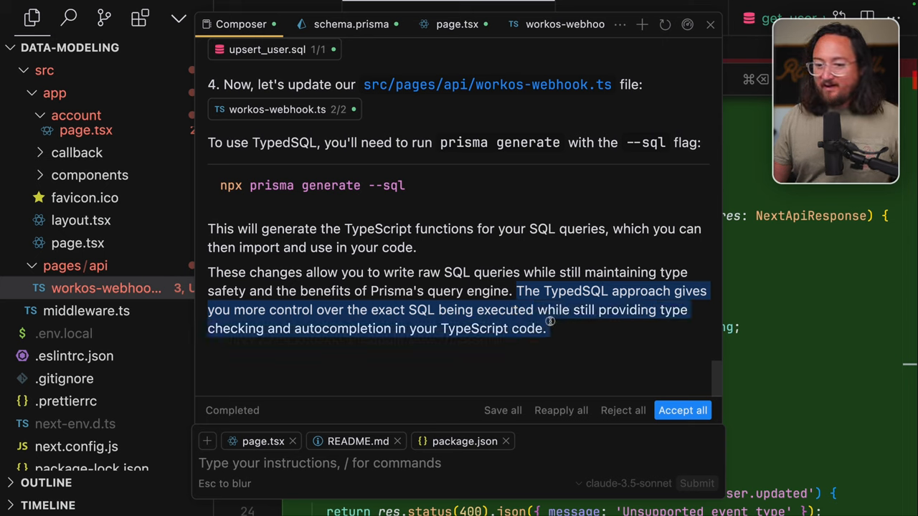
{"action": "mouse_move", "coordinate": [588, 337]}
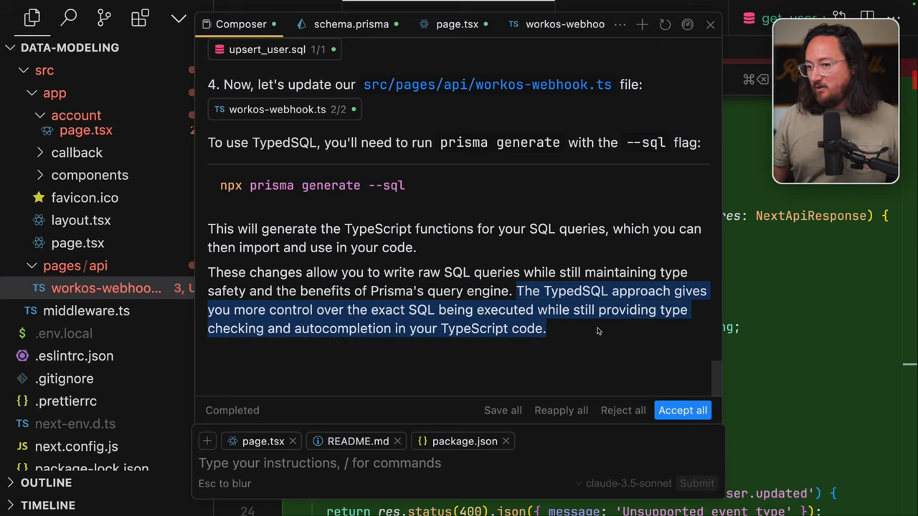
{"action": "mouse_move", "coordinate": [480, 367]}
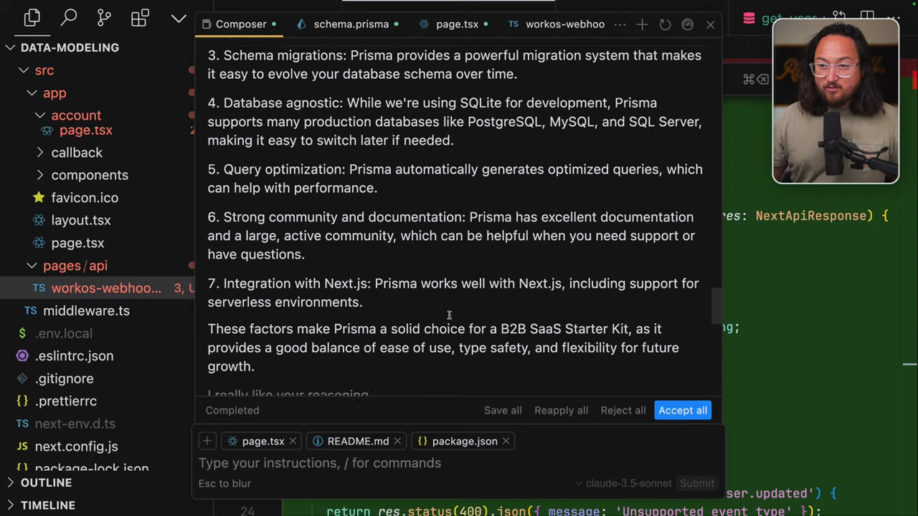
Ask for updated setup instructions and whether Prisma itself must be installed
{"action": "scroll", "scroll_direction": "down", "scroll_amount": 3}
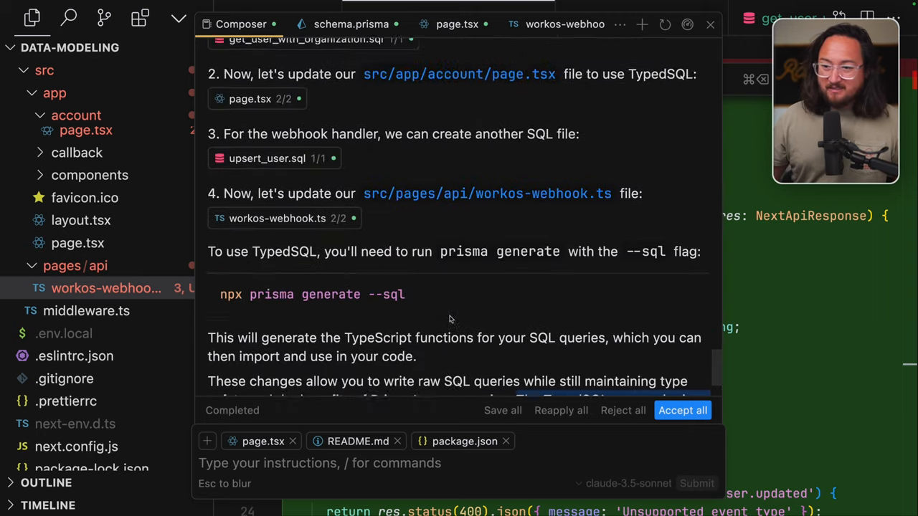
{"action": "scroll", "scroll_direction": "down", "scroll_amount": 3}
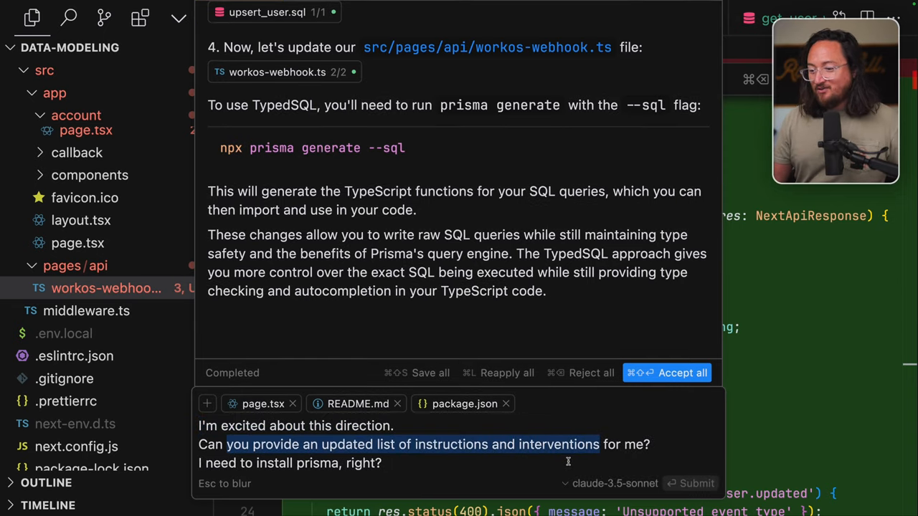
{"action": "left_click", "coordinate": [694, 482]}
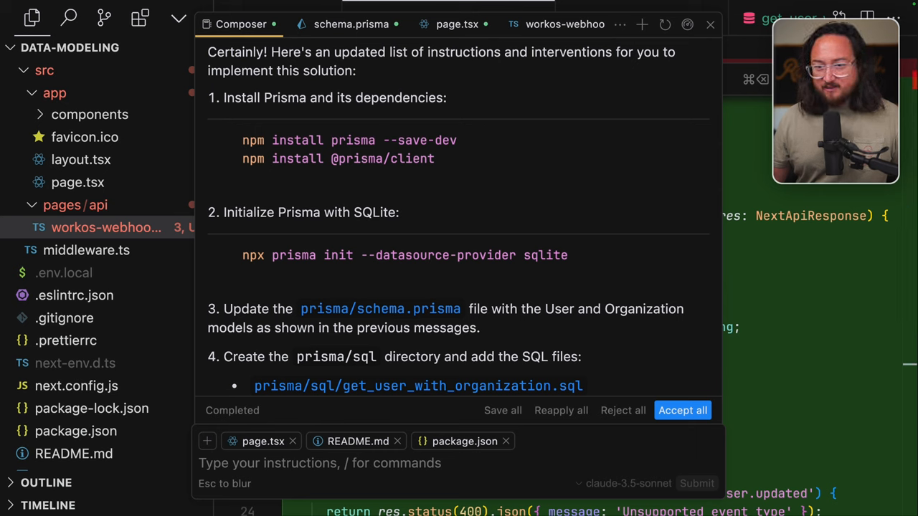
{"action": "mouse_move", "coordinate": [190, 65]}
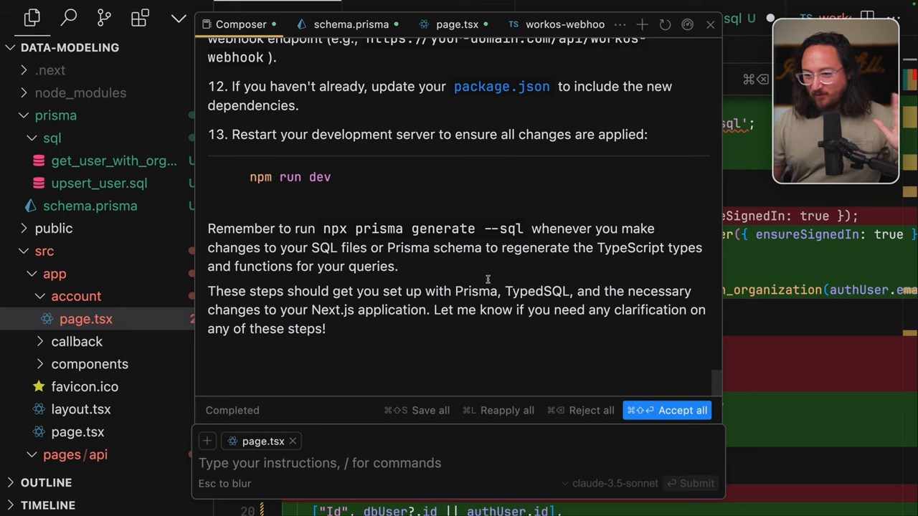
{"action": "mouse_move", "coordinate": [484, 341]}
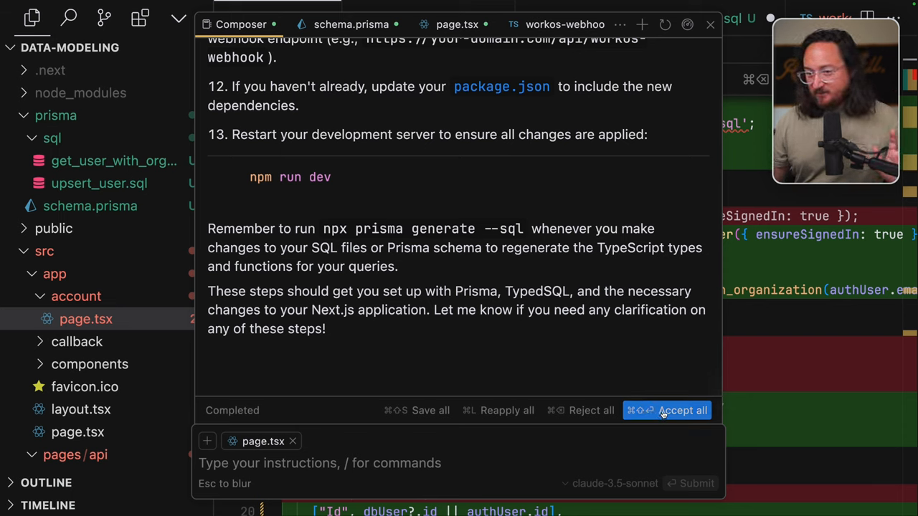
Accept all of the assistant's proposed changes and close the Composer panel
{"action": "left_click", "coordinate": [682, 410]}
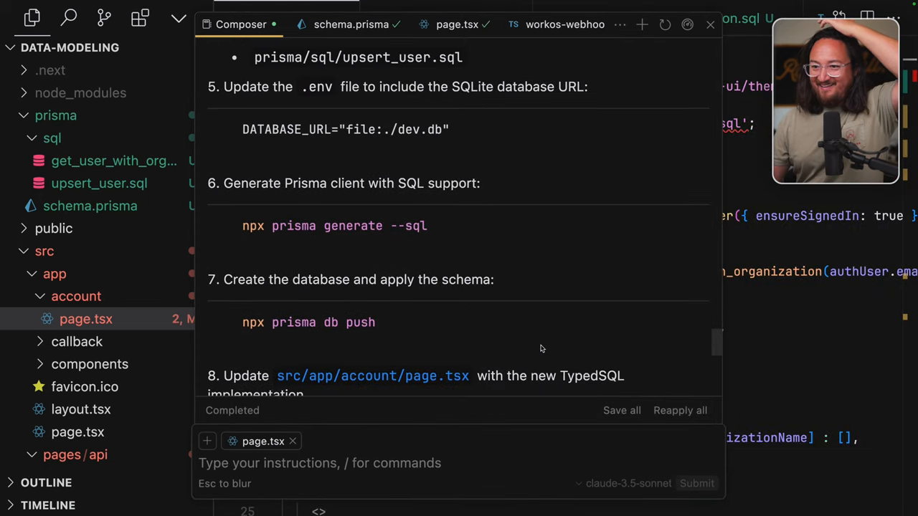
{"action": "mouse_move", "coordinate": [549, 307]}
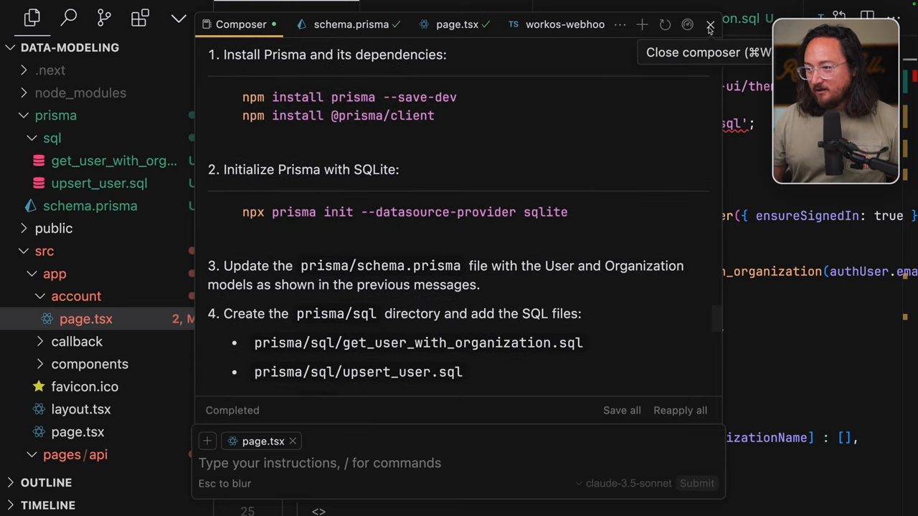
{"action": "left_click", "coordinate": [709, 25]}
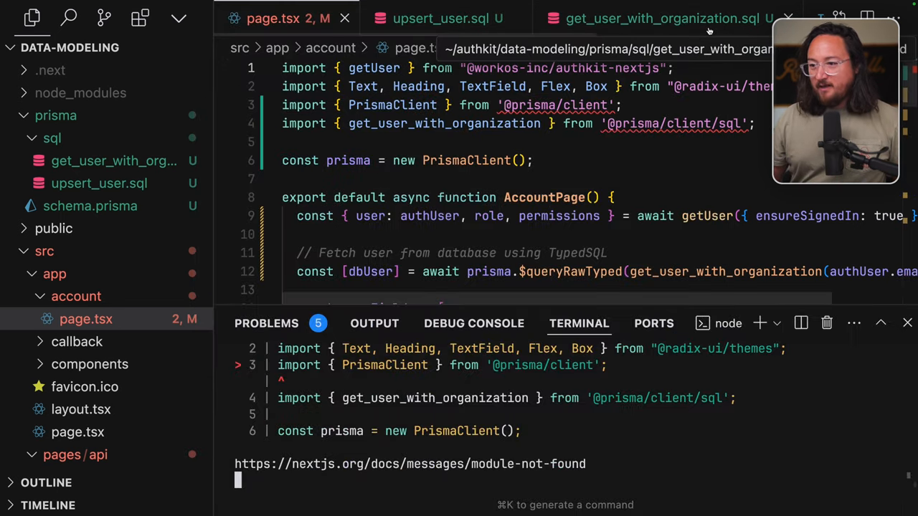
{"action": "mouse_move", "coordinate": [528, 294]}
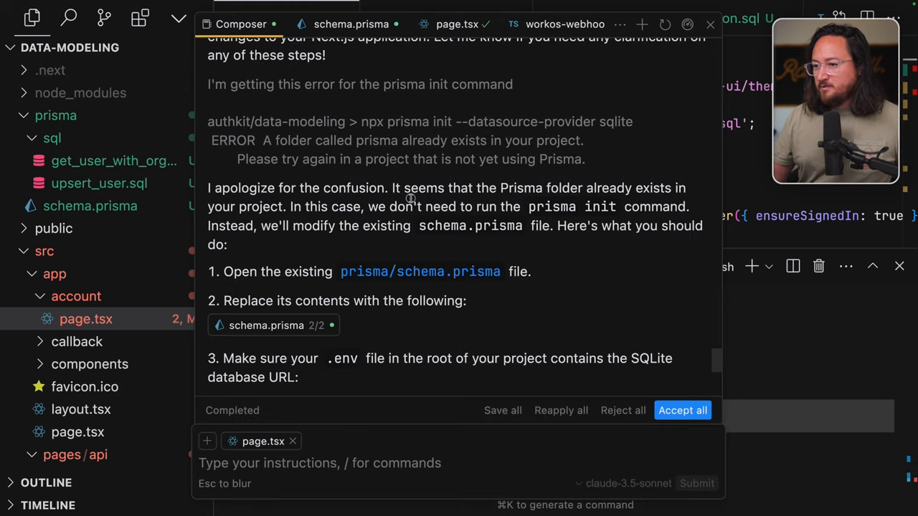
Read the fix: skip prisma init, edit schema.prisma, then run generate and db push
{"action": "left_click_drag", "start_coordinate": [290, 207], "coordinate": [412, 207]}
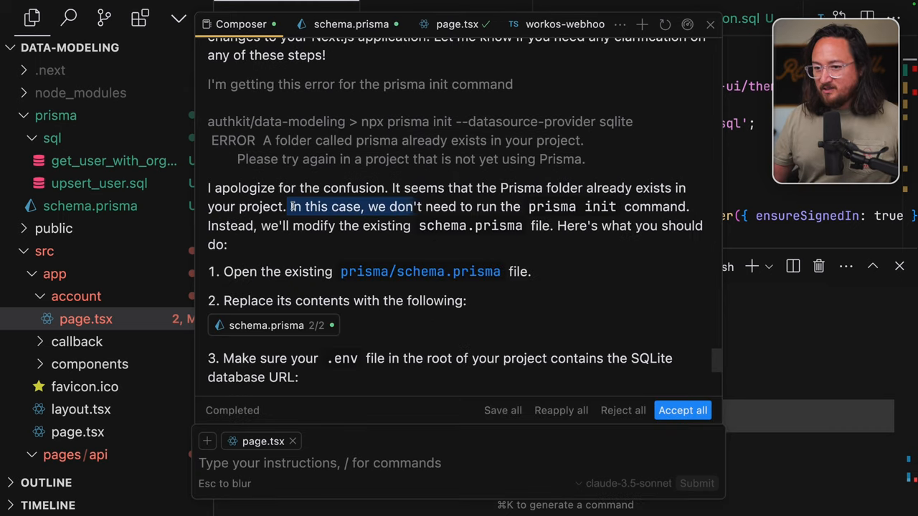
{"action": "mouse_move", "coordinate": [310, 235]}
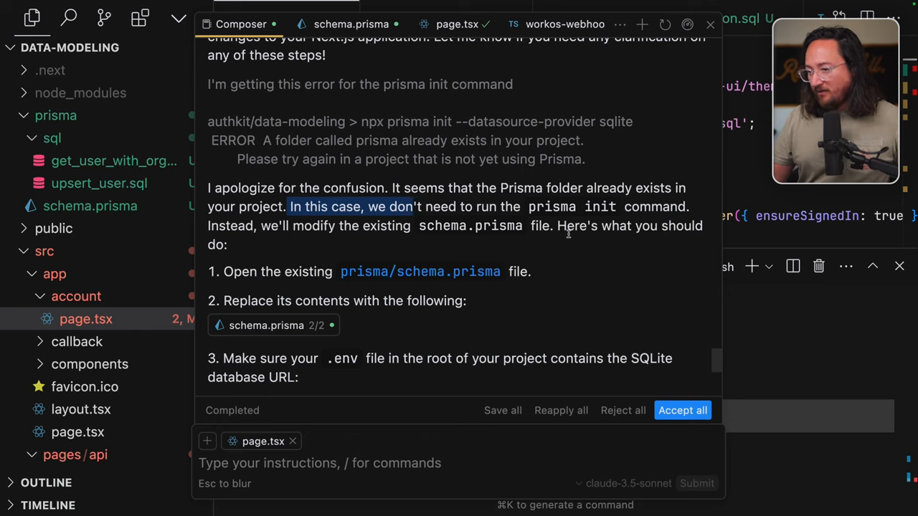
{"action": "scroll", "scroll_direction": "down", "scroll_amount": 3}
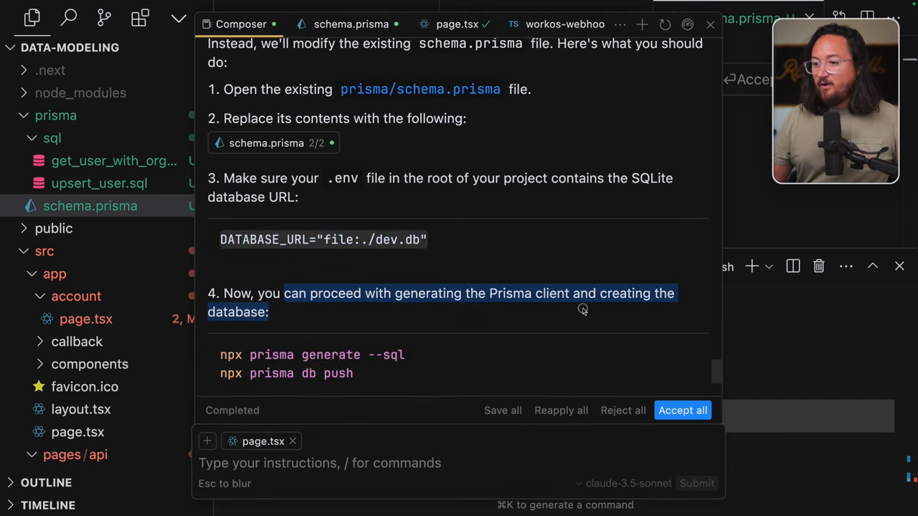
{"action": "scroll", "scroll_direction": "down", "scroll_amount": 3}
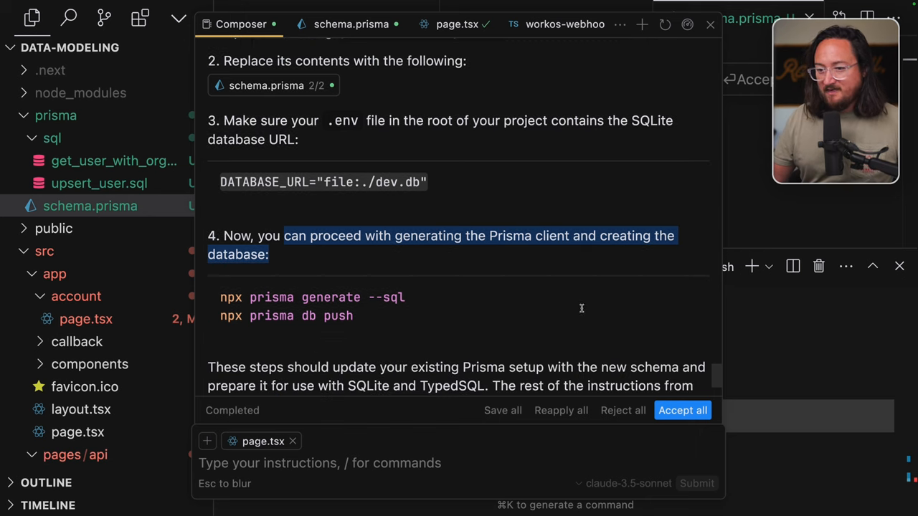
{"action": "scroll", "scroll_direction": "down", "scroll_amount": 3}
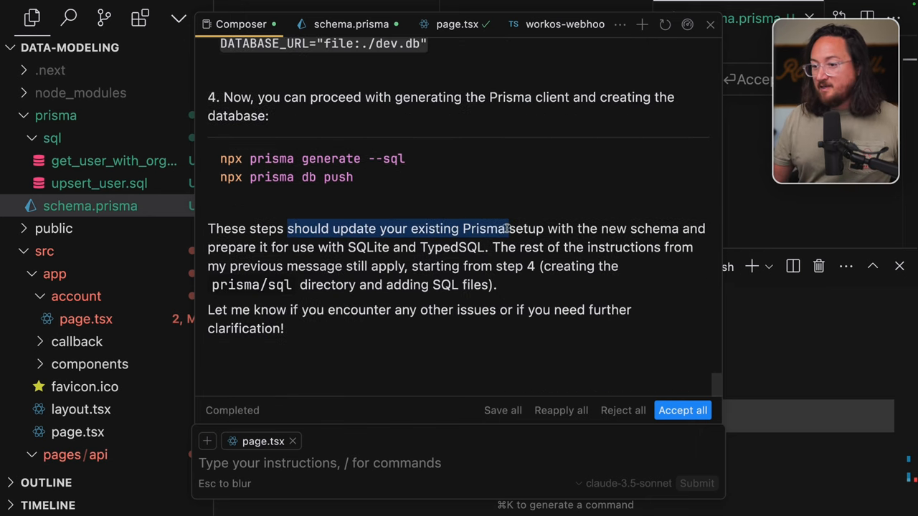
{"action": "left_click_drag", "start_coordinate": [507, 228], "coordinate": [435, 247]}
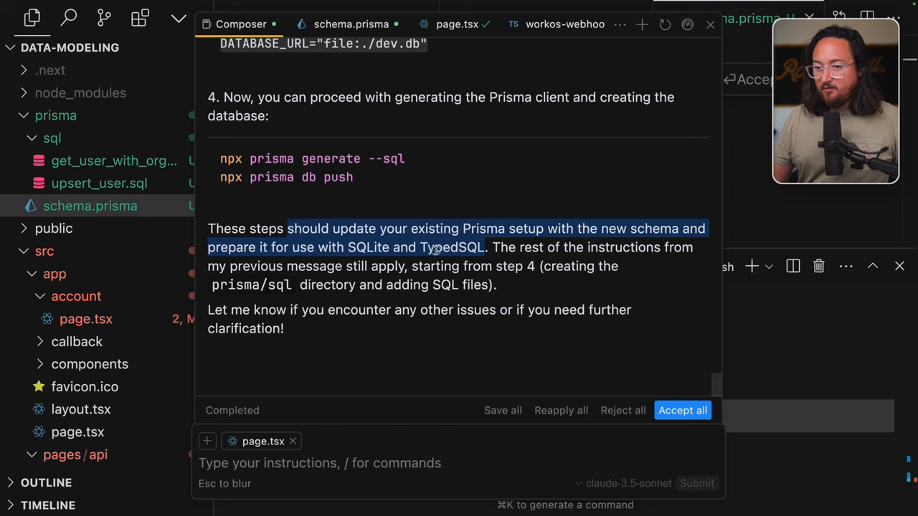
{"action": "mouse_move", "coordinate": [461, 262]}
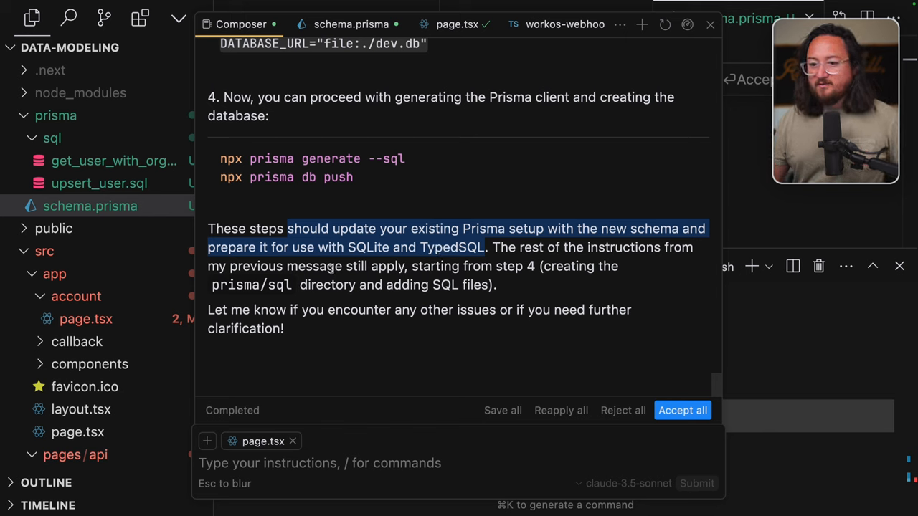
{"action": "left_click", "coordinate": [351, 23]}
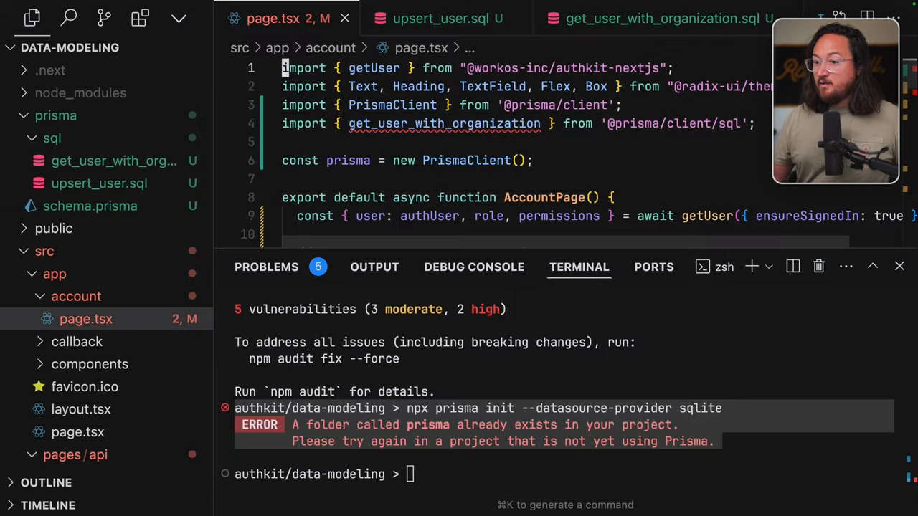
Add DATABASE_URL="file:./dev.db" to .env.local
{"action": "type", "text": "env"}
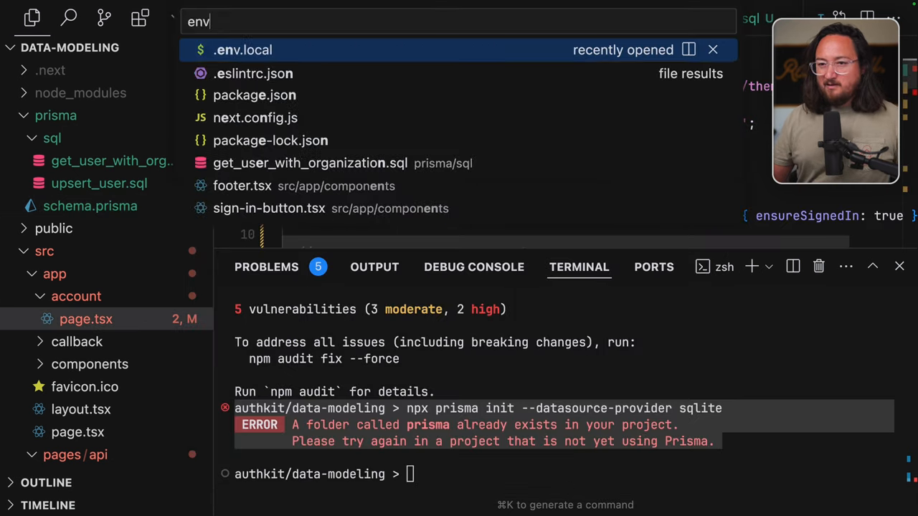
{"action": "left_click", "coordinate": [242, 50]}
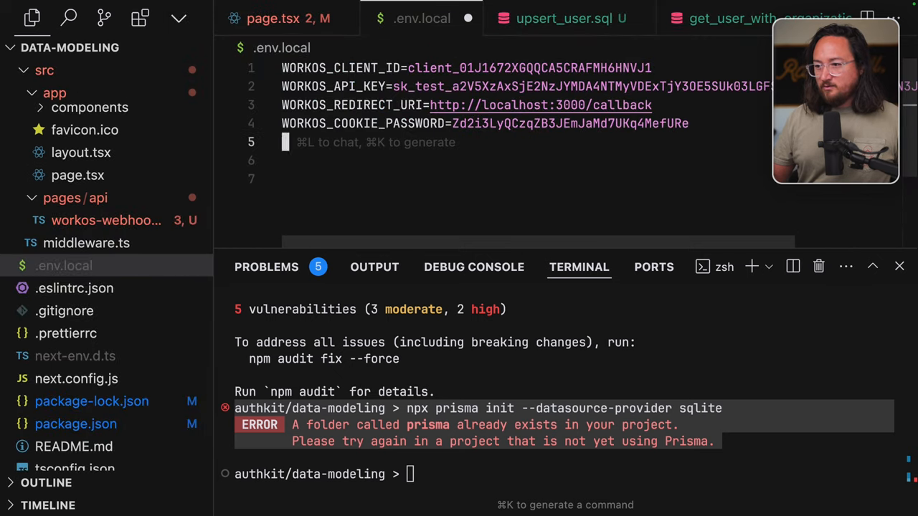
{"action": "type", "text": "DATABASE_URL=\"file:./dev.db\""}
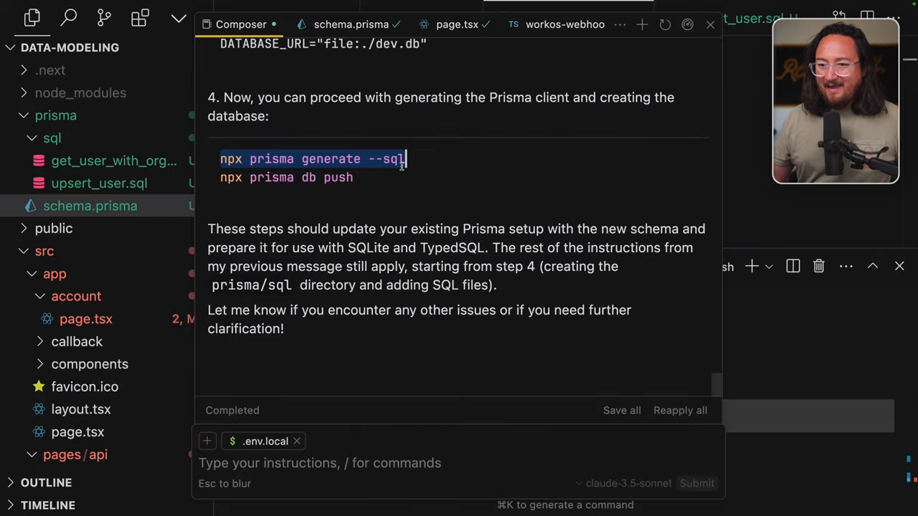
{"action": "mouse_move", "coordinate": [710, 25]}
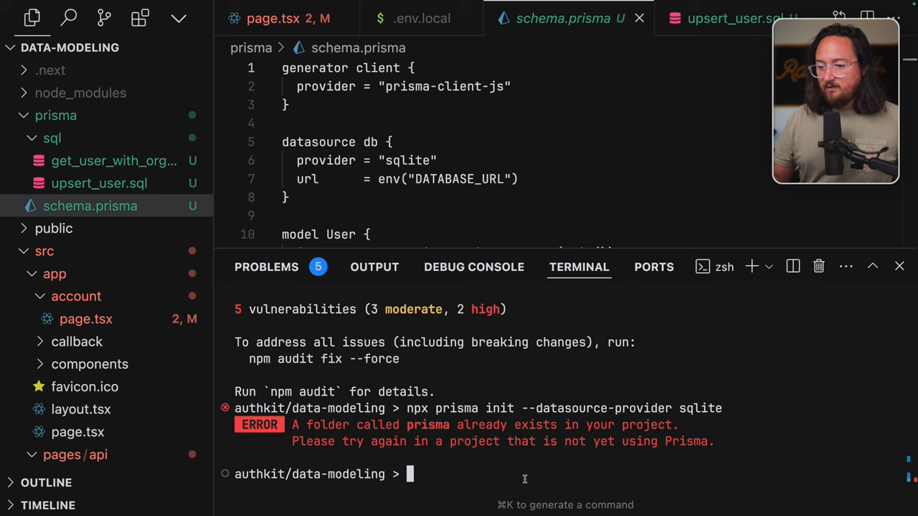
Run npx prisma generate --sql, then go back to .env.local
{"action": "type", "text": "npx prisma generate --sql"}
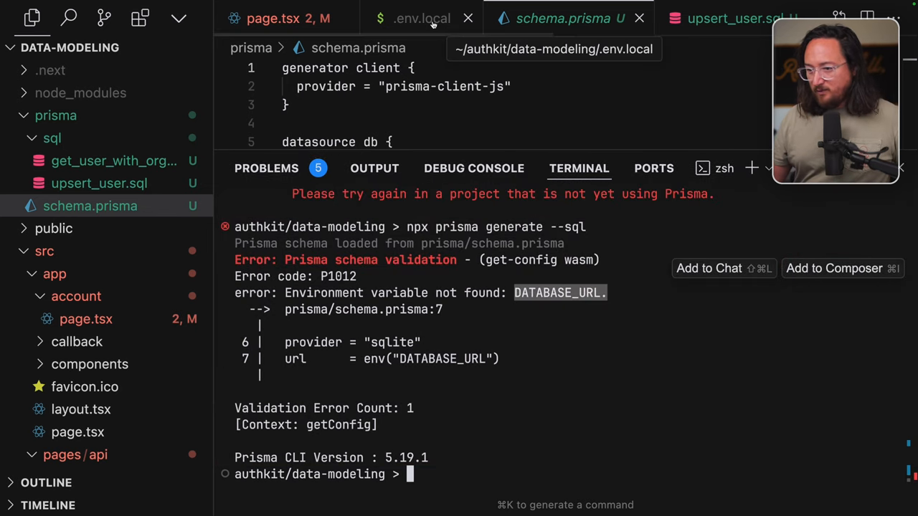
{"action": "left_click", "coordinate": [421, 18]}
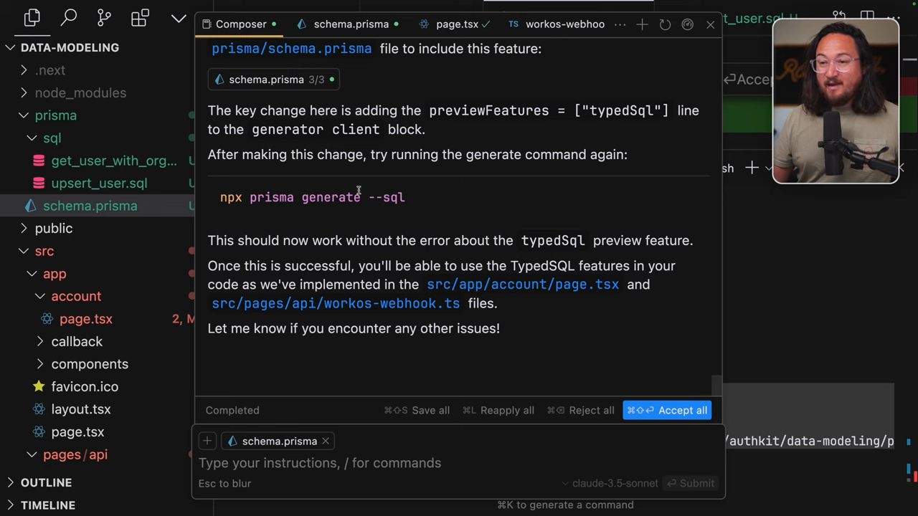
Accept Composer's schema.prisma change that adds the typedSql preview feature
{"action": "left_click", "coordinate": [351, 24]}
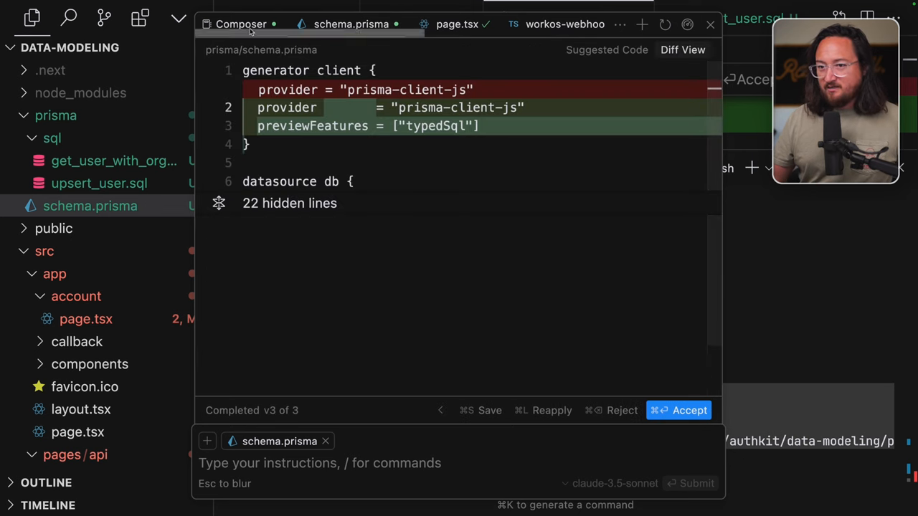
{"action": "left_click", "coordinate": [678, 410]}
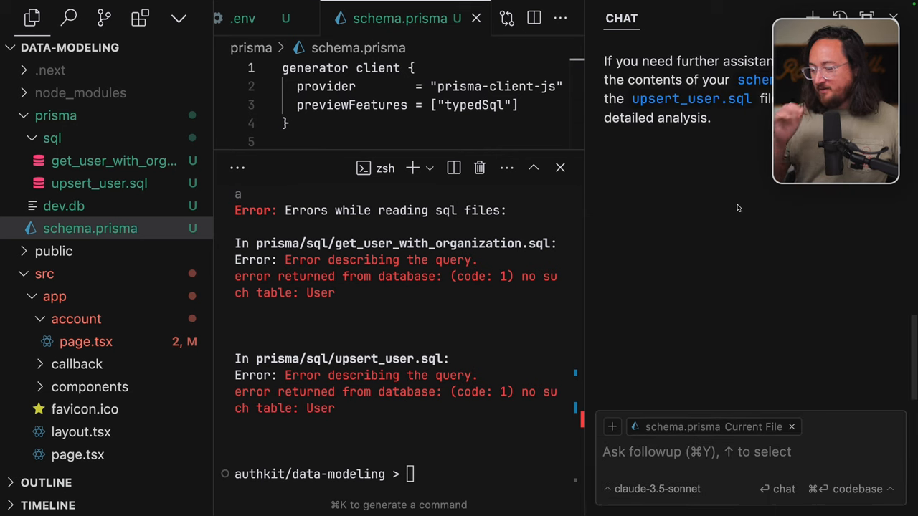
{"action": "mouse_move", "coordinate": [641, 71]}
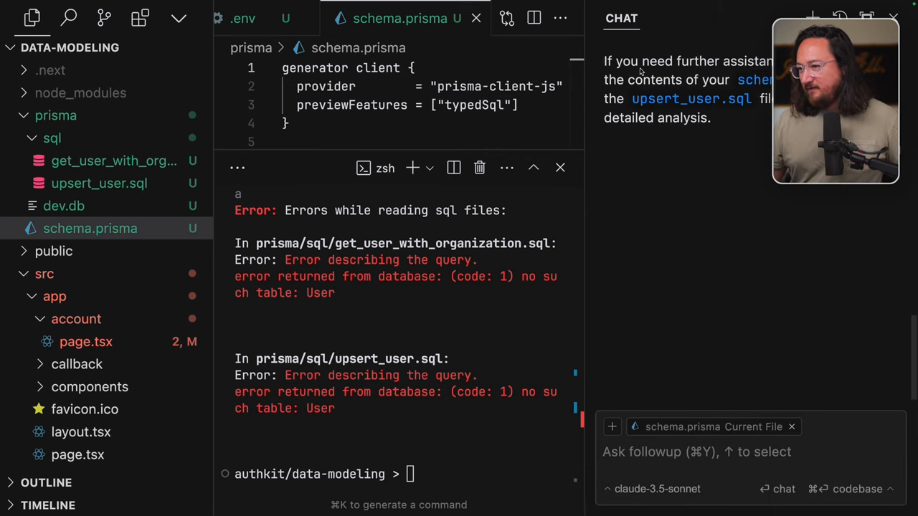
{"action": "scroll", "scroll_direction": "down", "scroll_amount": 3}
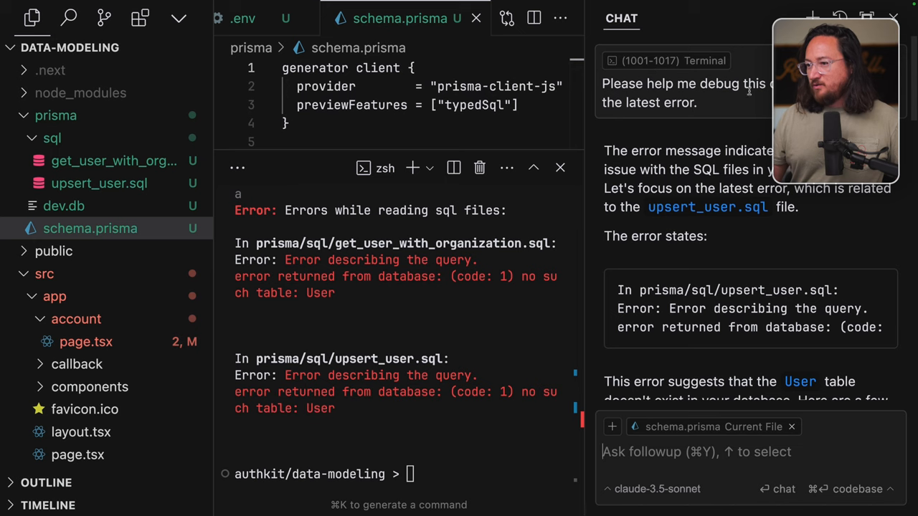
{"action": "mouse_move", "coordinate": [682, 64]}
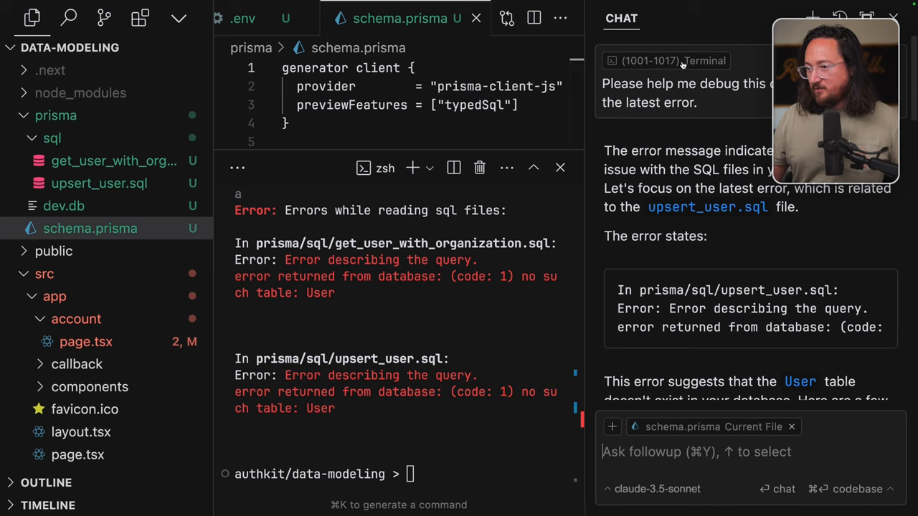
{"action": "mouse_move", "coordinate": [637, 169]}
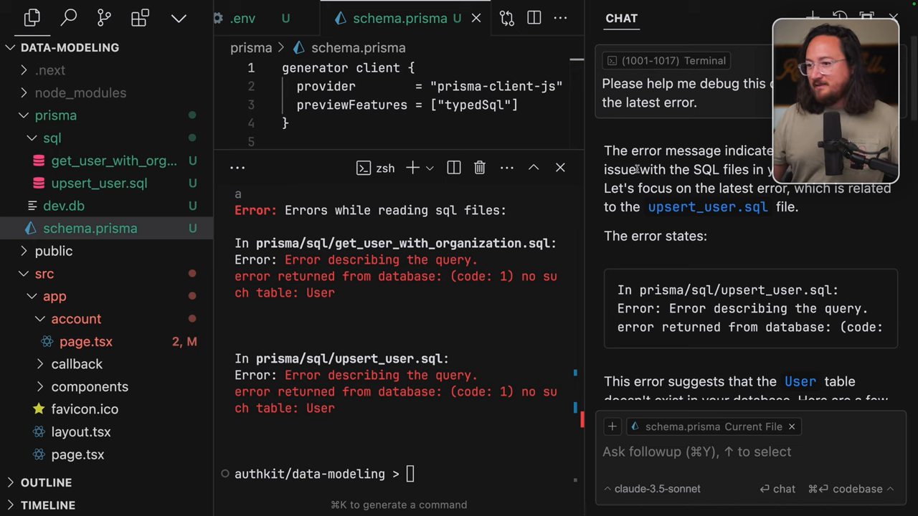
{"action": "scroll", "scroll_direction": "down", "scroll_amount": 3}
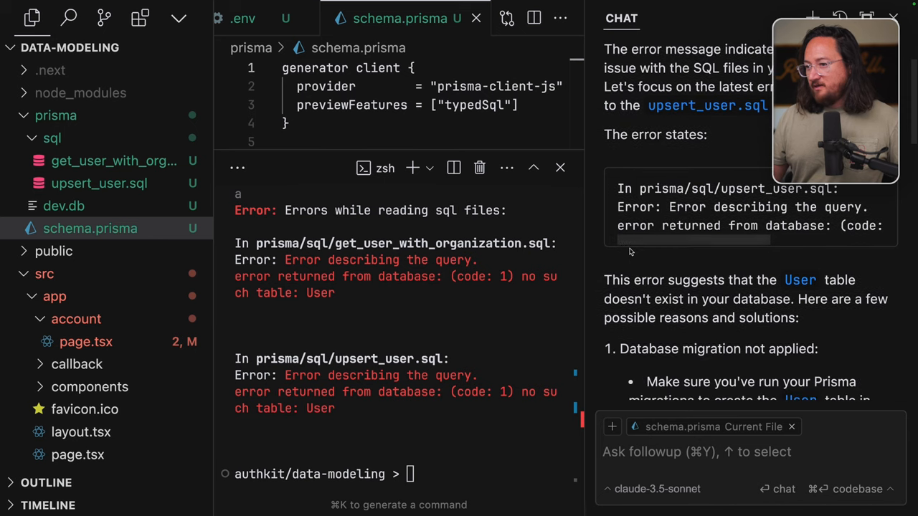
{"action": "scroll", "scroll_direction": "down", "scroll_amount": 3}
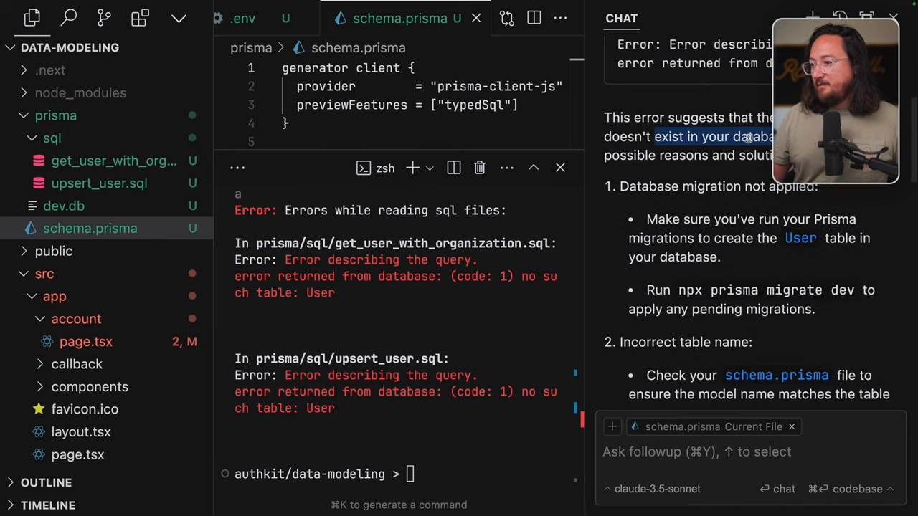
{"action": "scroll", "scroll_direction": "down", "scroll_amount": 3}
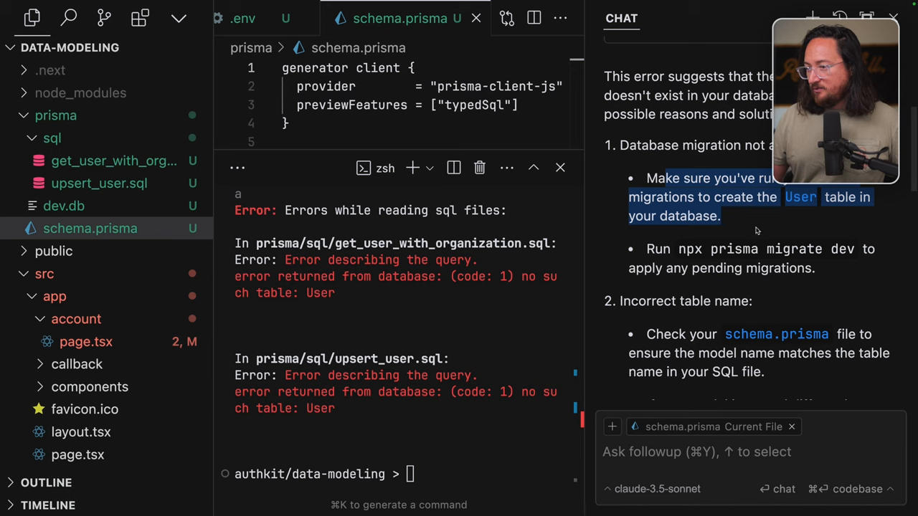
{"action": "scroll", "scroll_direction": "down", "scroll_amount": 3}
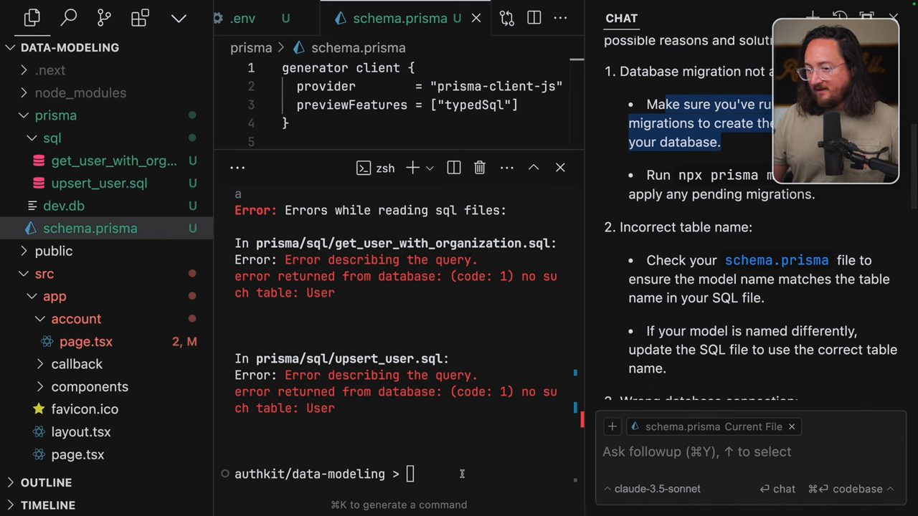
Run prisma migrate dev with migration name 'Add User', then regenerate with --sql
{"action": "type", "text": "npx prisma"}
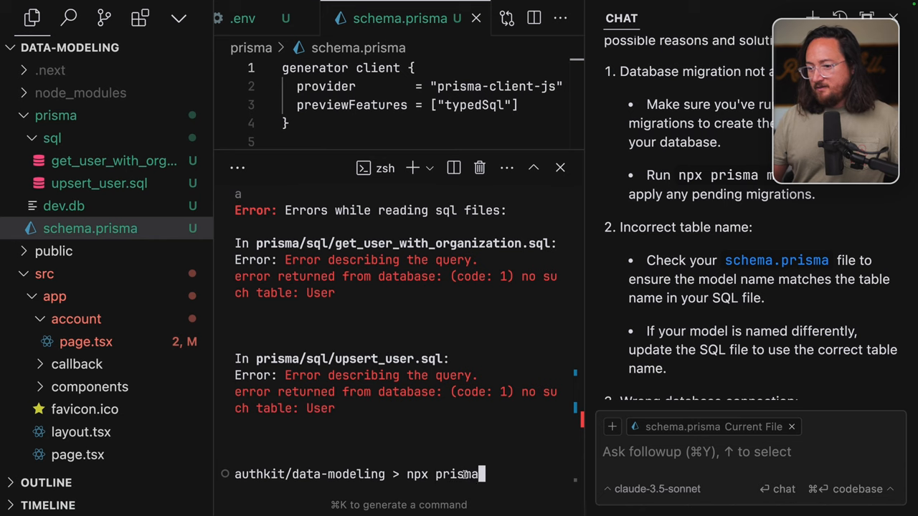
{"action": "type", "text": "migrate dev"}
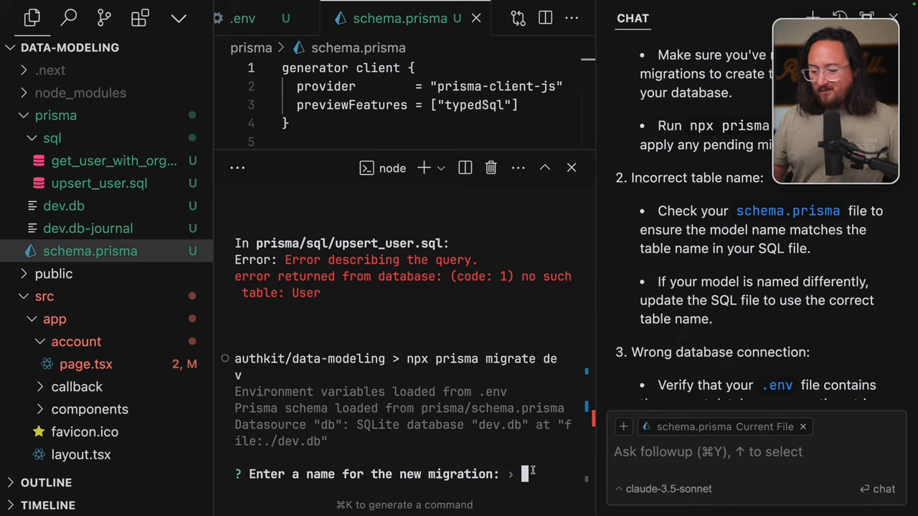
{"action": "type", "text": "Add User"}
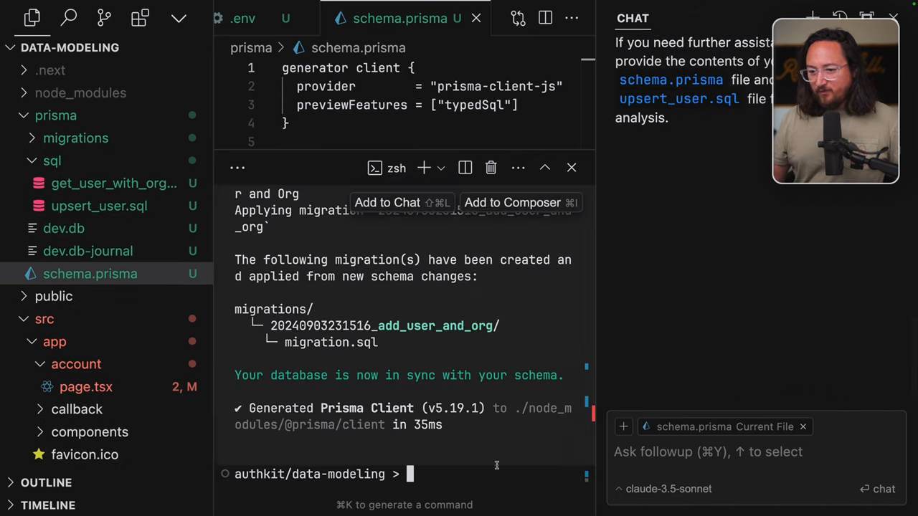
{"action": "key", "text": "ctrl+r"}
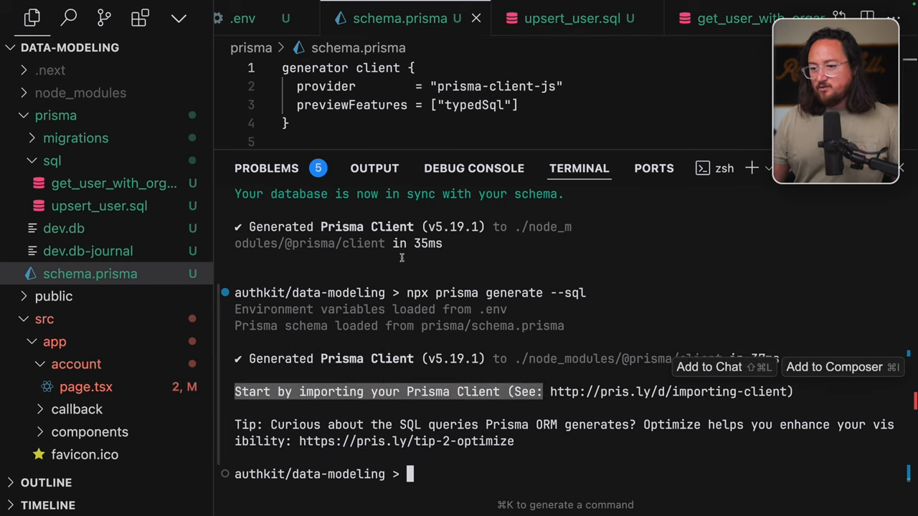
{"action": "mouse_move", "coordinate": [476, 18]}
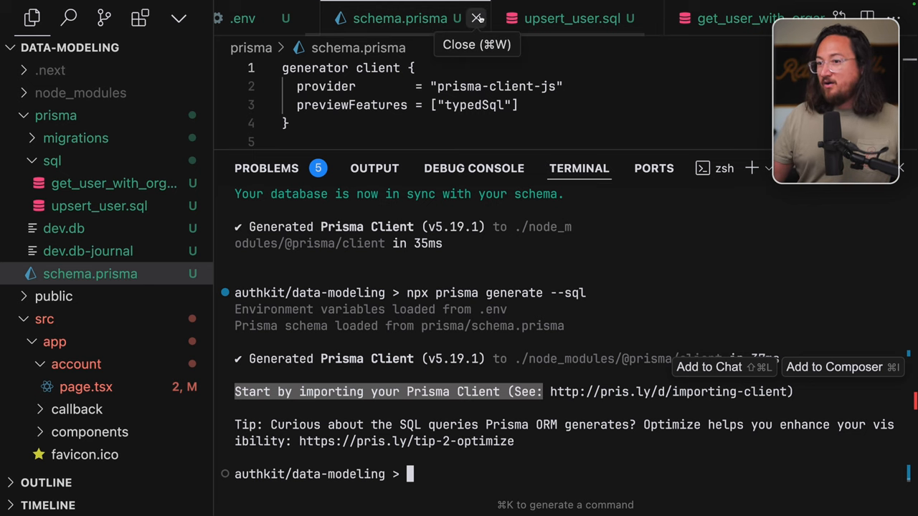
Close the schema.prisma tab and switch to the .env file
{"action": "left_click", "coordinate": [477, 18]}
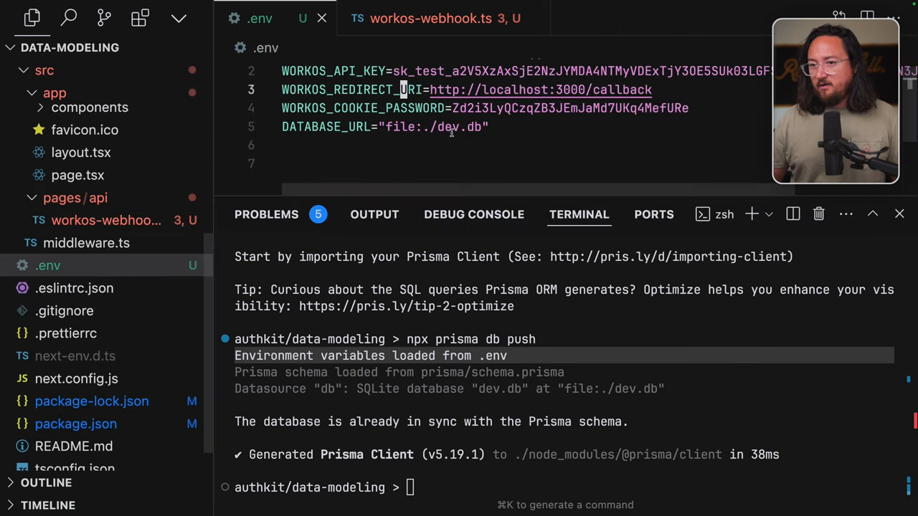
{"action": "left_click", "coordinate": [321, 18]}
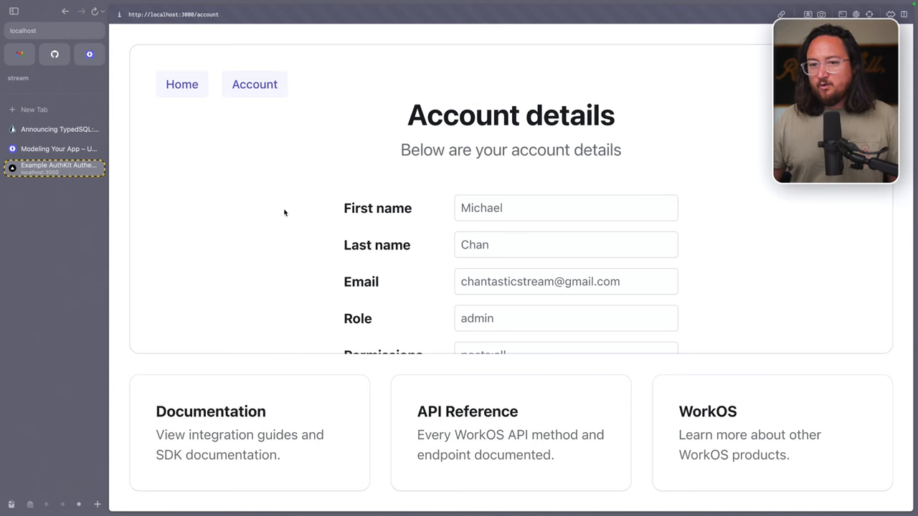
{"action": "mouse_move", "coordinate": [350, 194]}
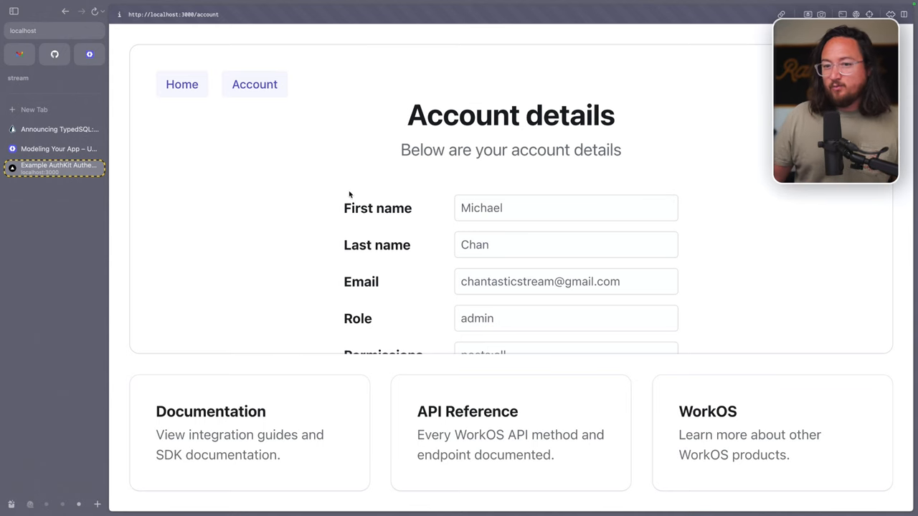
{"action": "mouse_move", "coordinate": [307, 161]}
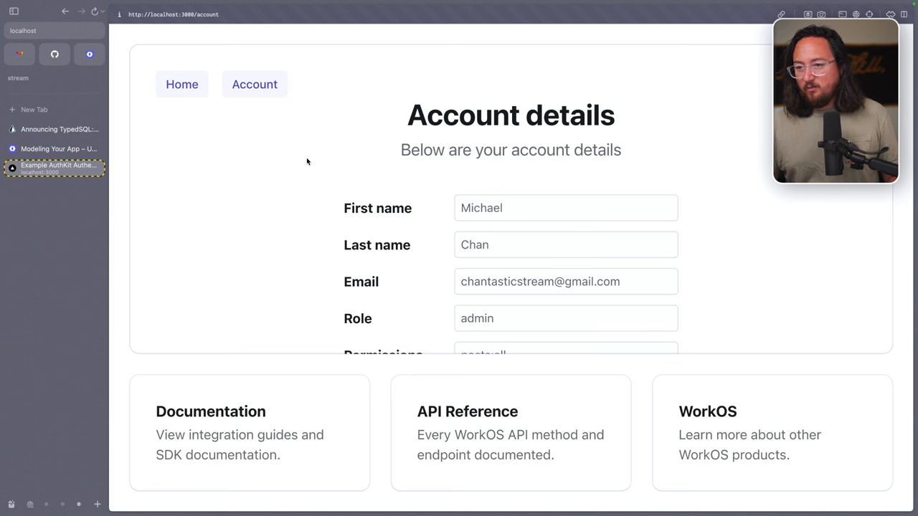
{"action": "mouse_move", "coordinate": [732, 211]}
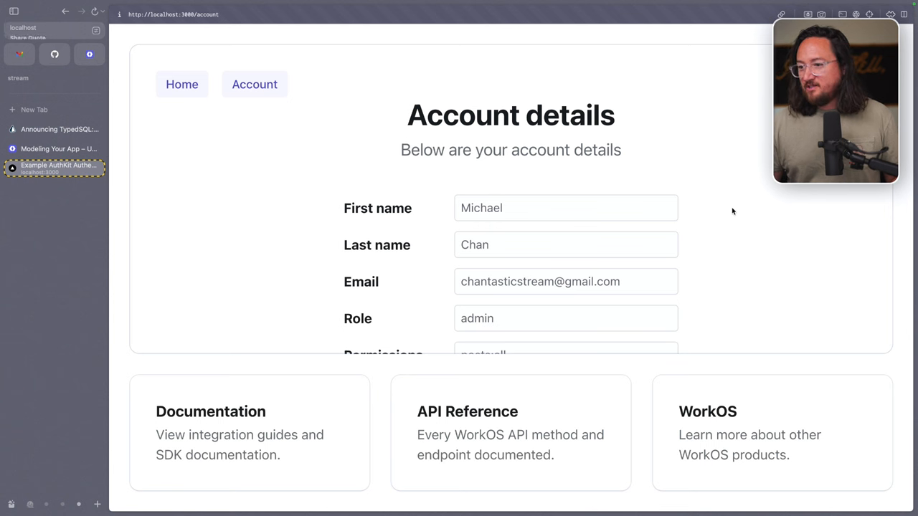
{"action": "mouse_move", "coordinate": [435, 184]}
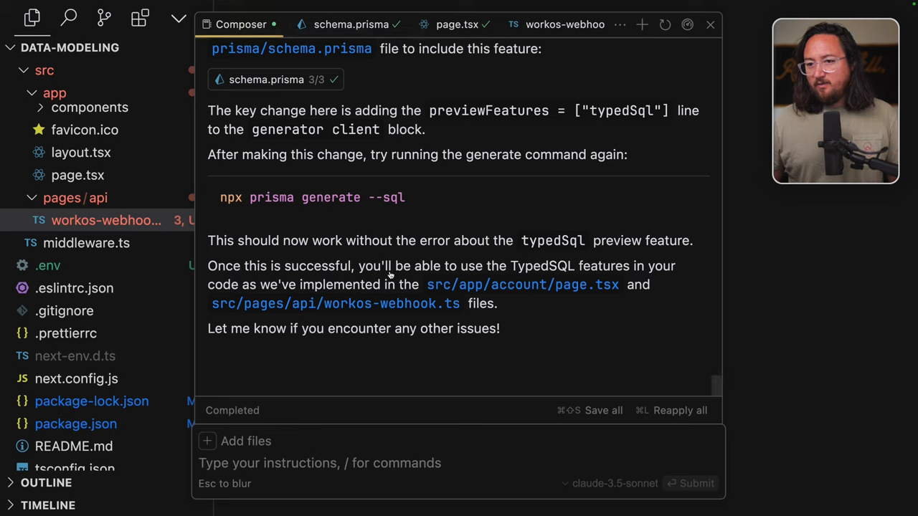
{"action": "left_click_drag", "start_coordinate": [207, 265], "coordinate": [441, 265]}
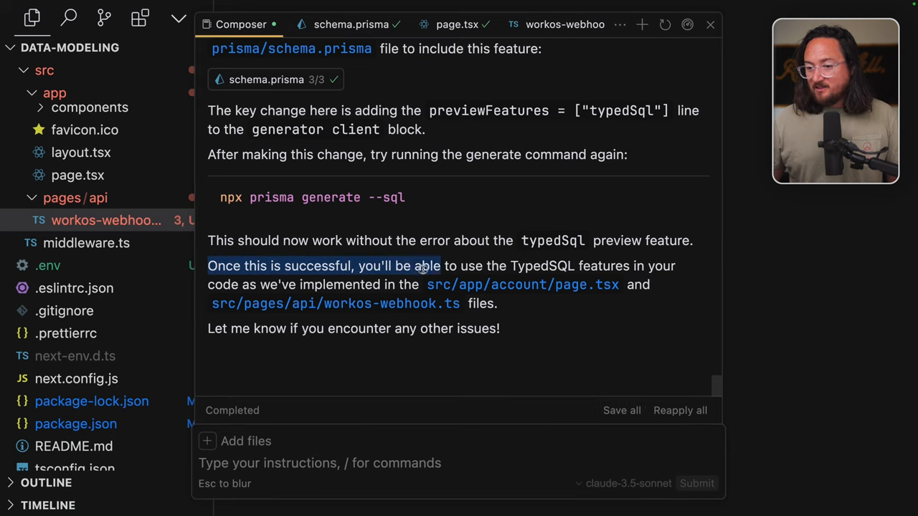
{"action": "left_click_drag", "start_coordinate": [423, 267], "coordinate": [591, 285]}
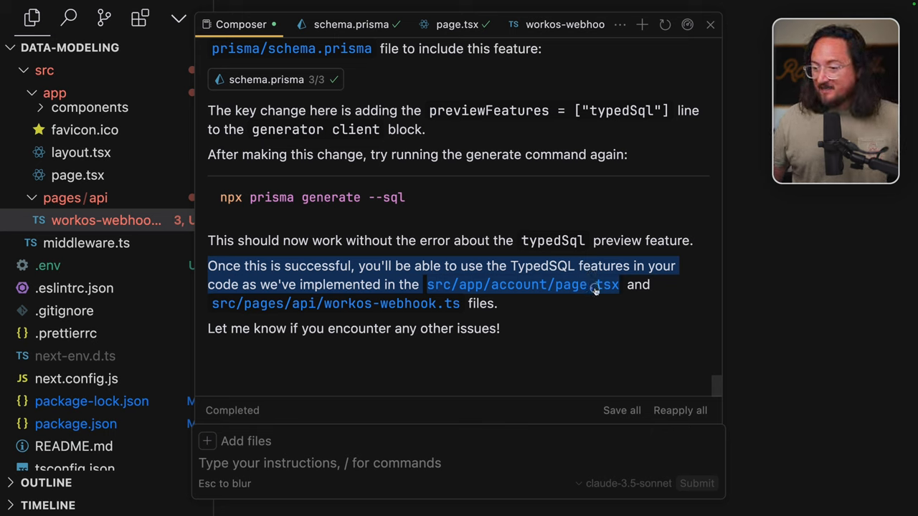
{"action": "mouse_move", "coordinate": [351, 310]}
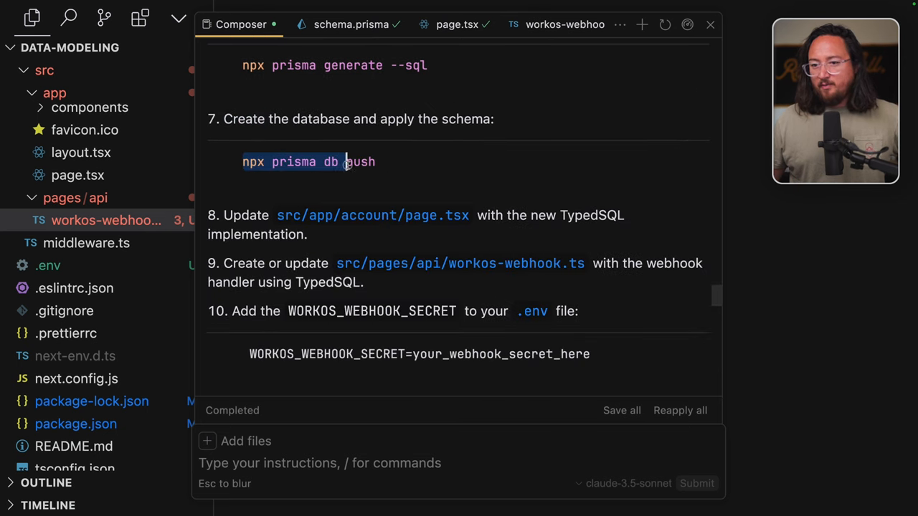
{"action": "scroll", "scroll_direction": "down", "scroll_amount": 3}
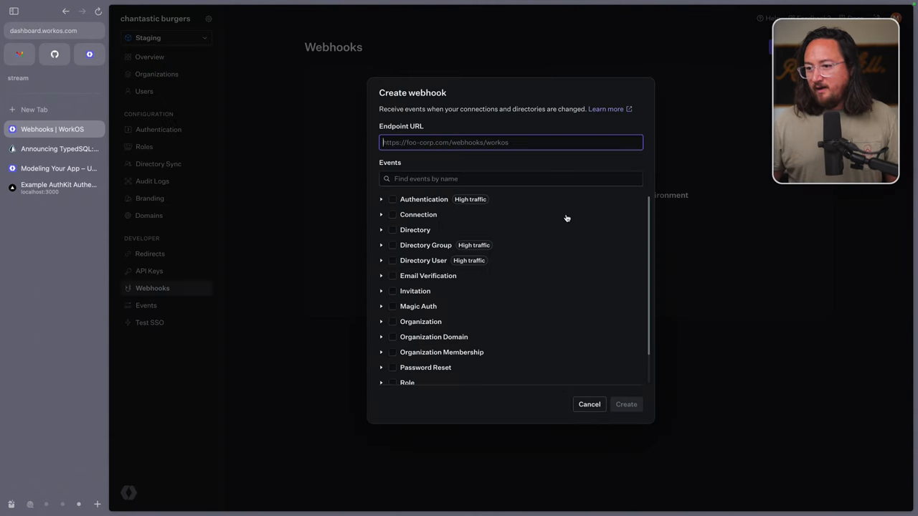
Create the localhost api/workos-webhook endpoint subscribed to user.created and user.updated
{"action": "type", "text": "updat"}
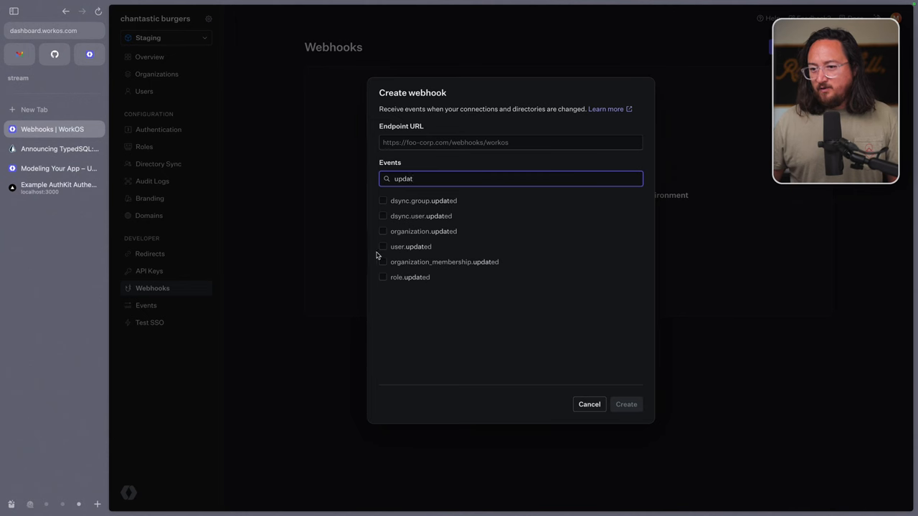
{"action": "type", "text": "created"}
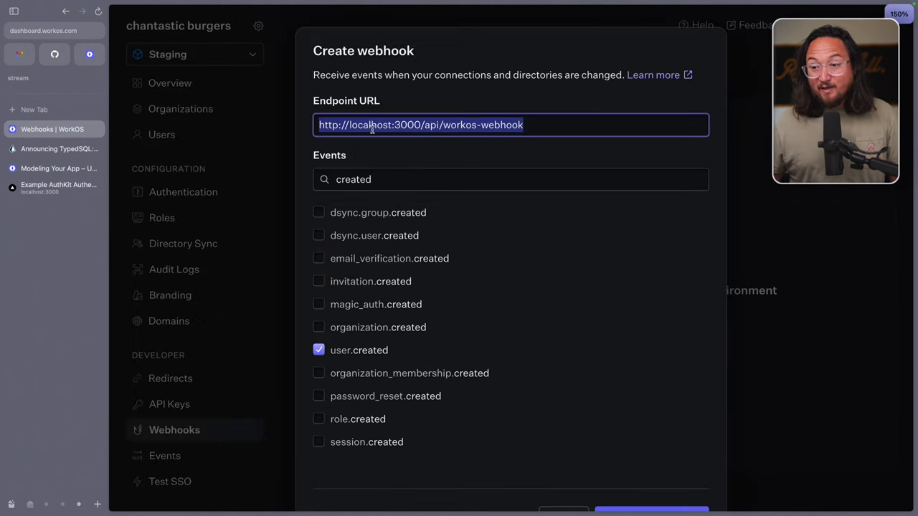
{"action": "double_click", "coordinate": [449, 124]}
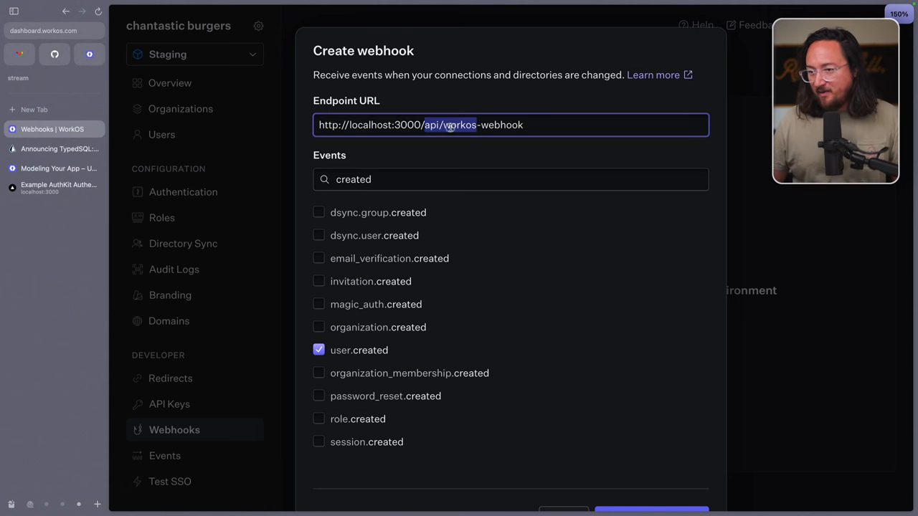
{"action": "type", "text": "user"}
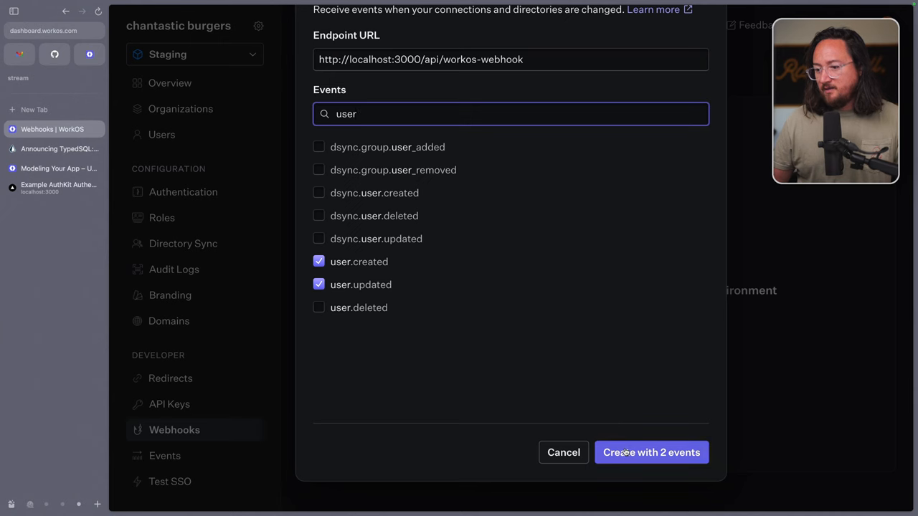
{"action": "left_click", "coordinate": [651, 451]}
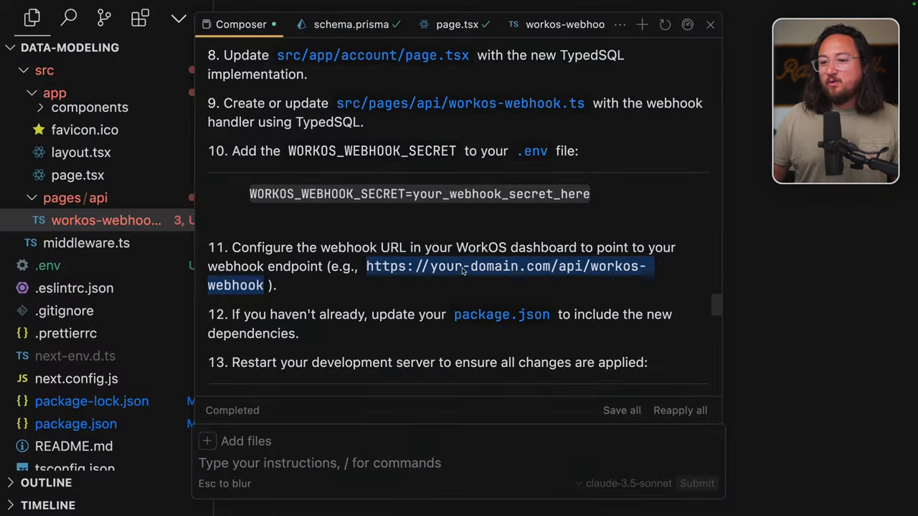
Ask Composer how webhooks can reach a localhost app
{"action": "scroll", "scroll_direction": "down", "scroll_amount": 3}
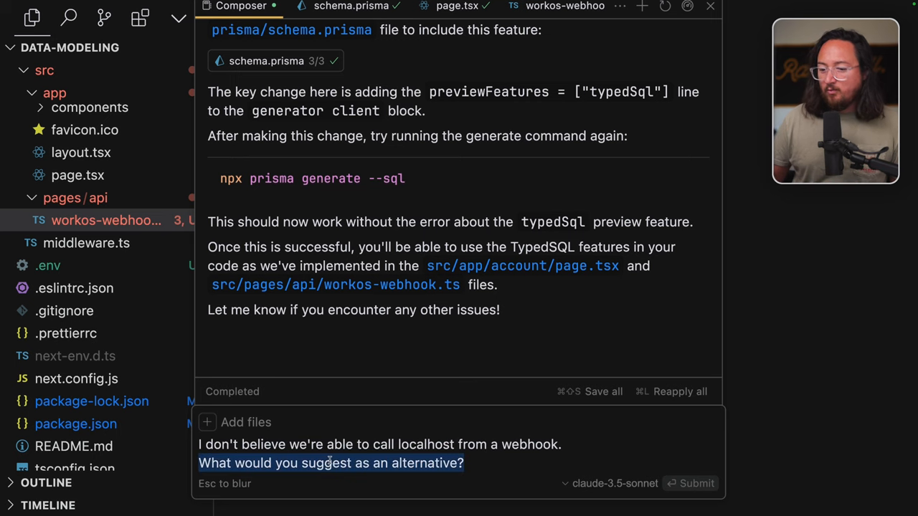
{"action": "left_click", "coordinate": [695, 483]}
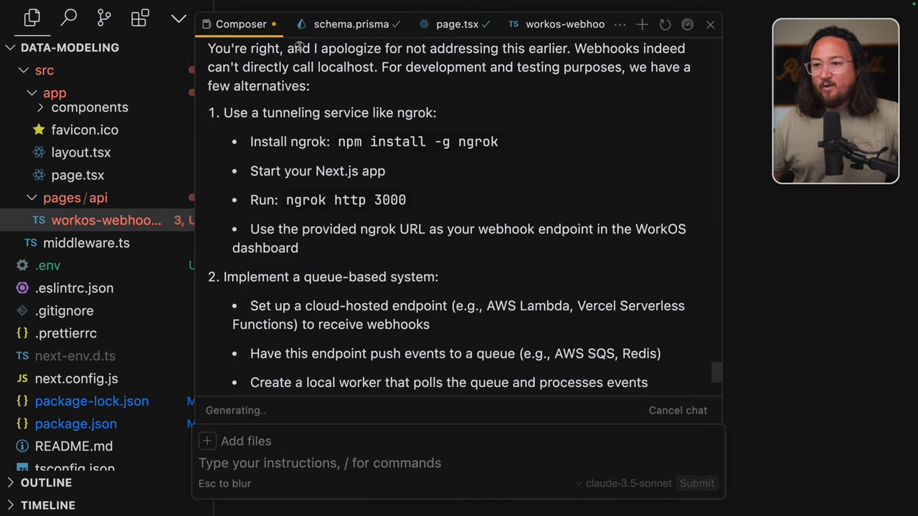
{"action": "left_click_drag", "start_coordinate": [286, 49], "coordinate": [569, 48]}
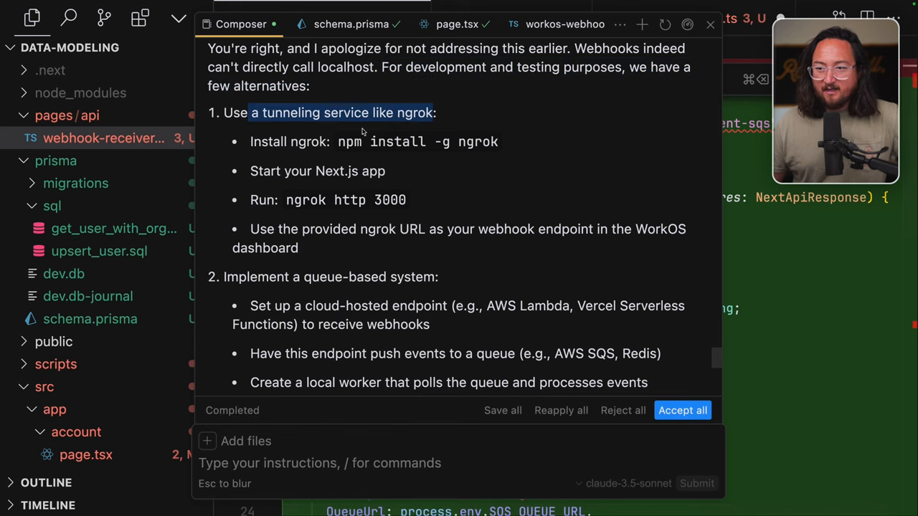
Read Composer's reply and highlight its option 2 queue-based recommendation
{"action": "scroll", "scroll_direction": "down", "scroll_amount": 3}
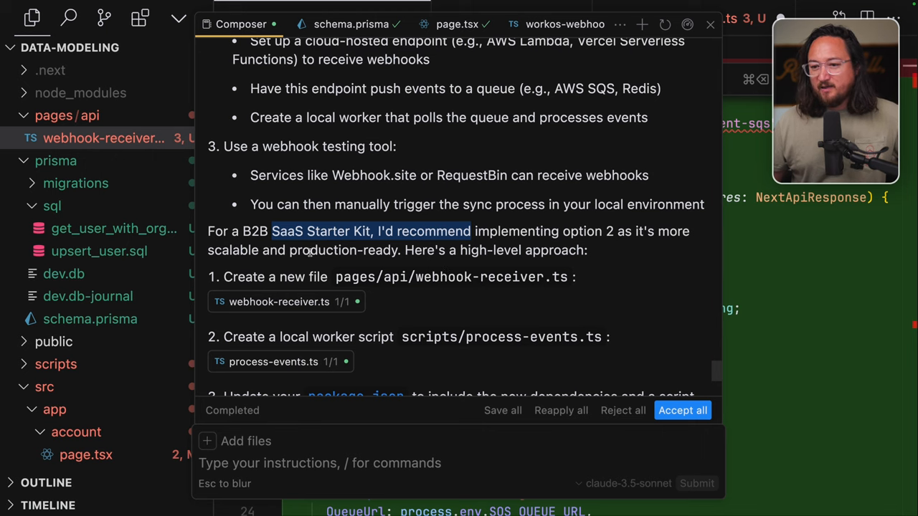
{"action": "scroll", "scroll_direction": "down", "scroll_amount": 3}
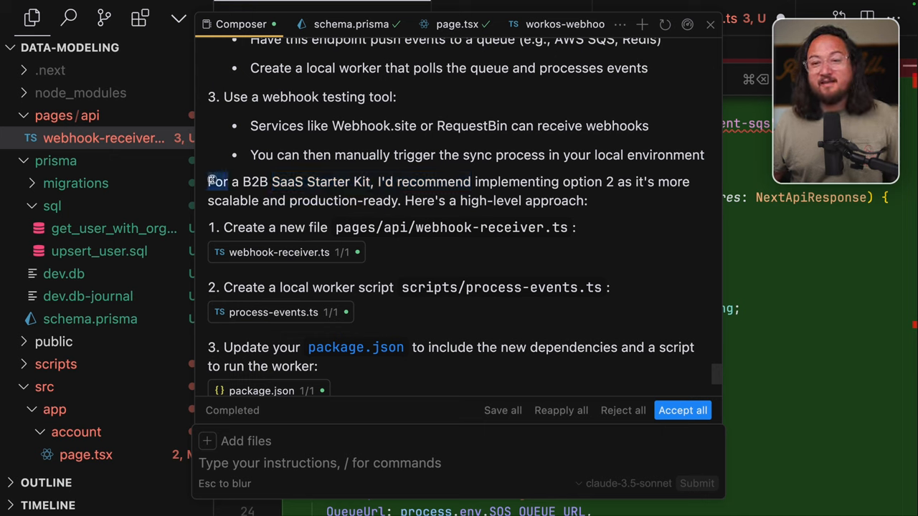
{"action": "left_click_drag", "start_coordinate": [208, 182], "coordinate": [591, 200]}
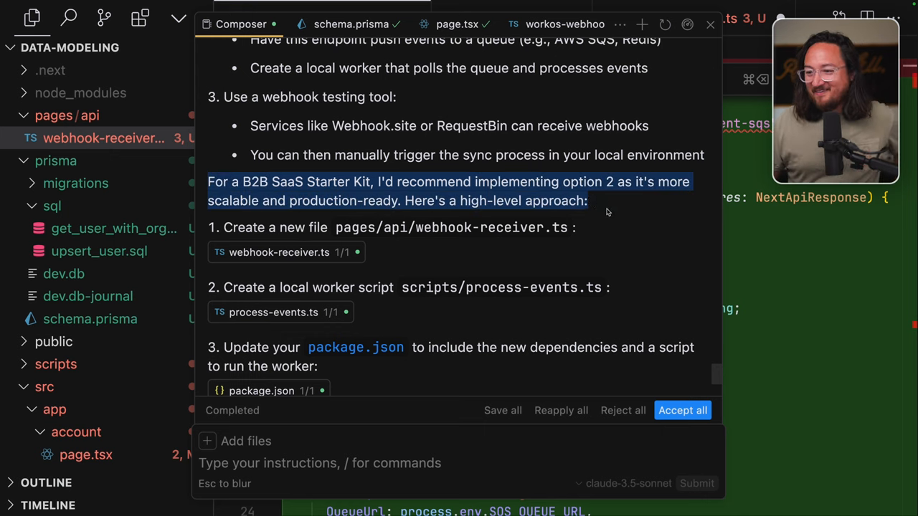
{"action": "scroll", "scroll_direction": "down", "scroll_amount": 3}
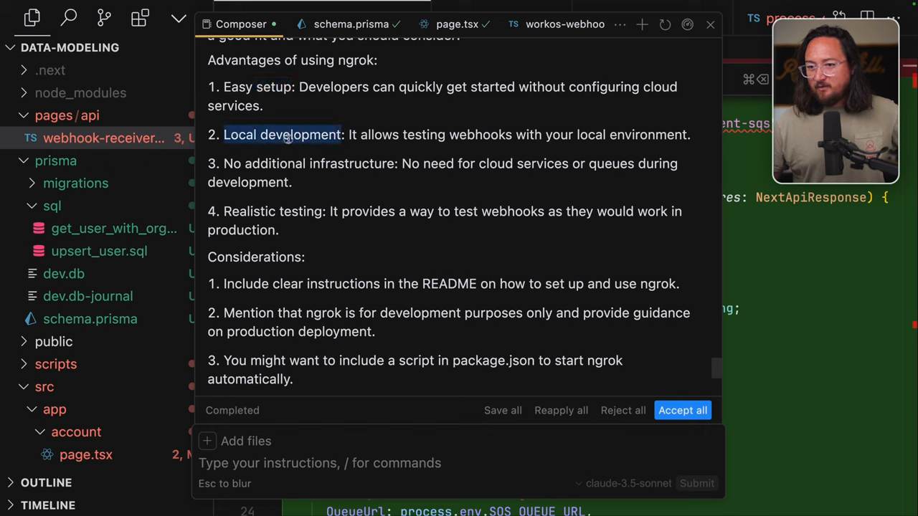
Review ngrok's advantages and considerations, highlighting the no-infrastructure and larger-scale points
{"action": "double_click", "coordinate": [319, 164]}
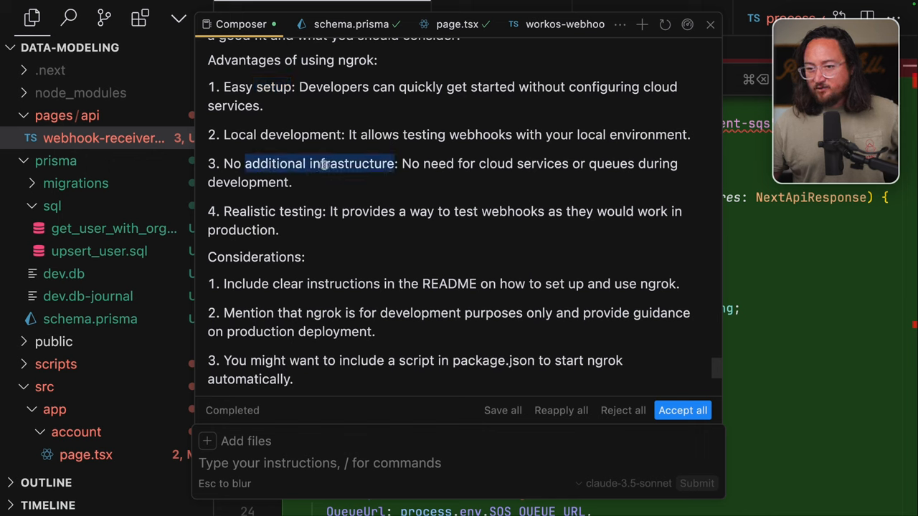
{"action": "double_click", "coordinate": [272, 211]}
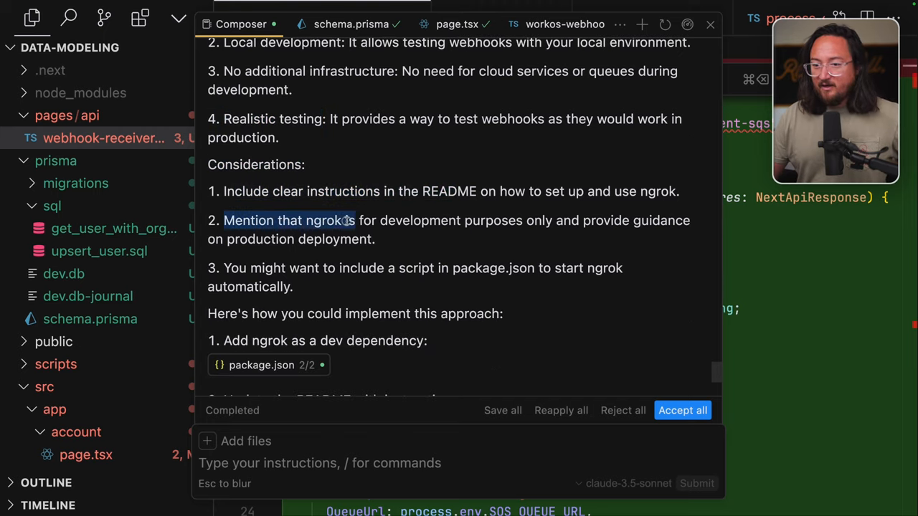
{"action": "scroll", "scroll_direction": "down", "scroll_amount": 3}
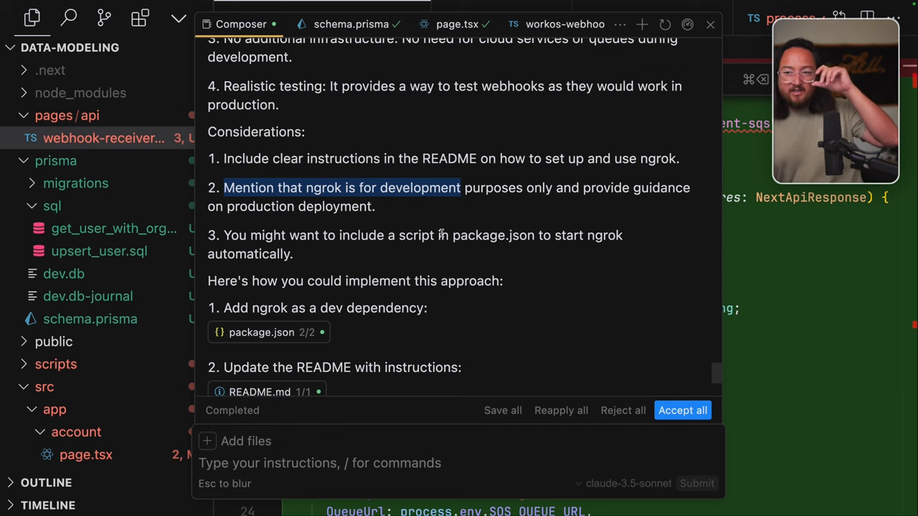
{"action": "mouse_move", "coordinate": [415, 276]}
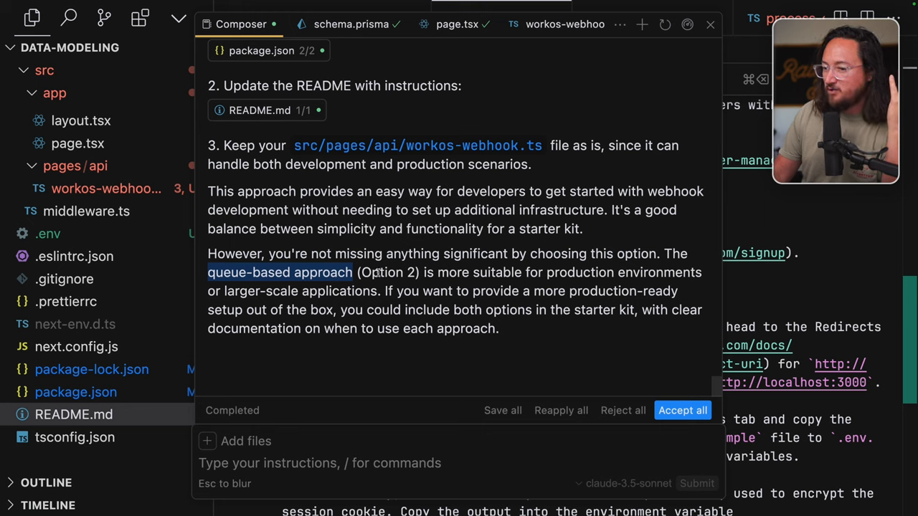
{"action": "double_click", "coordinate": [242, 291]}
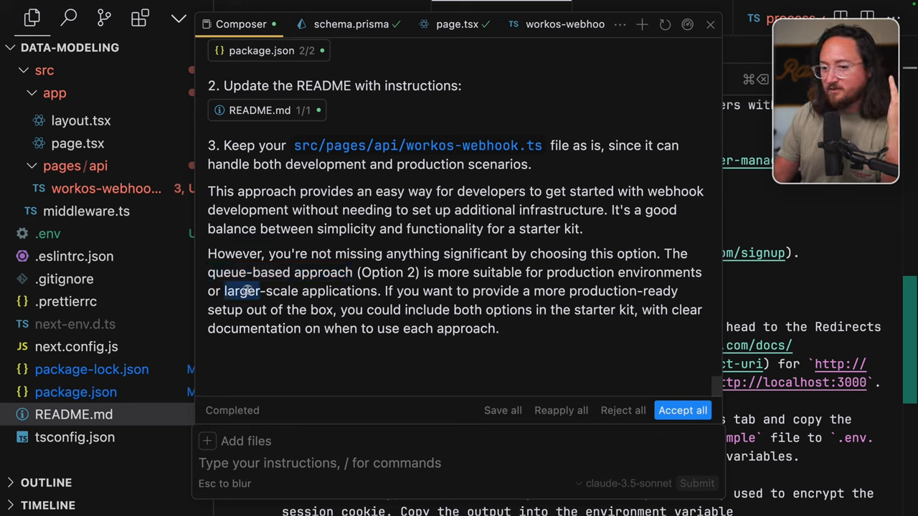
{"action": "left_click_drag", "start_coordinate": [223, 290], "coordinate": [565, 291]}
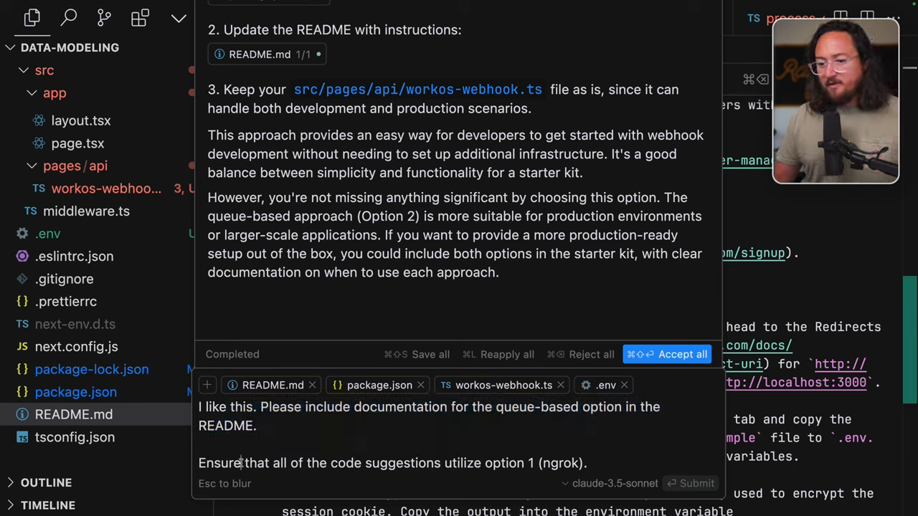
Submit the README follow-up and review the webhook-receiver.ts diff before returning to chat
{"action": "left_click_drag", "start_coordinate": [244, 463], "coordinate": [585, 462]}
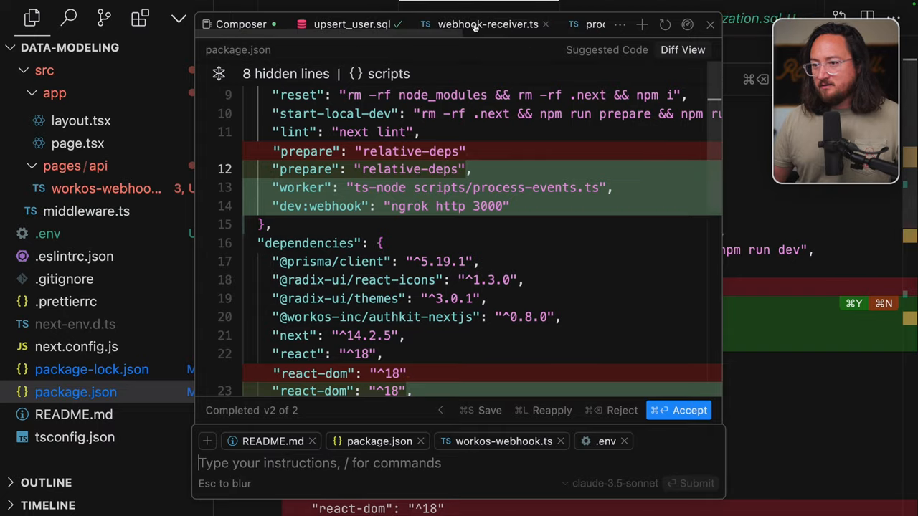
{"action": "left_click", "coordinate": [487, 24]}
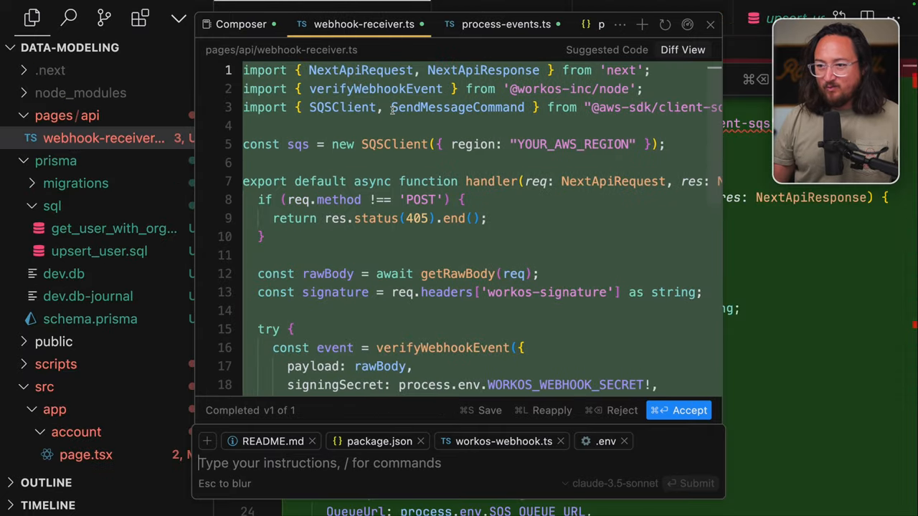
{"action": "scroll", "scroll_direction": "down", "scroll_amount": 3}
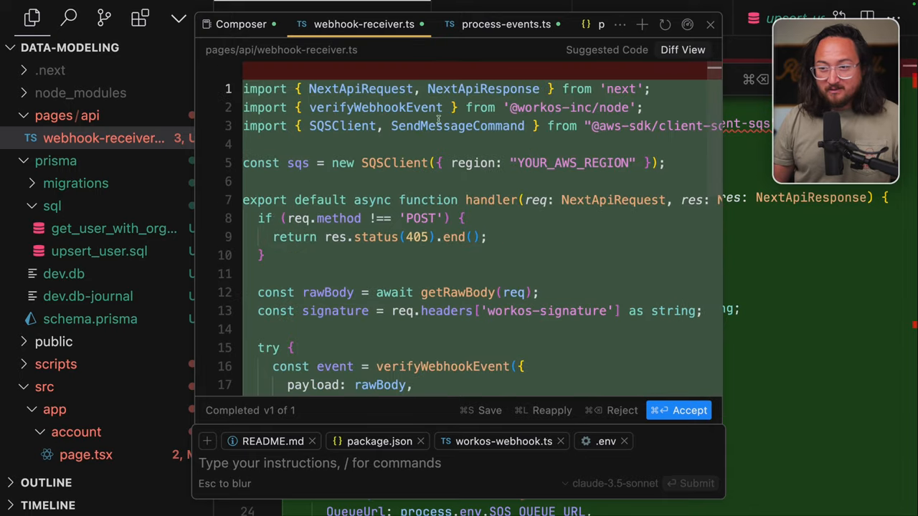
{"action": "left_click", "coordinate": [506, 24]}
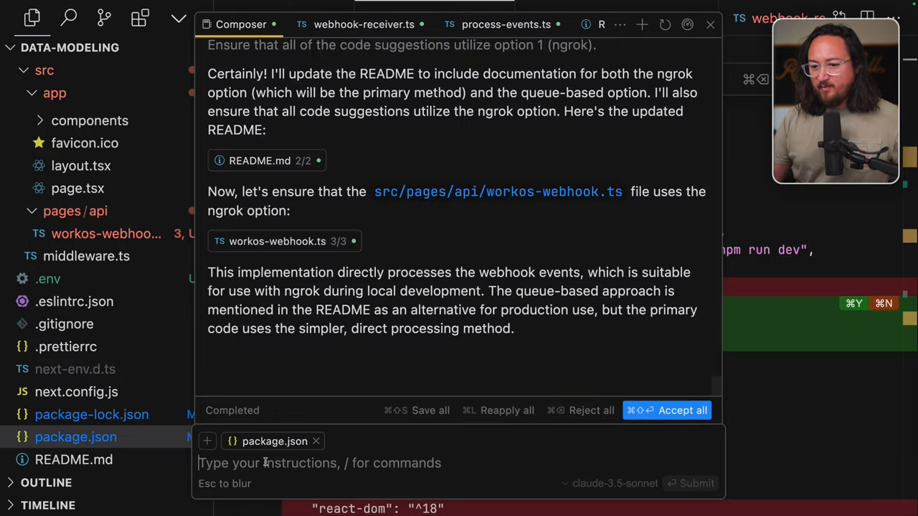
Ask if webhook-receiver.ts and process-events.ts are needed, then review receiver, package.json, README diffs
{"action": "type", "text": "Do we still need the generated `webhook-reciever.ts` and `process-events.ts` files?"}
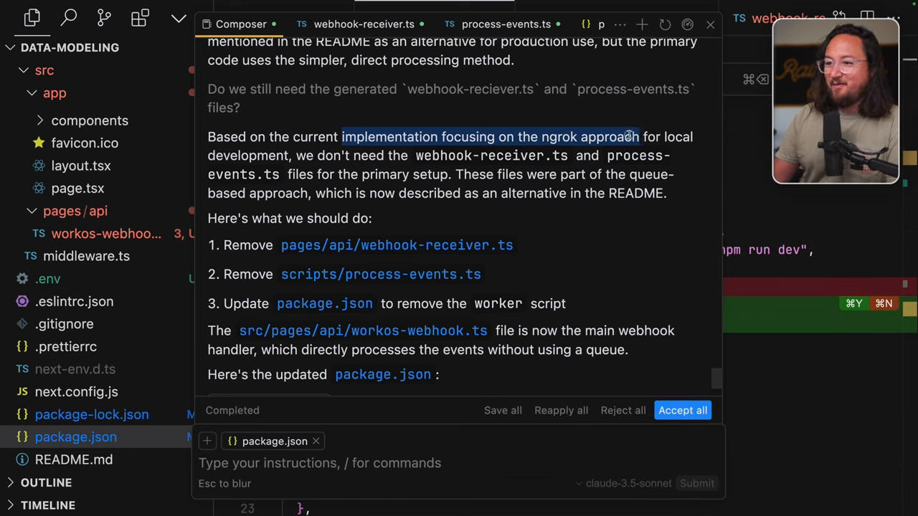
{"action": "left_click_drag", "start_coordinate": [624, 137], "coordinate": [524, 156]}
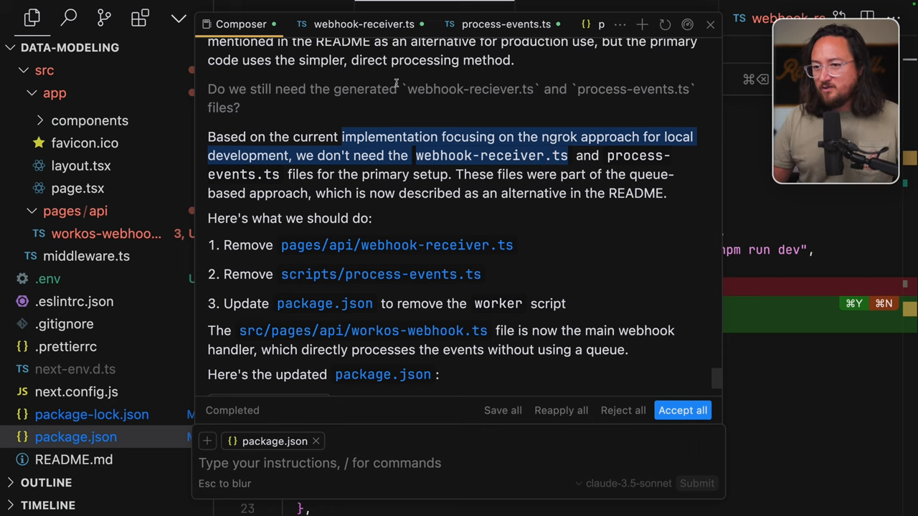
{"action": "left_click", "coordinate": [363, 24]}
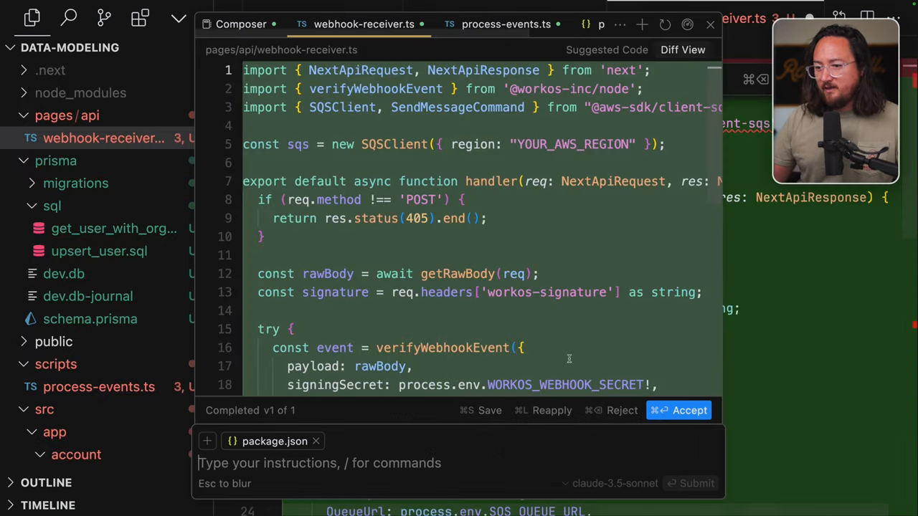
{"action": "left_click", "coordinate": [621, 410]}
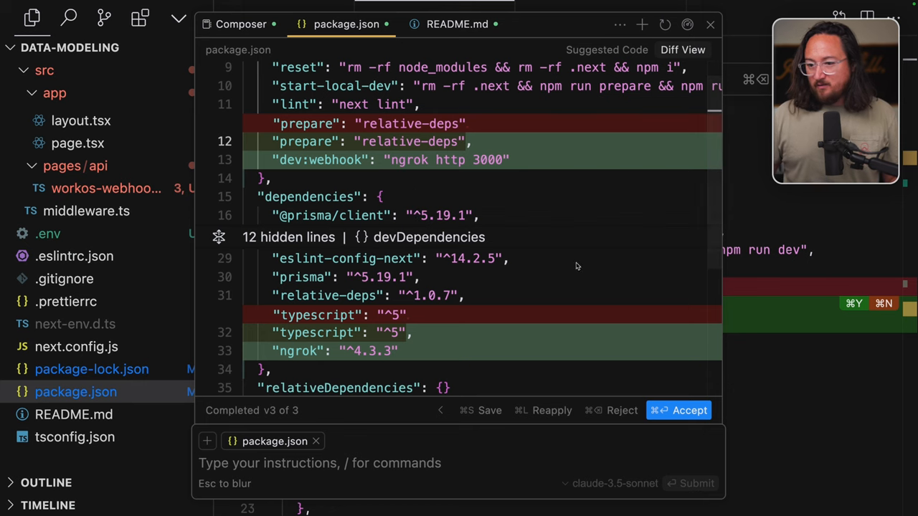
{"action": "left_click", "coordinate": [456, 23]}
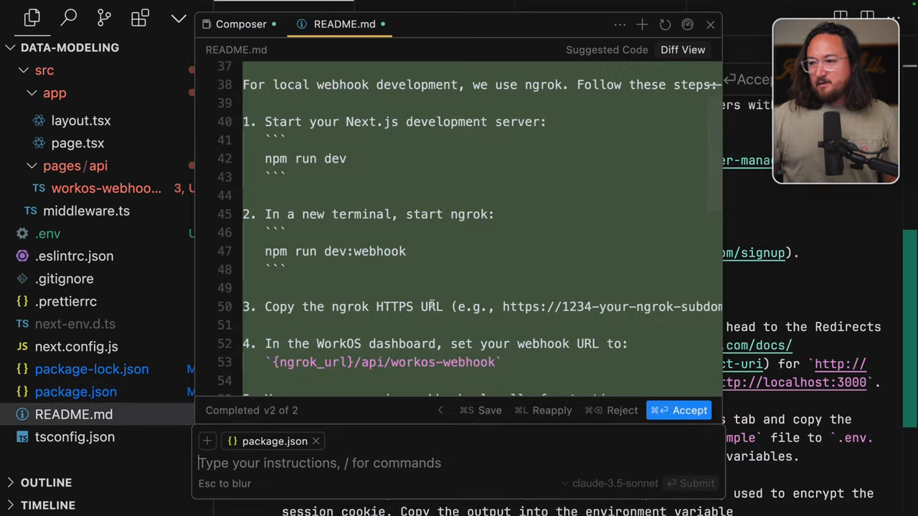
{"action": "scroll", "scroll_direction": "down", "scroll_amount": 3}
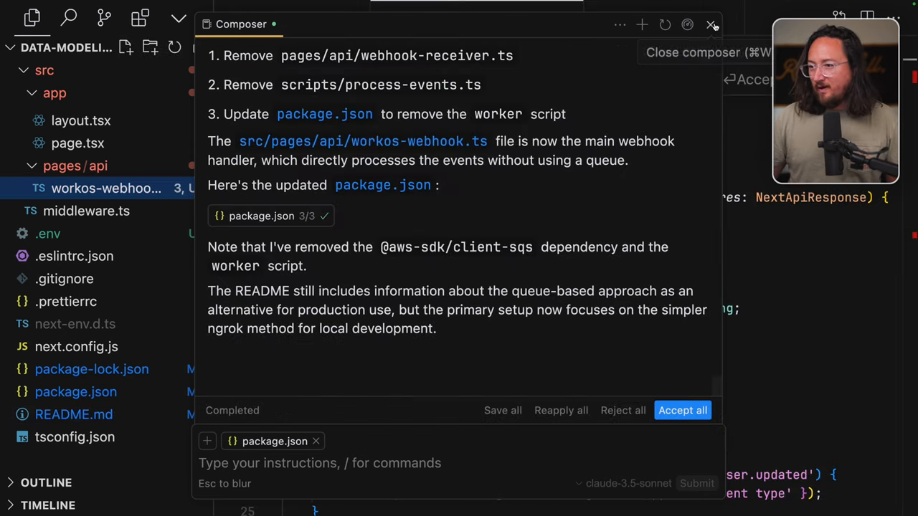
{"action": "left_click", "coordinate": [712, 24]}
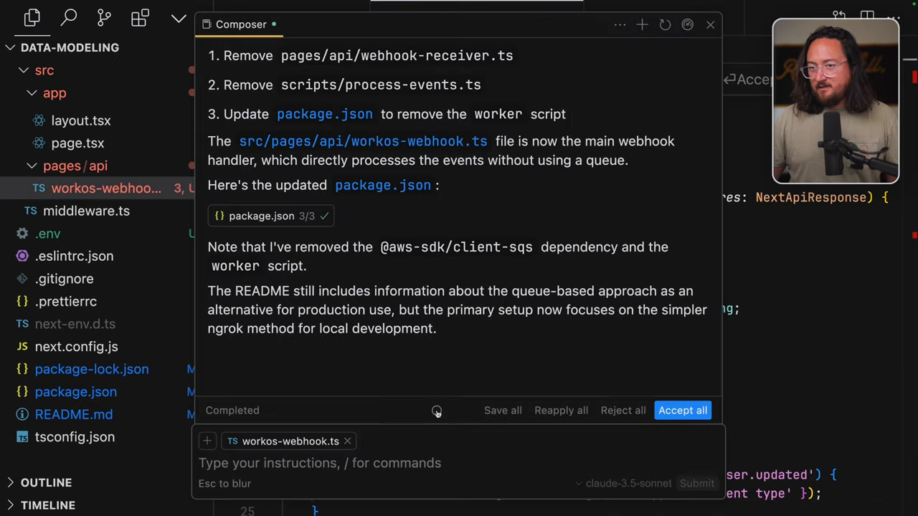
{"action": "mouse_move", "coordinate": [425, 373]}
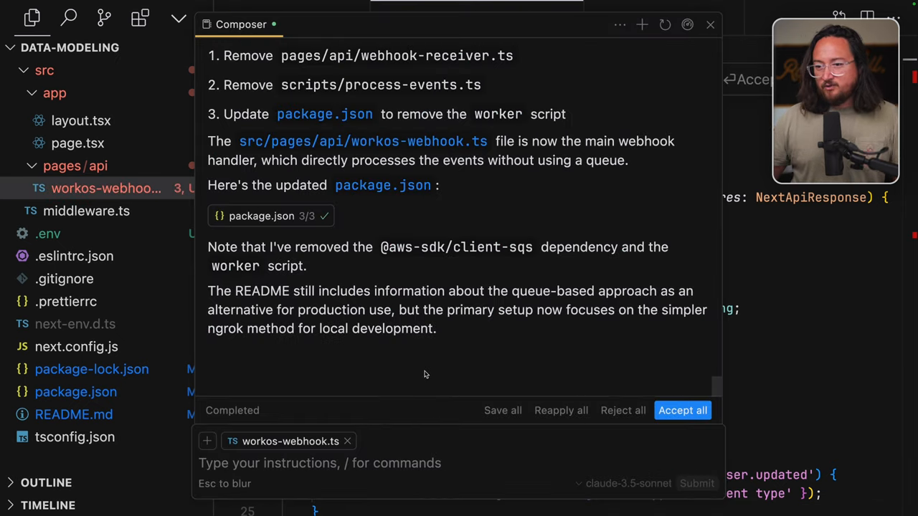
Close Composer and read through the updated README.md
{"action": "left_click", "coordinate": [681, 411]}
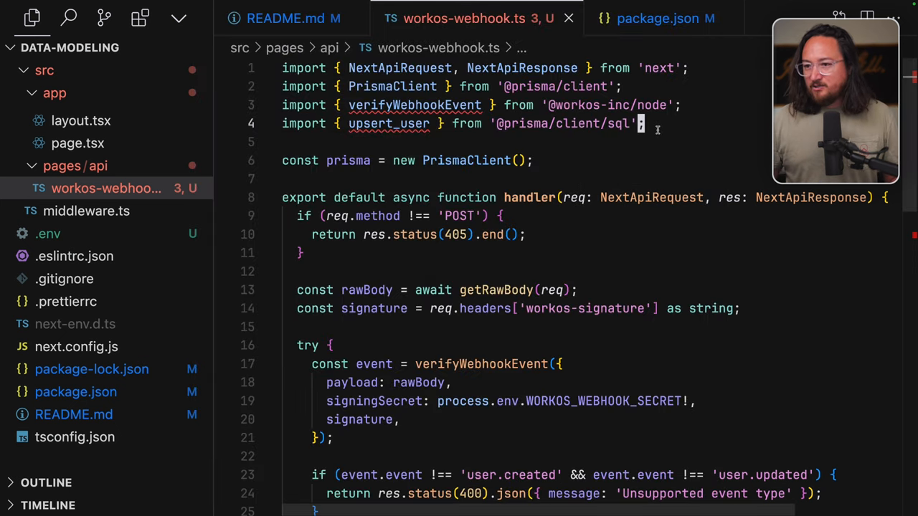
{"action": "left_click", "coordinate": [293, 18]}
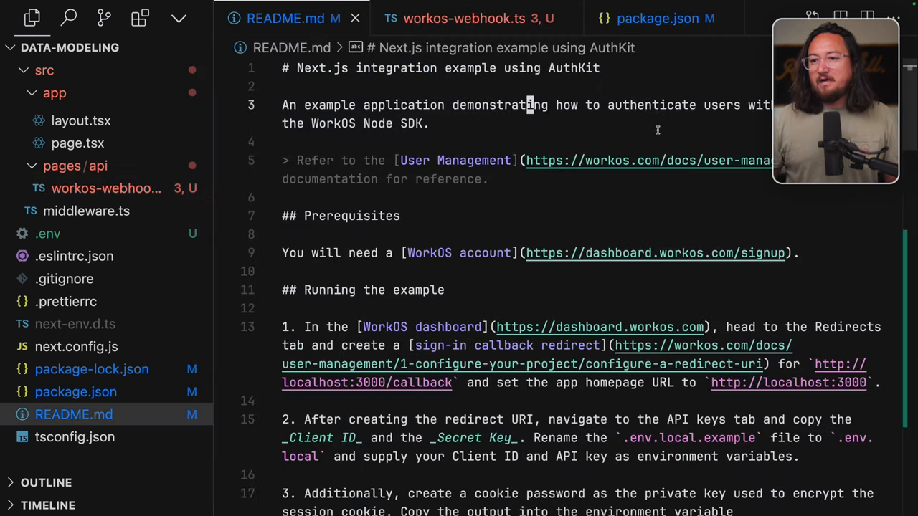
{"action": "scroll", "scroll_direction": "down", "scroll_amount": 3}
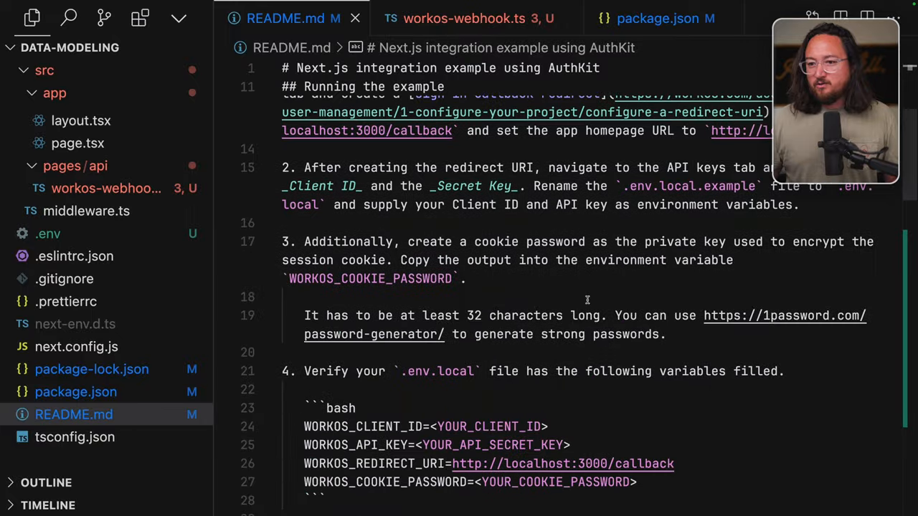
{"action": "scroll", "scroll_direction": "down", "scroll_amount": 3}
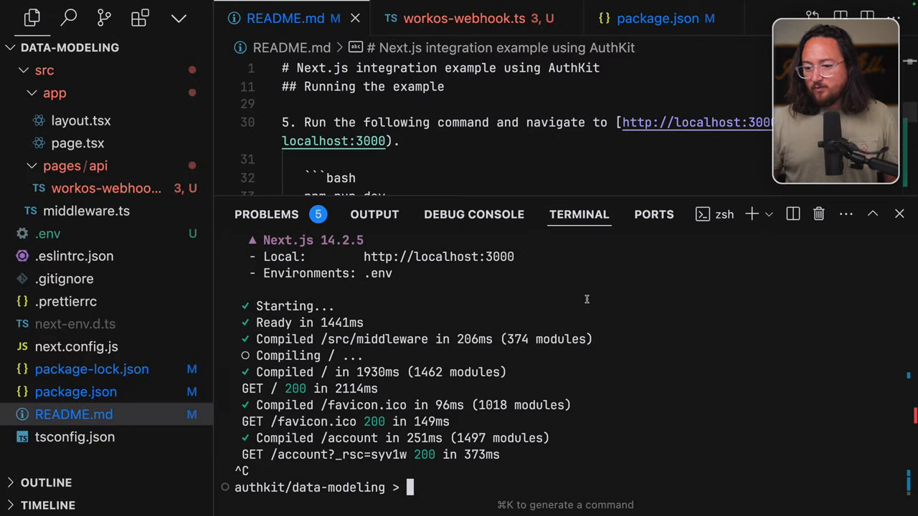
Run npm run dev and npm i, then highlight ngrok's verified-account and authtoken error
{"action": "type", "text": "npm run dev:webhook"}
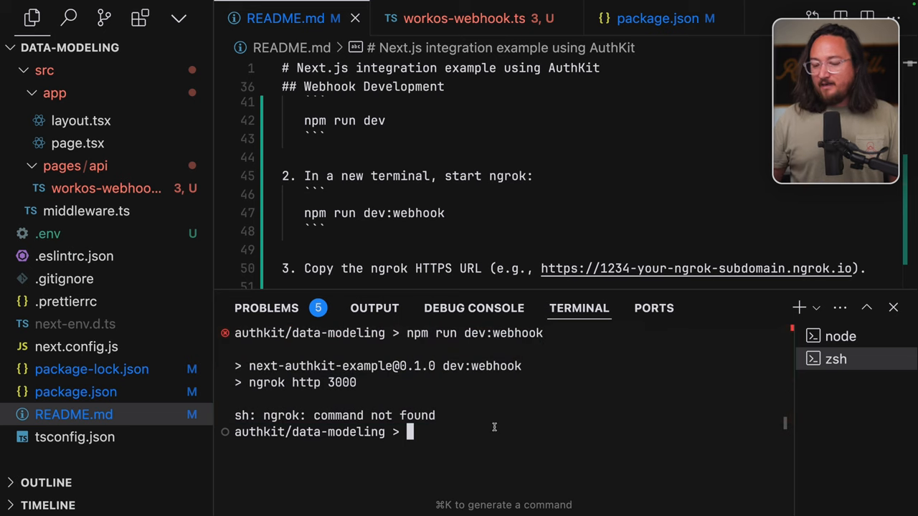
{"action": "type", "text": "npm i"}
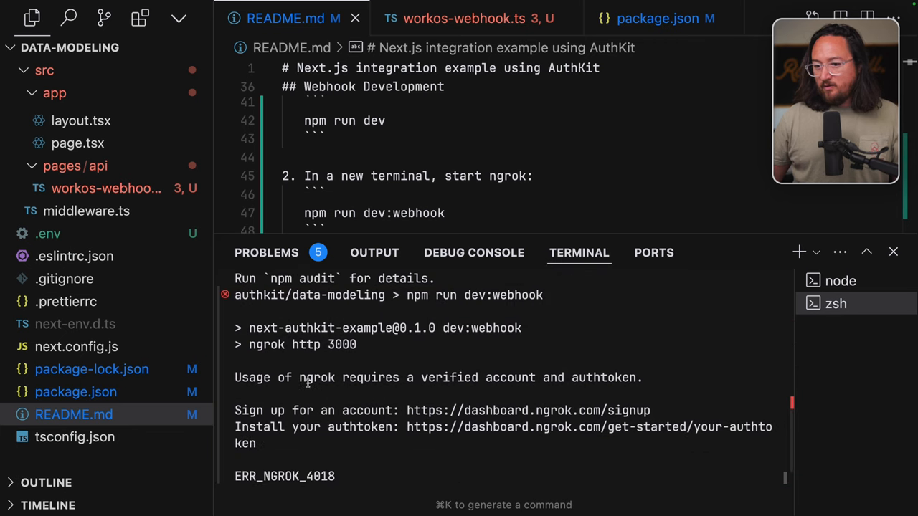
{"action": "left_click_drag", "start_coordinate": [299, 378], "coordinate": [534, 378]}
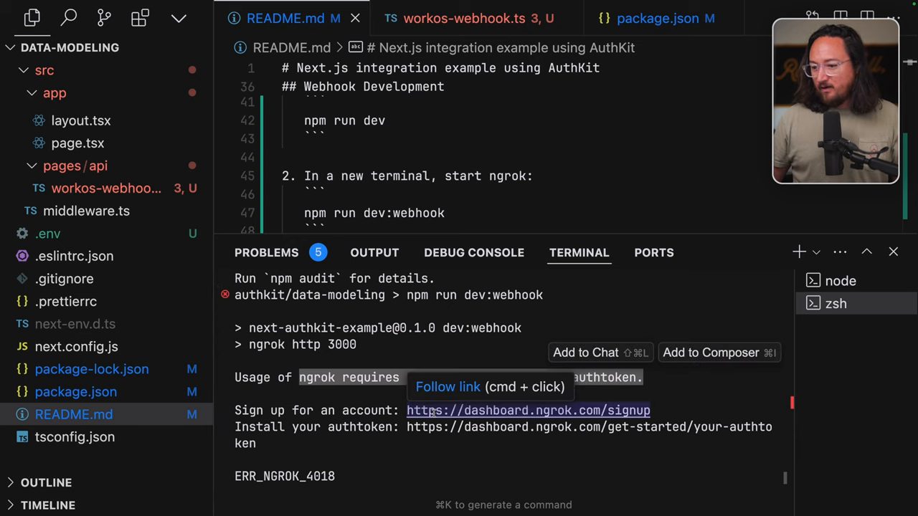
{"action": "mouse_move", "coordinate": [437, 427]}
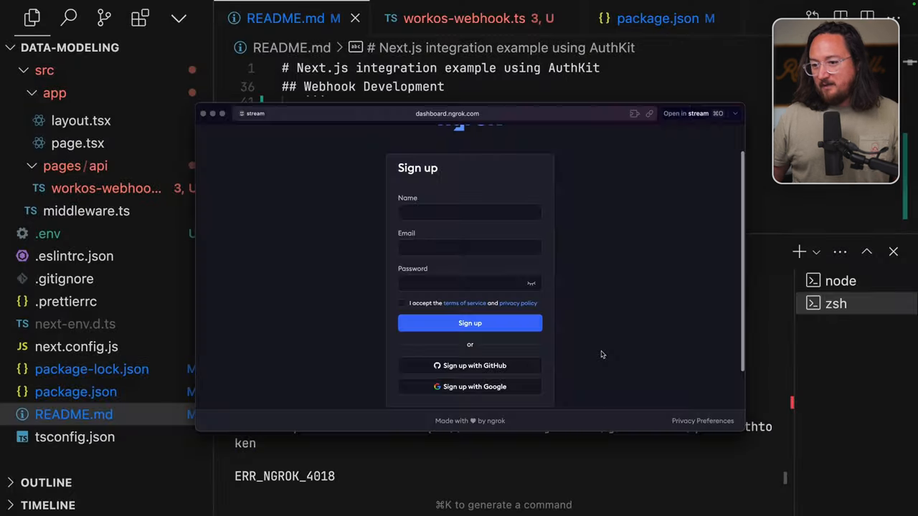
Start the ngrok sign-up using 'Sign up with Google' and choose the Google account
{"action": "left_click", "coordinate": [470, 386]}
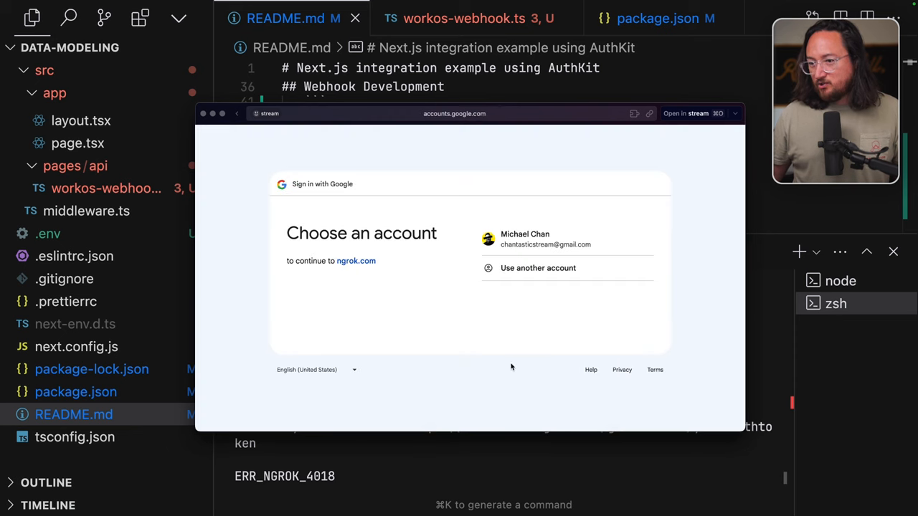
{"action": "left_click", "coordinate": [545, 239]}
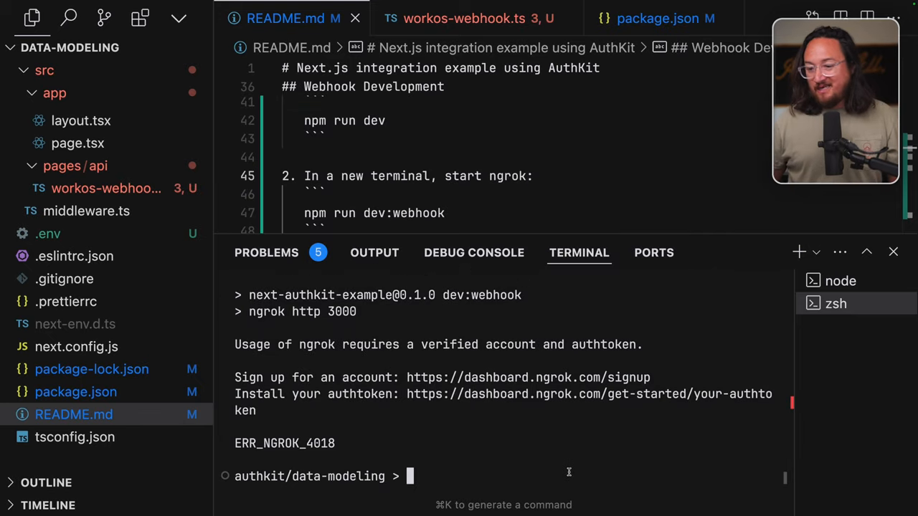
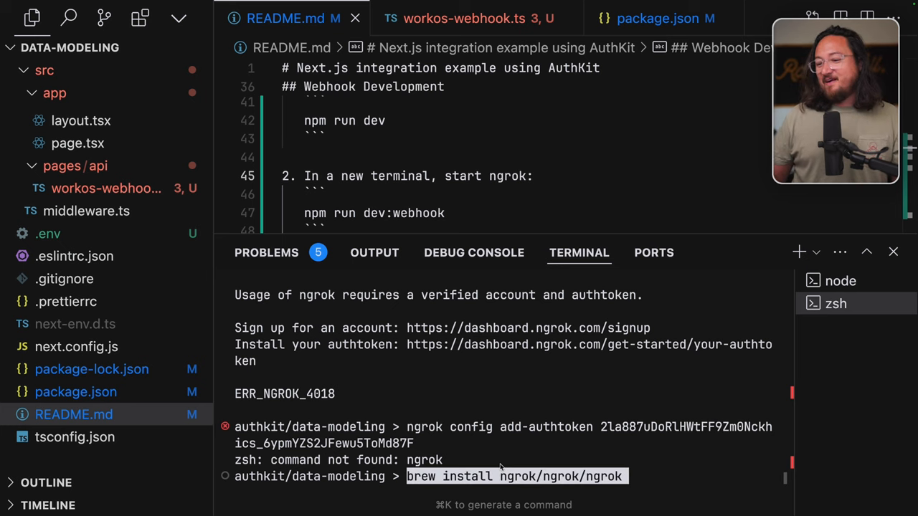
Add the ngrok authtoken to config, install ngrok/ngrok/ngrok via Homebrew, and run ngrok config check
{"action": "key", "text": "Enter"}
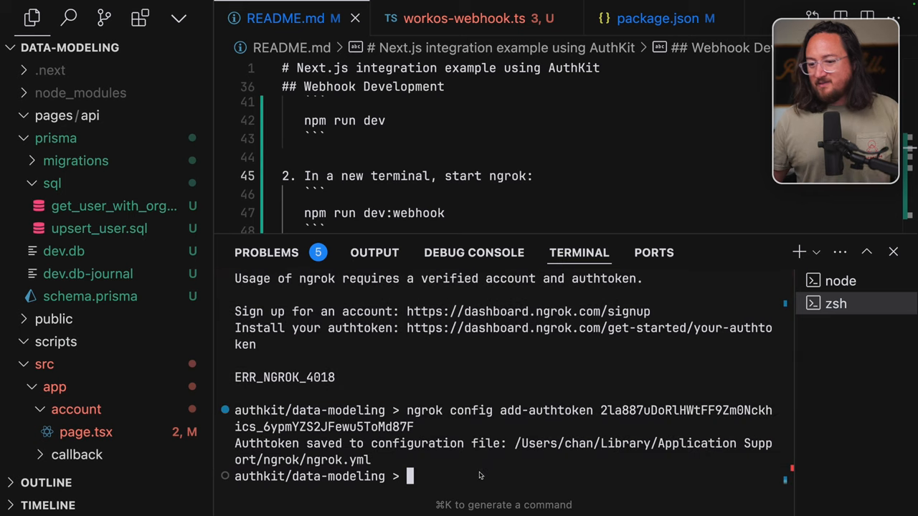
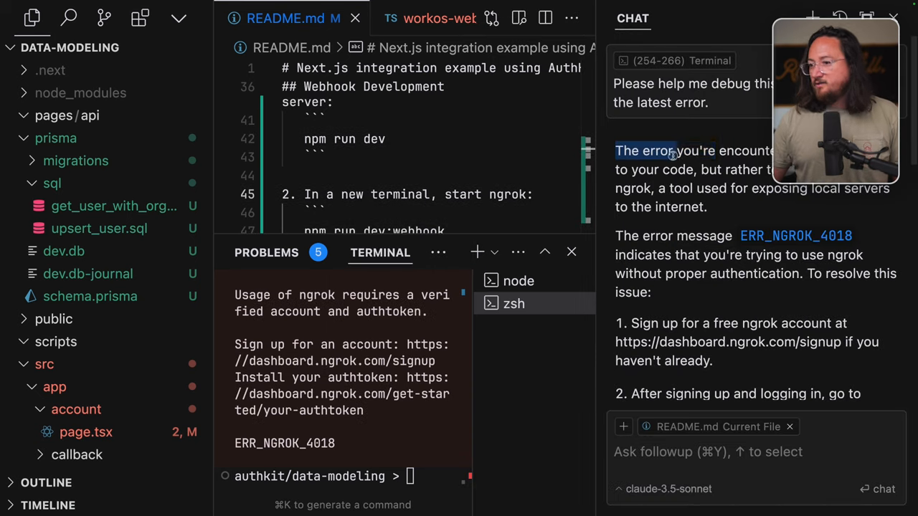
Read the Chat's ERR_NGROK_4018 explanation, then type npm run dev:webhook in the terminal
{"action": "left_click_drag", "start_coordinate": [615, 151], "coordinate": [690, 188]}
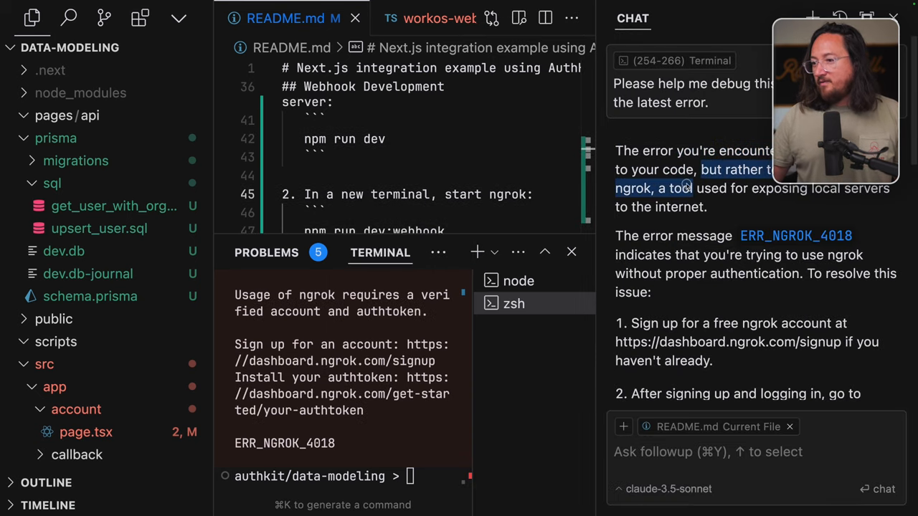
{"action": "scroll", "scroll_direction": "down", "scroll_amount": 3}
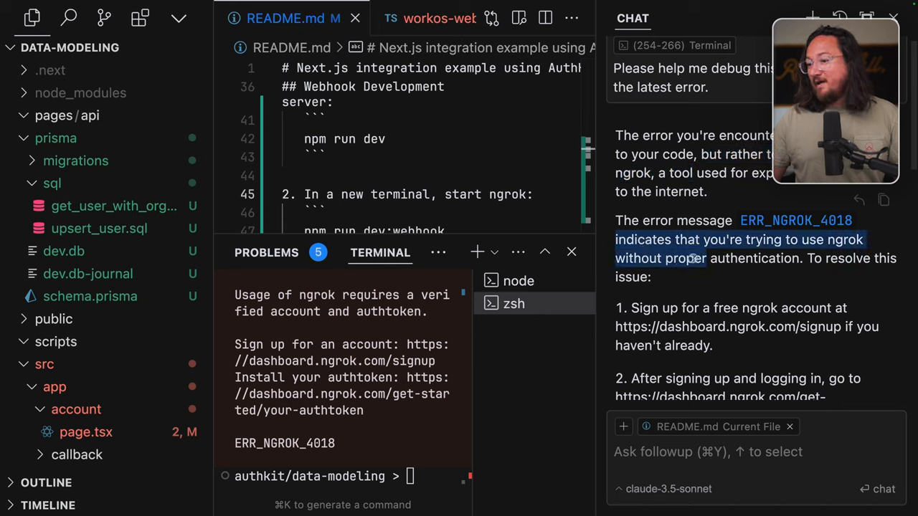
{"action": "scroll", "scroll_direction": "down", "scroll_amount": 3}
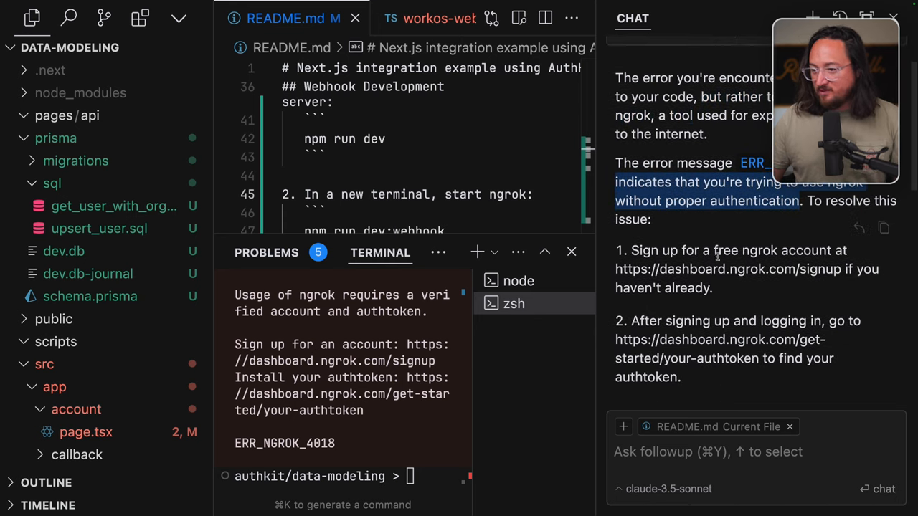
{"action": "scroll", "scroll_direction": "down", "scroll_amount": 3}
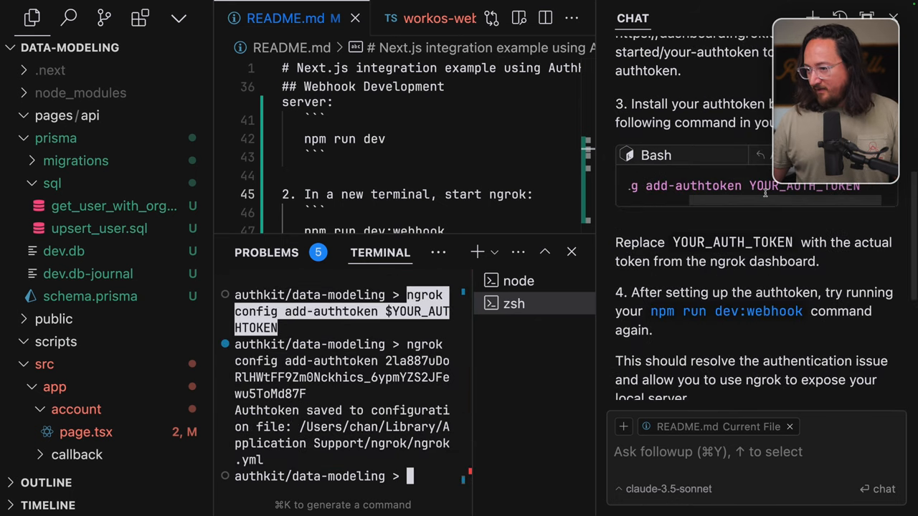
{"action": "scroll", "scroll_direction": "down", "scroll_amount": 3}
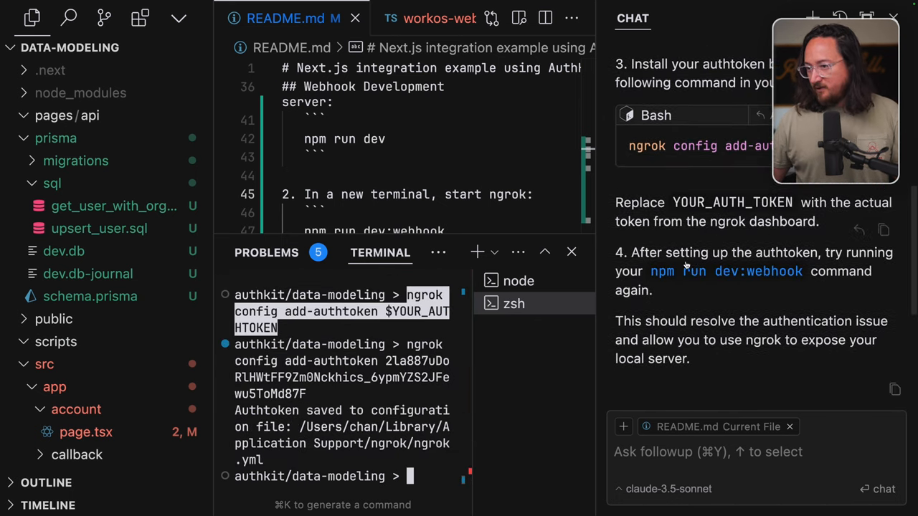
{"action": "type", "text": "npm run"}
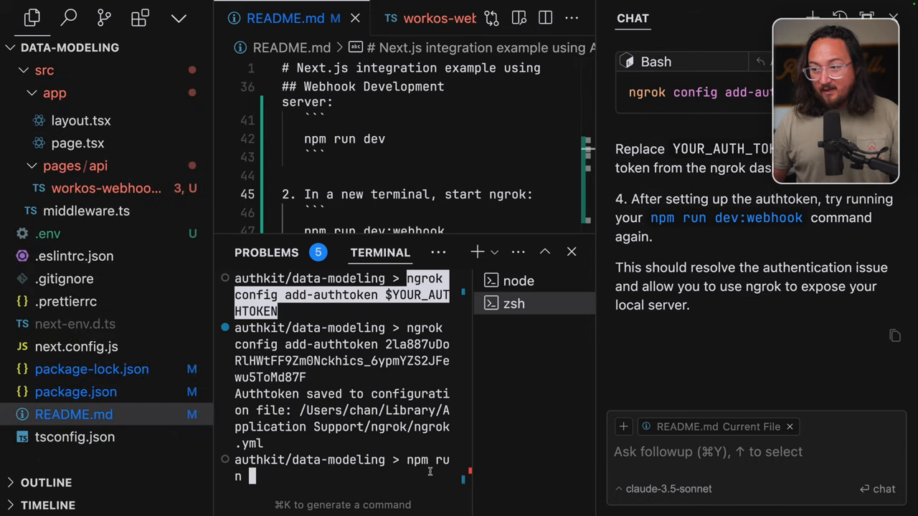
{"action": "type", "text": "dev:webhook"}
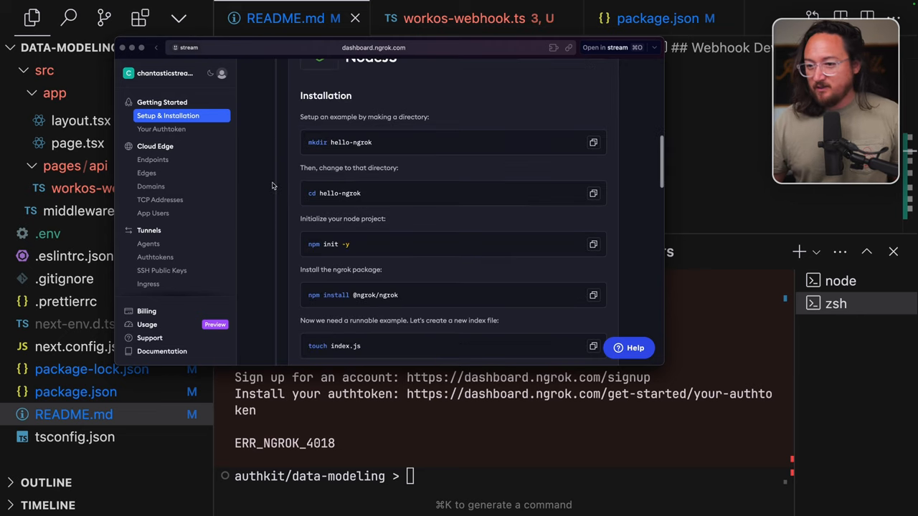
Open the NodeJS SDK guide on ngrok's Setup & Installation page and scroll its steps
{"action": "scroll", "scroll_direction": "down", "scroll_amount": 3}
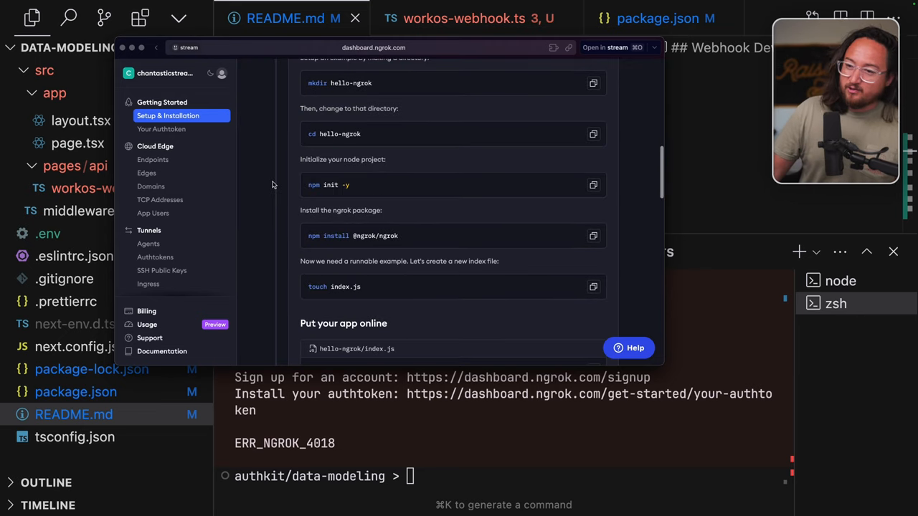
{"action": "scroll", "scroll_direction": "down", "scroll_amount": 3}
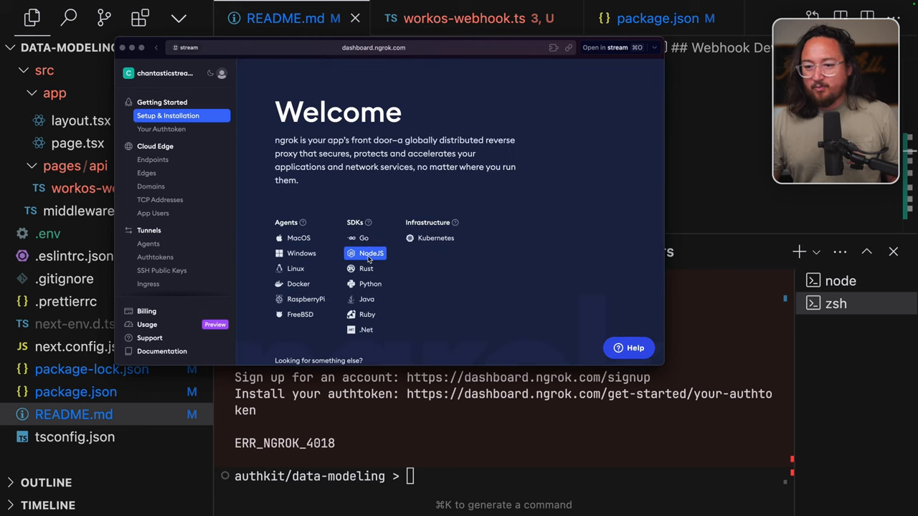
{"action": "left_click", "coordinate": [371, 253]}
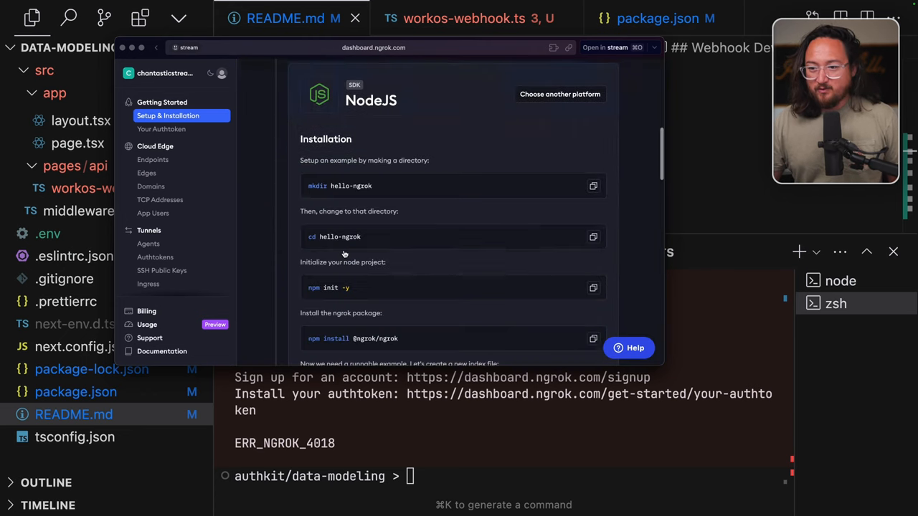
{"action": "scroll", "scroll_direction": "down", "scroll_amount": 3}
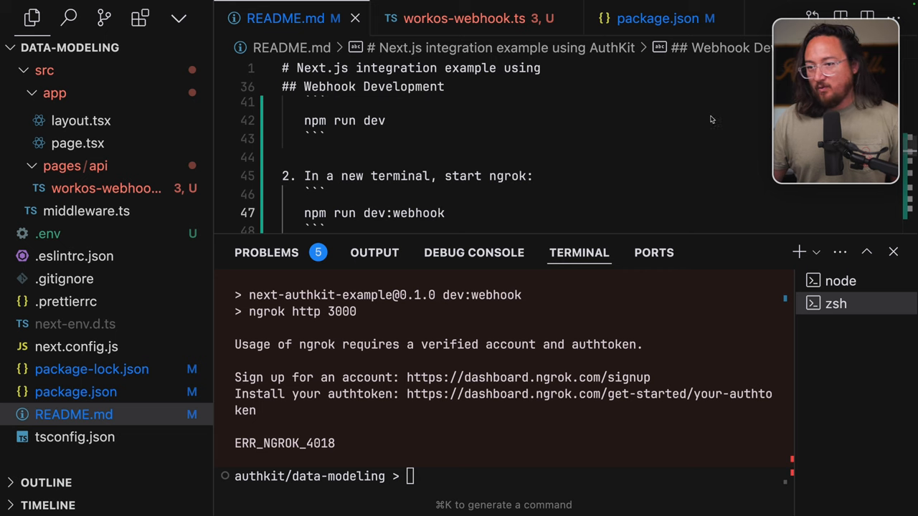
Add NGROK_AUTHTOKEN=<token> to .env, select that line and ask the AI chat about it
{"action": "key", "text": "cmd+p"}
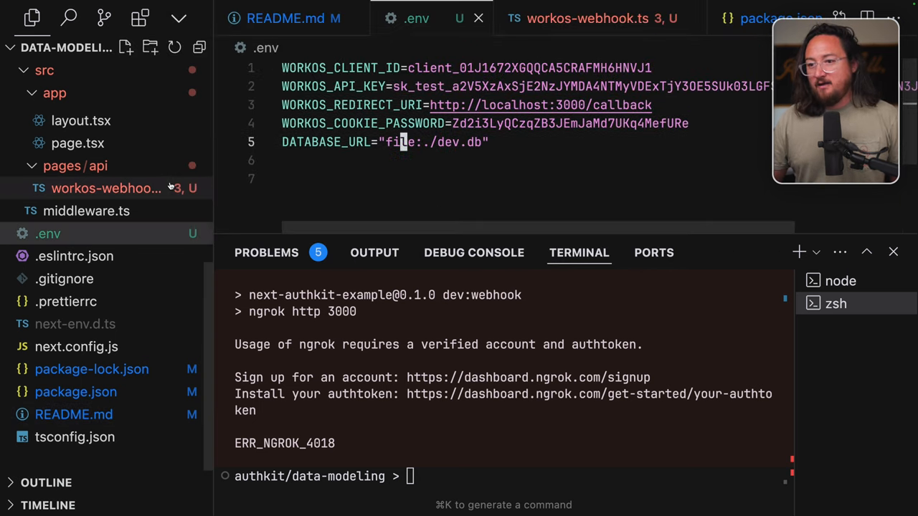
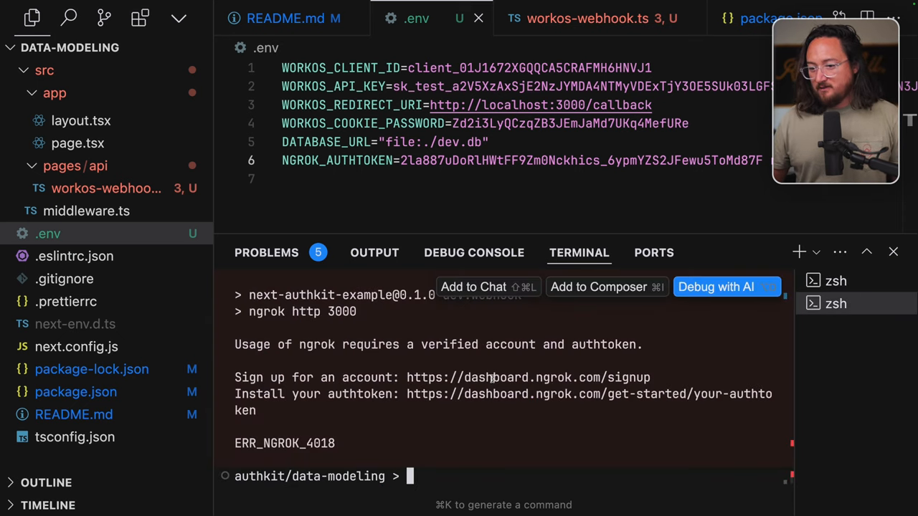
{"action": "double_click", "coordinate": [337, 160]}
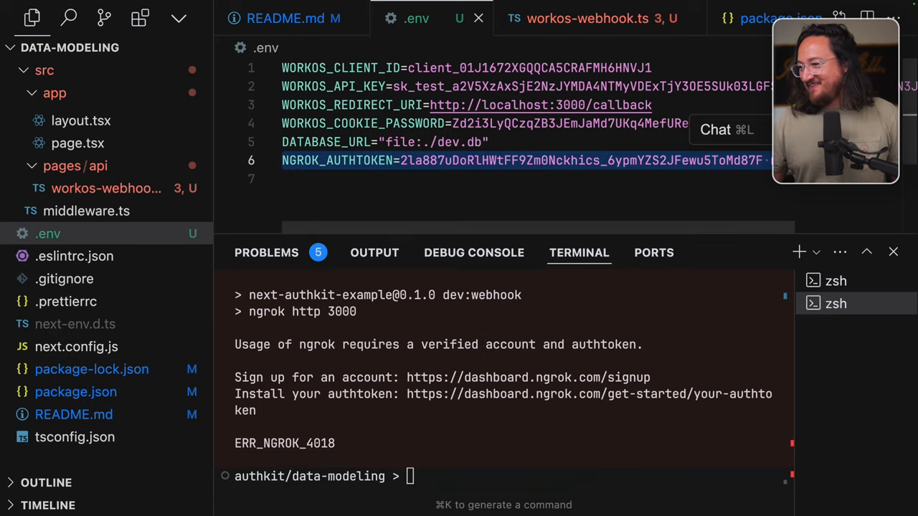
{"action": "left_click", "coordinate": [725, 130]}
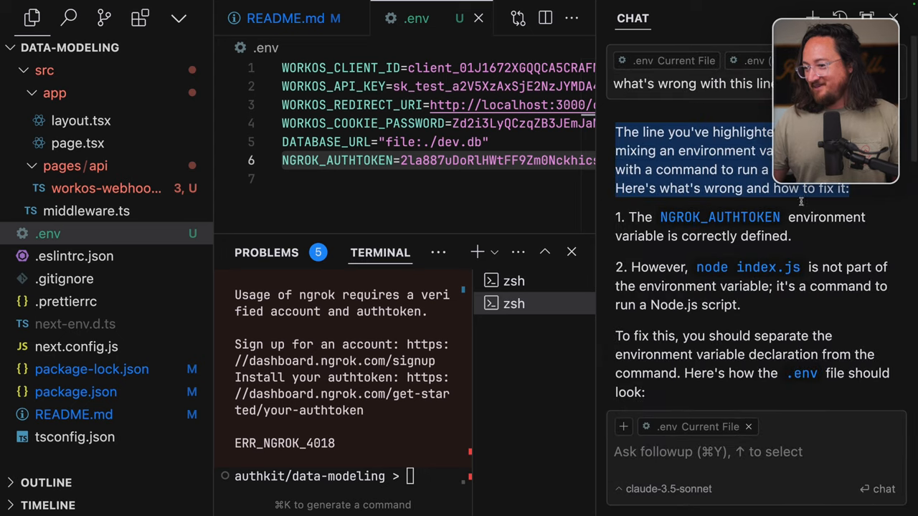
{"action": "scroll", "scroll_direction": "down", "scroll_amount": 3}
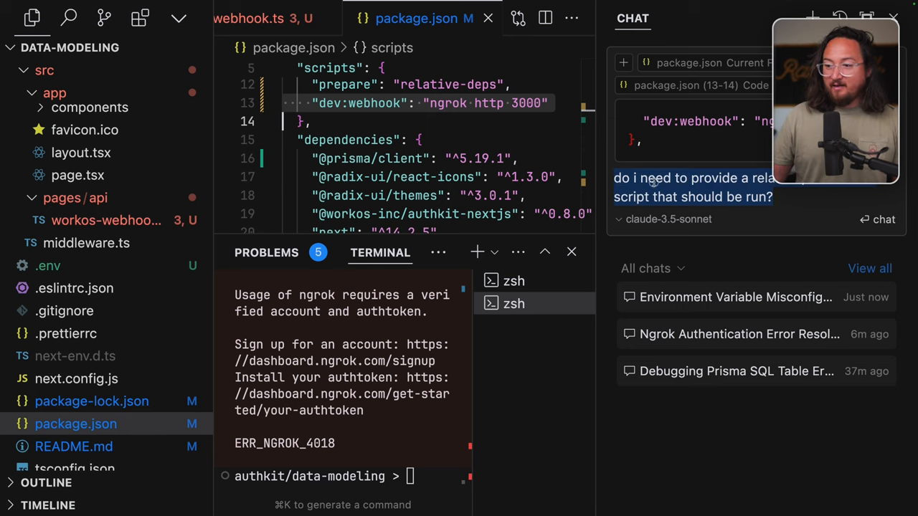
Ask Chat whether the dev:webhook script 'ngrok http 3000' needs changes and read the reply
{"action": "left_click", "coordinate": [883, 219]}
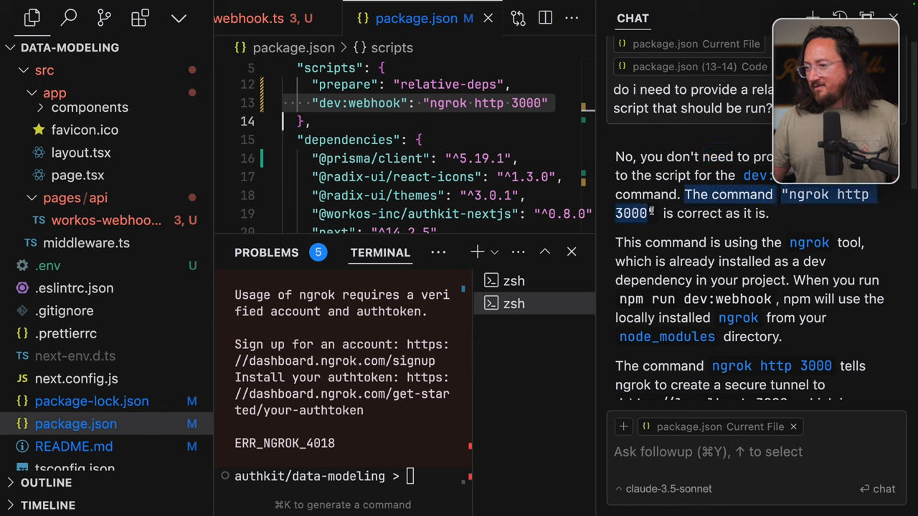
{"action": "scroll", "scroll_direction": "down", "scroll_amount": 3}
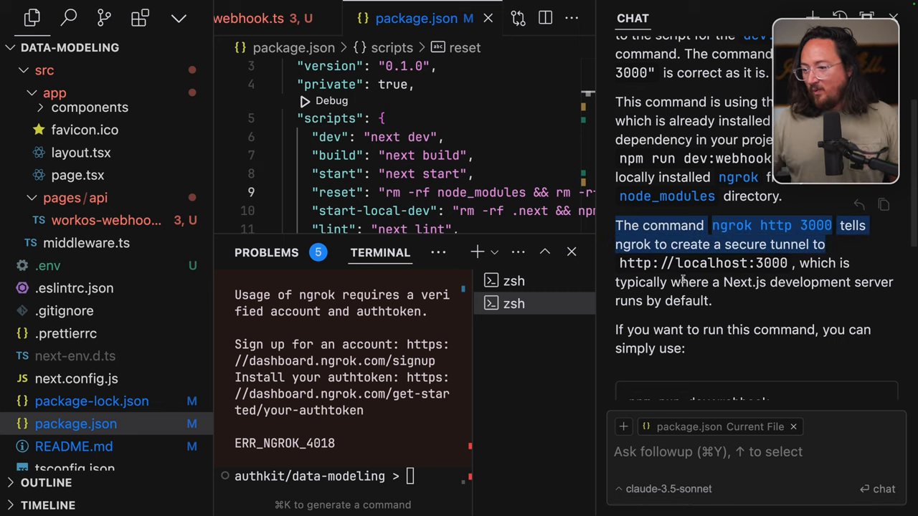
{"action": "scroll", "scroll_direction": "down", "scroll_amount": 3}
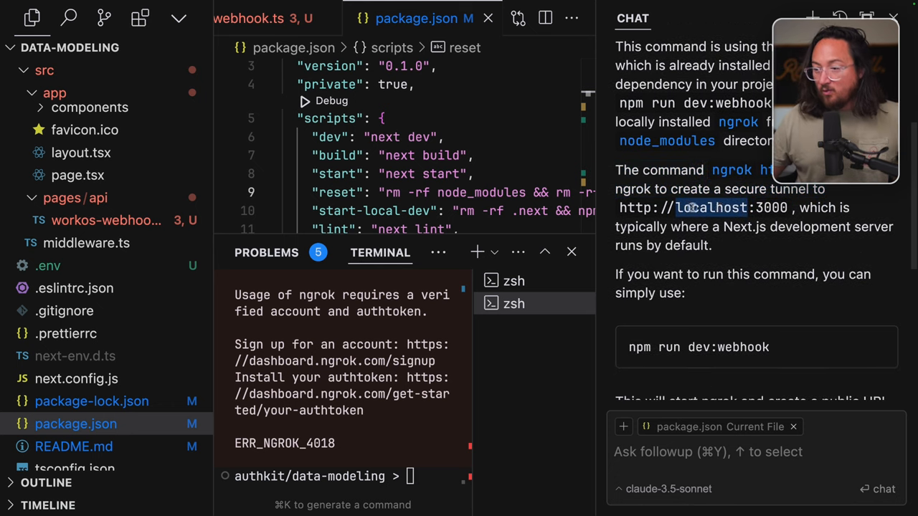
{"action": "scroll", "scroll_direction": "down", "scroll_amount": 3}
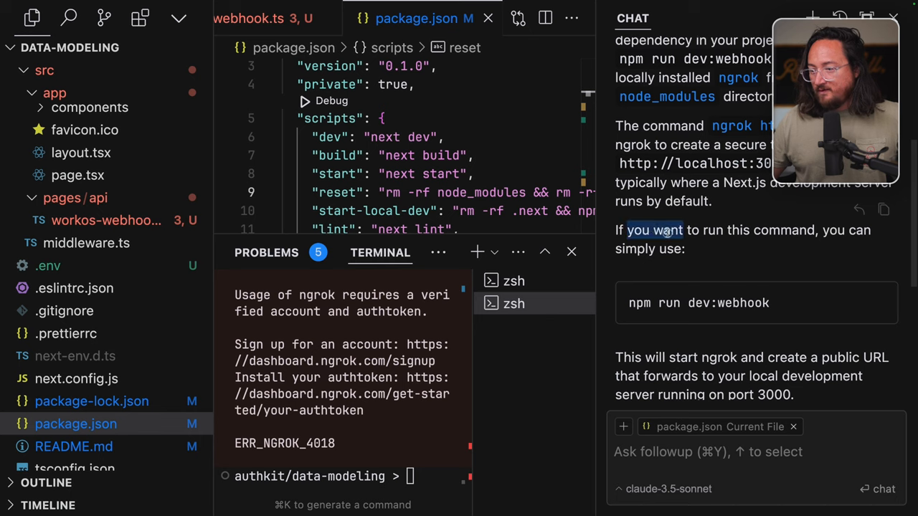
{"action": "scroll", "scroll_direction": "down", "scroll_amount": 3}
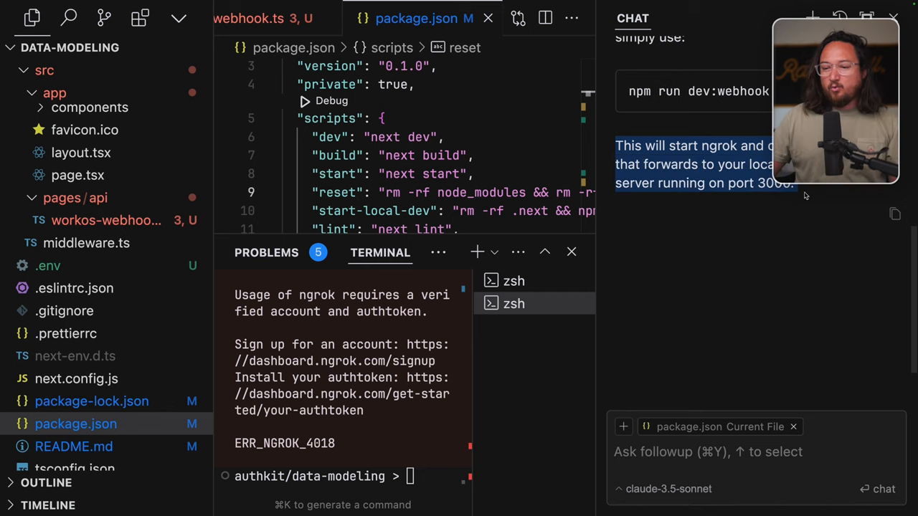
{"action": "mouse_move", "coordinate": [430, 430]}
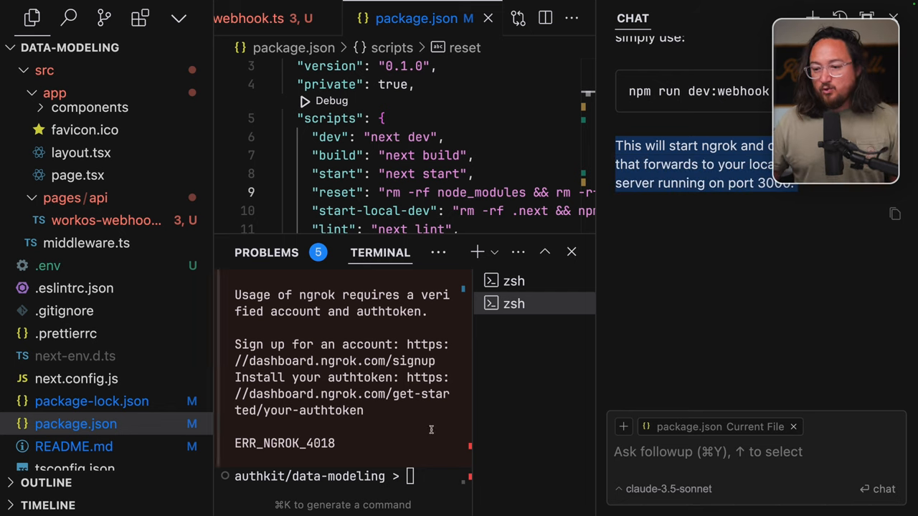
{"action": "mouse_move", "coordinate": [687, 316]}
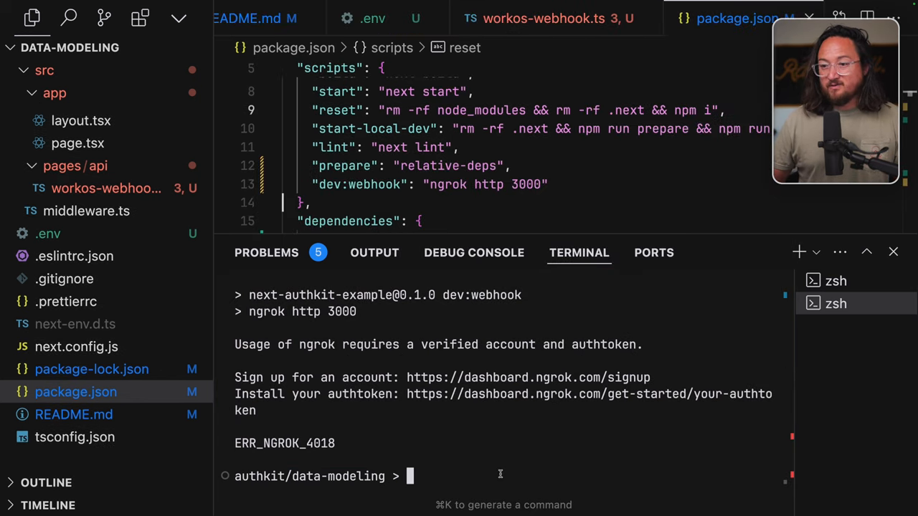
Ask Chat whether ngrok must point to the .env file, then rerun npm run dev in the zsh terminal
{"action": "type", "text": "ngrok"}
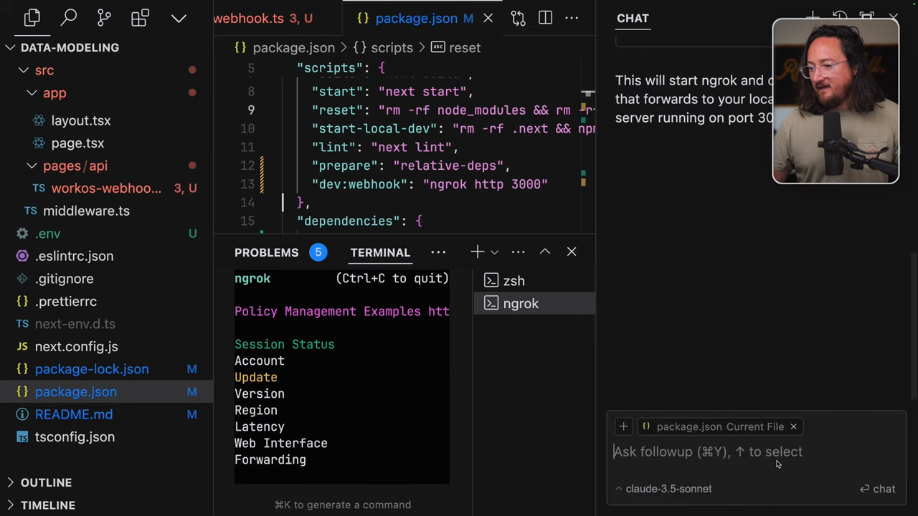
{"action": "type", "text": "do i need to point toward the .env file"}
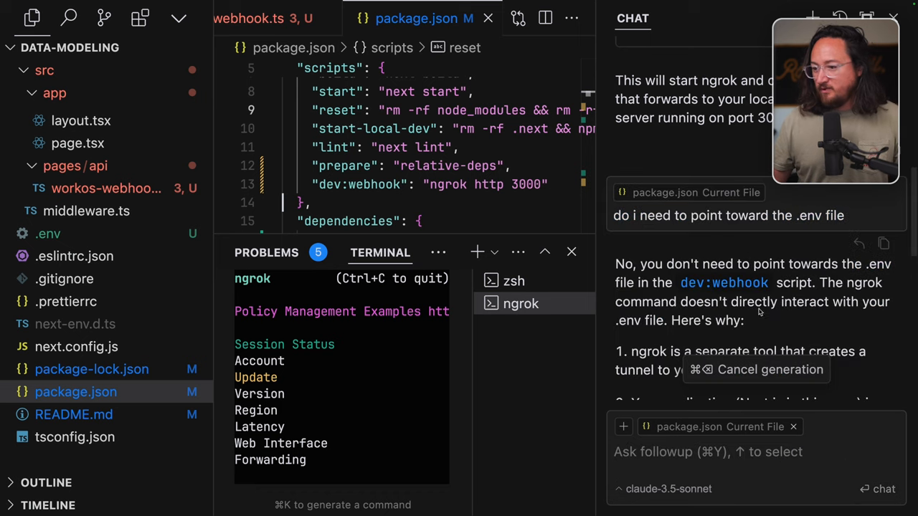
{"action": "scroll", "scroll_direction": "down", "scroll_amount": 3}
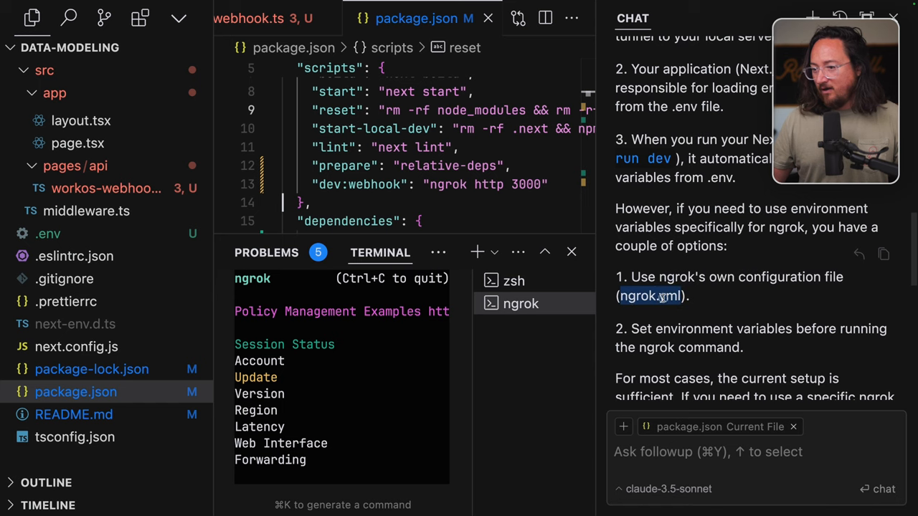
{"action": "scroll", "scroll_direction": "down", "scroll_amount": 3}
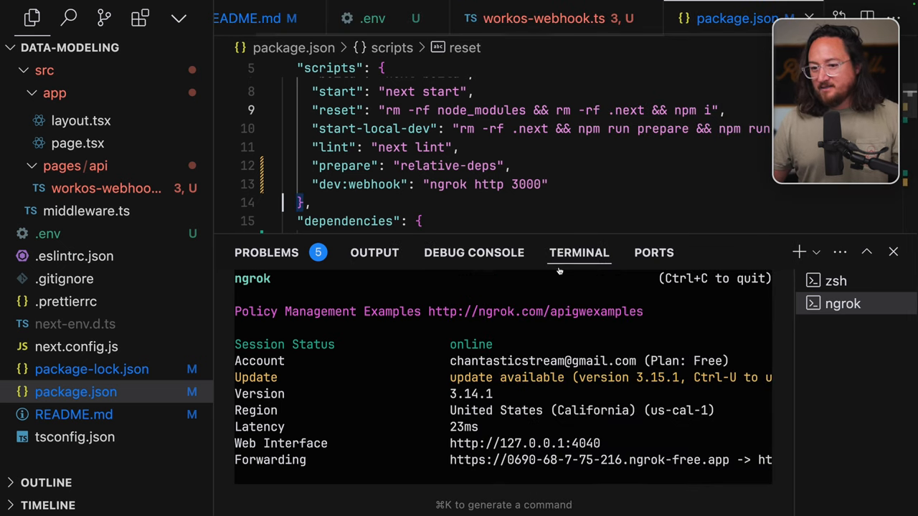
{"action": "mouse_move", "coordinate": [579, 253]}
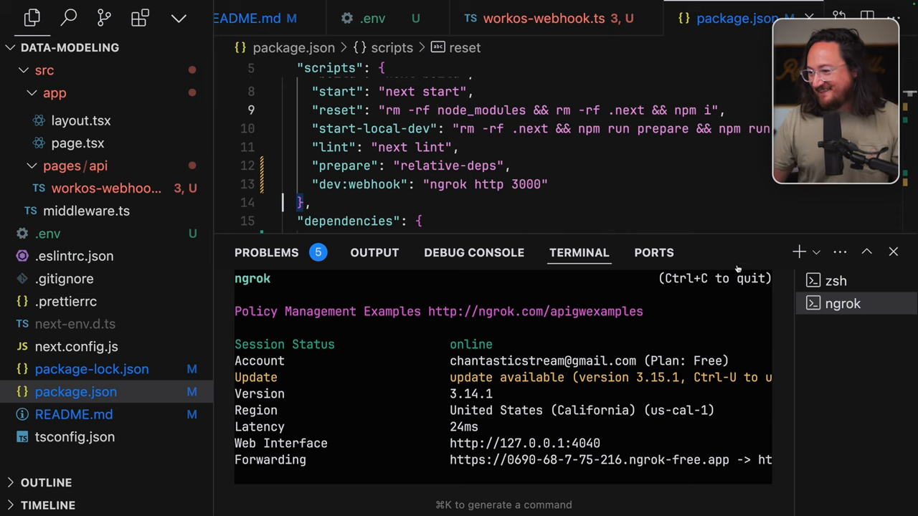
{"action": "left_click", "coordinate": [836, 280]}
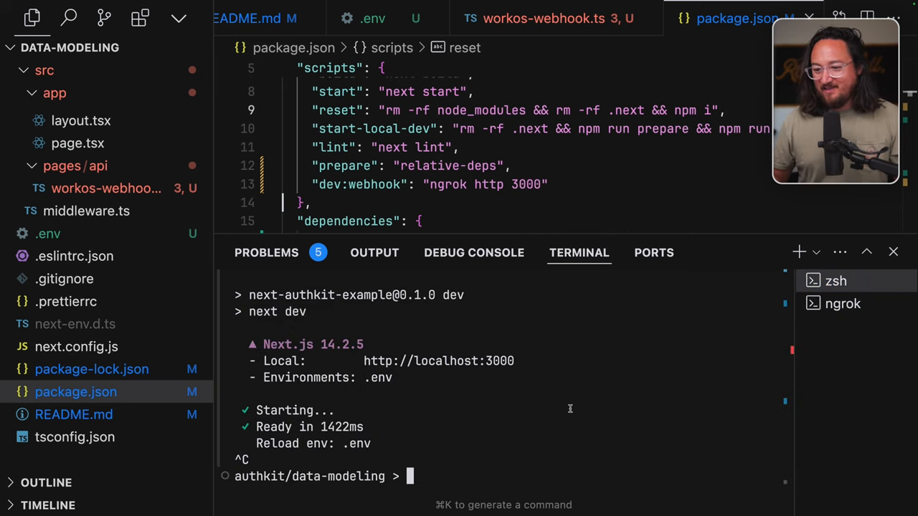
{"action": "type", "text": "npm run dev"}
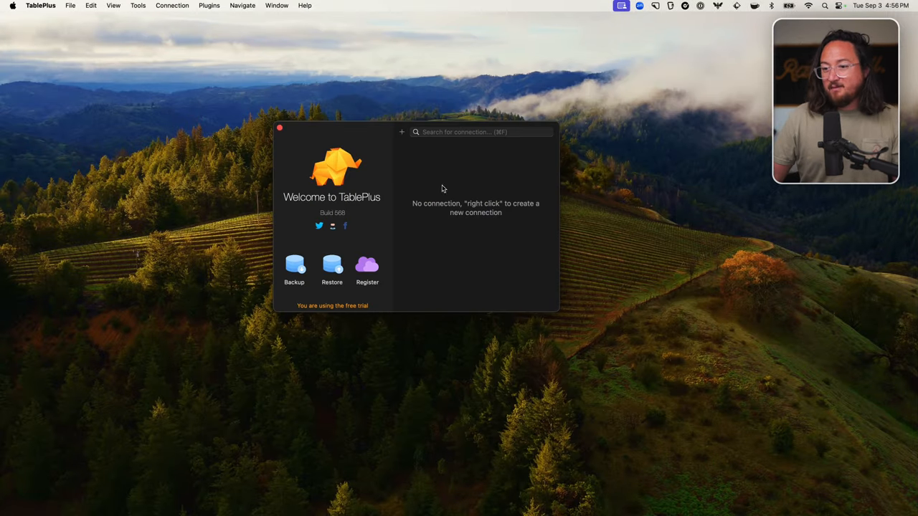
Open prisma/dev.db in TablePlus and view the empty User table
{"action": "left_click", "coordinate": [402, 131]}
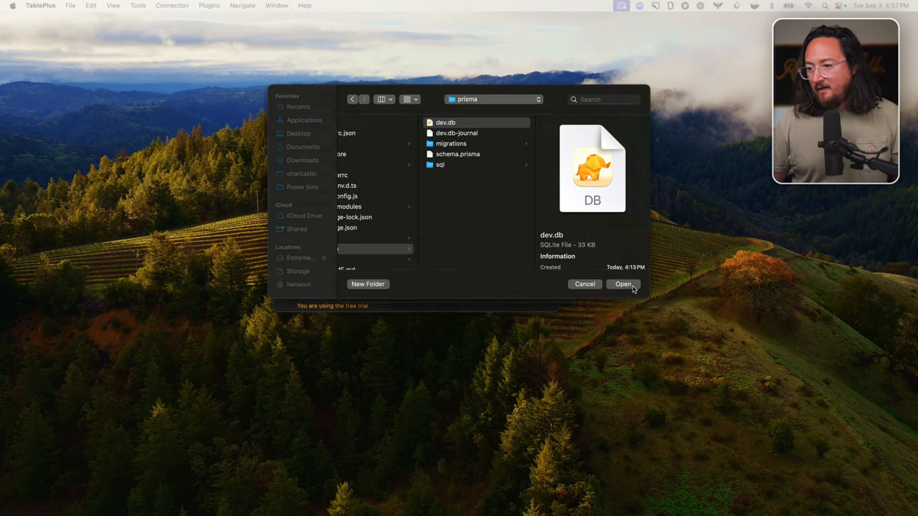
{"action": "left_click", "coordinate": [623, 284]}
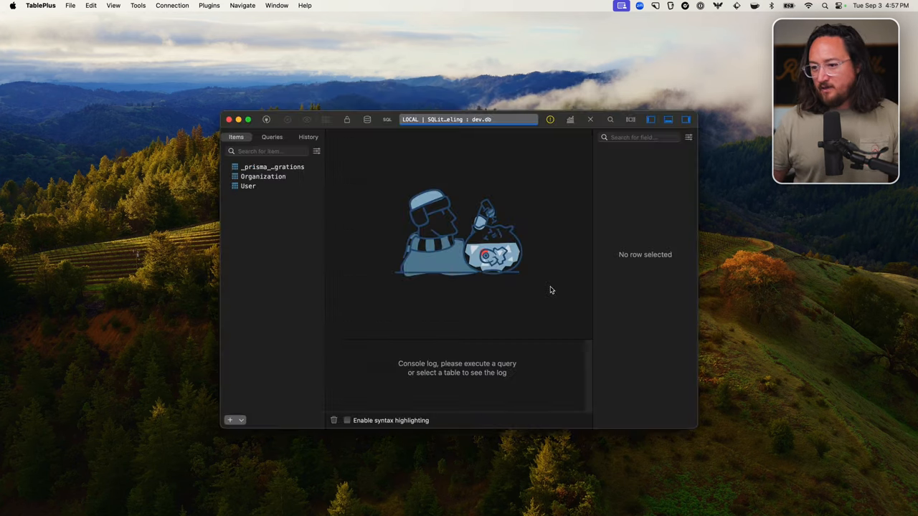
{"action": "left_click", "coordinate": [248, 186]}
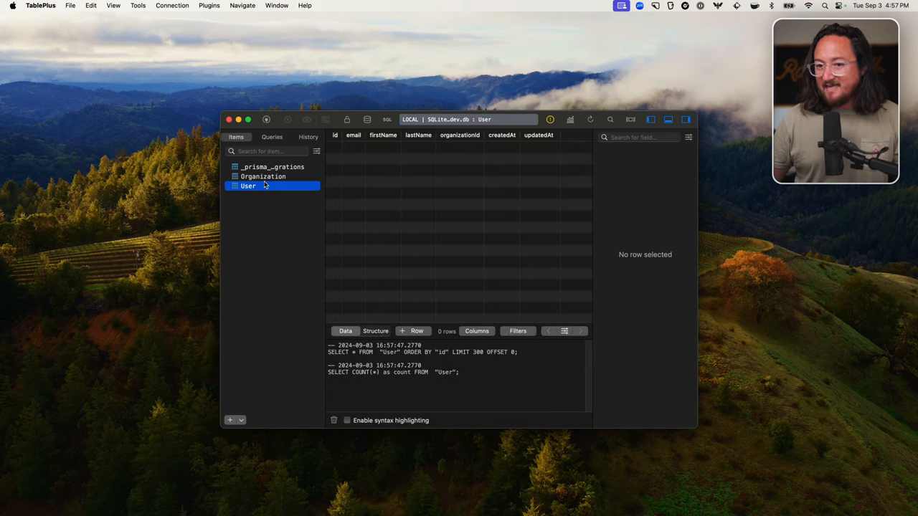
{"action": "left_click", "coordinate": [263, 176]}
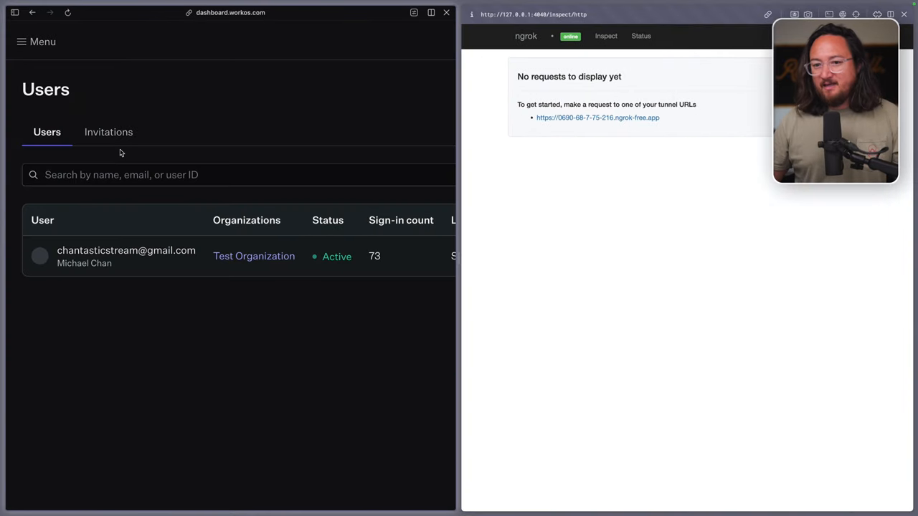
Create a WorkOS user with an email and a generated password
{"action": "left_click", "coordinate": [406, 175]}
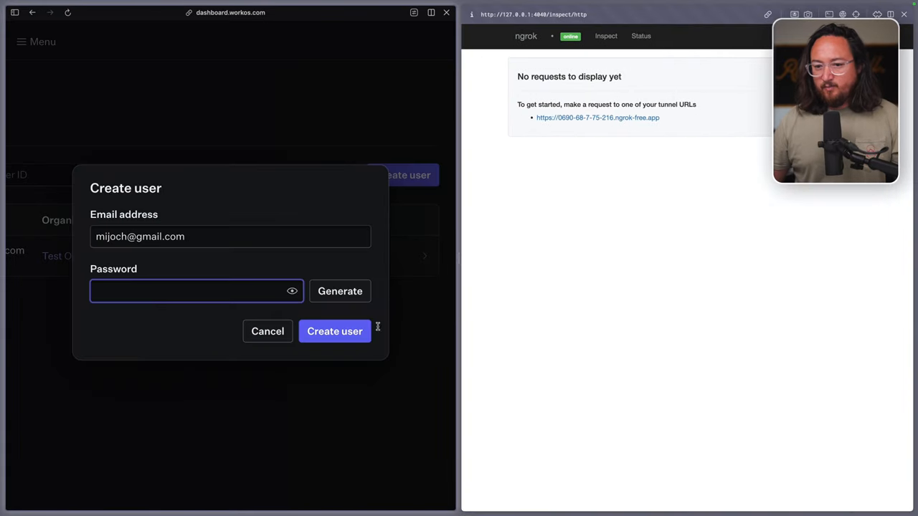
{"action": "left_click", "coordinate": [340, 291]}
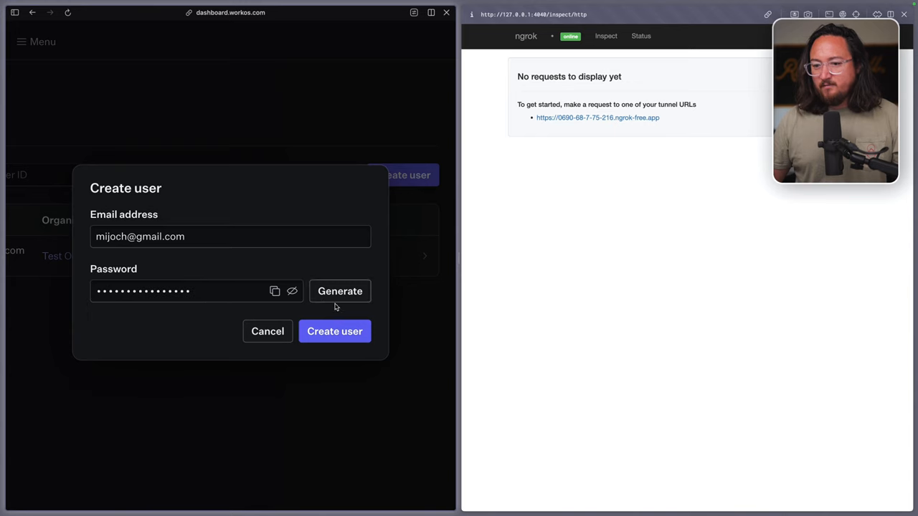
{"action": "left_click", "coordinate": [334, 332]}
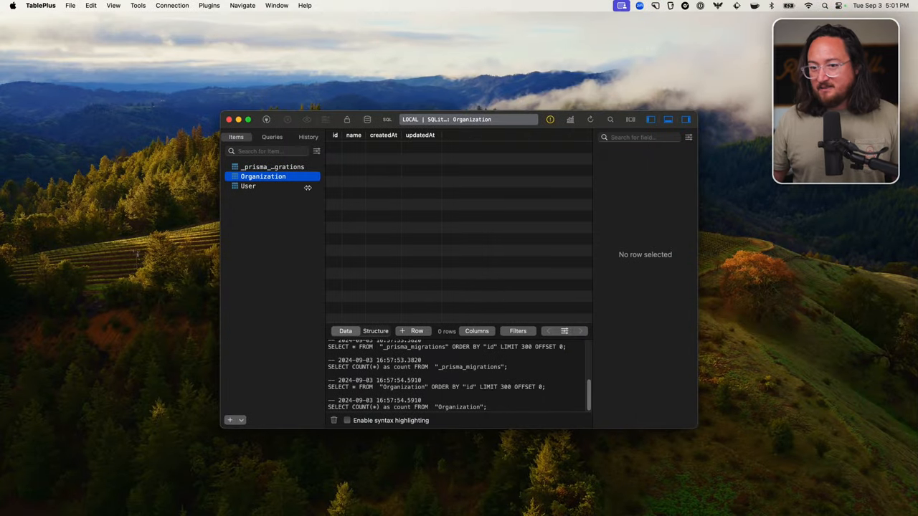
Check the TablePlus Organization table for newly synced rows
{"action": "left_click", "coordinate": [248, 186]}
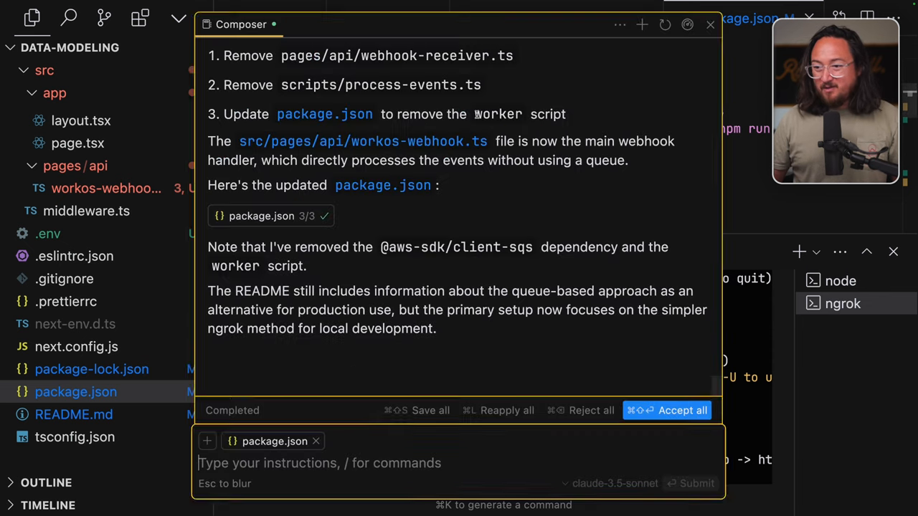
Tell Composer the ngrok webhook is getting a 500 and read its explanation
{"action": "type", "text": "We are receiving the webook via ngrok but are getting a 500 at the application. This is the output:"}
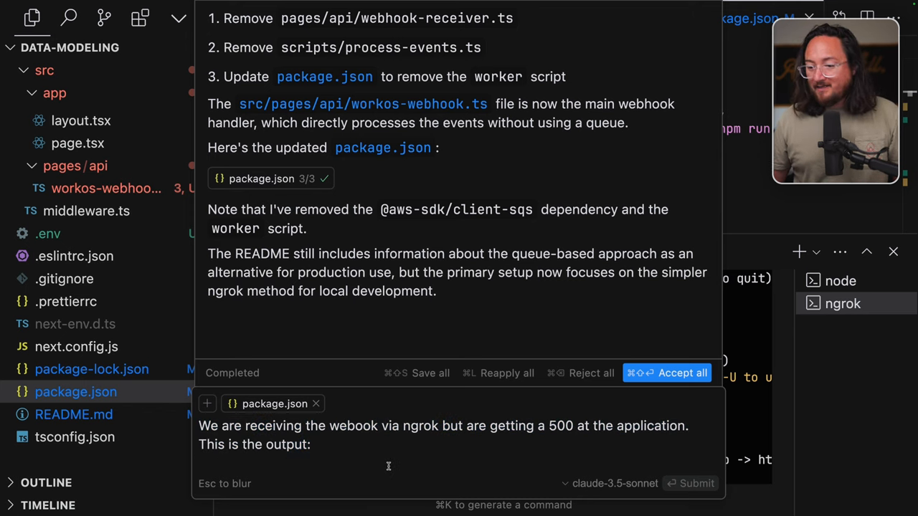
{"action": "mouse_move", "coordinate": [389, 463]}
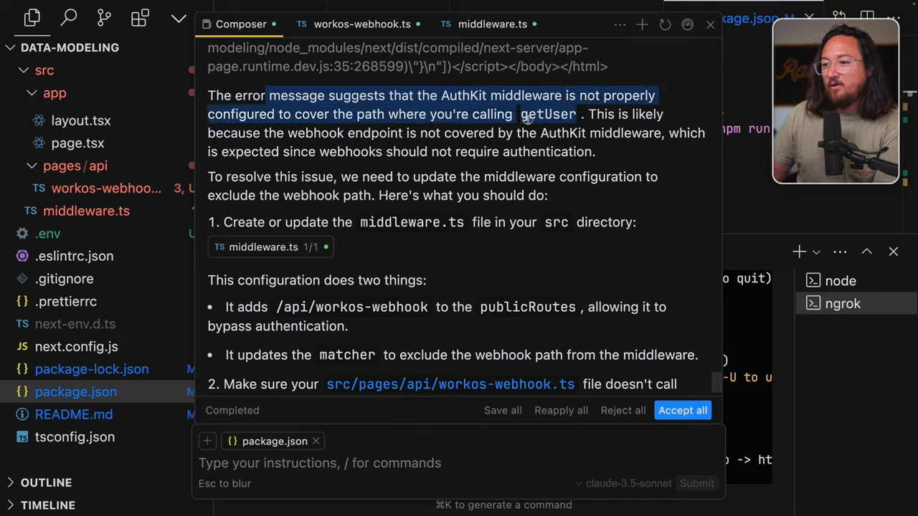
{"action": "double_click", "coordinate": [315, 132]}
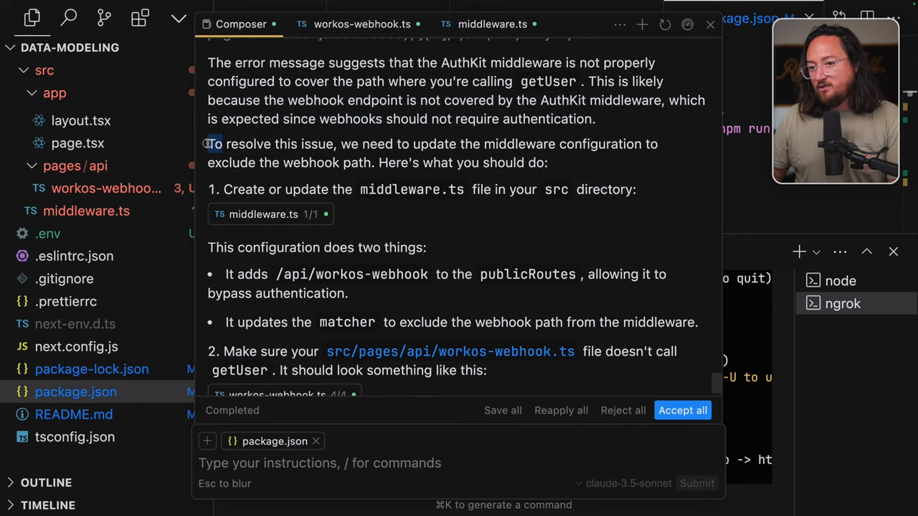
{"action": "left_click_drag", "start_coordinate": [208, 143], "coordinate": [556, 143]}
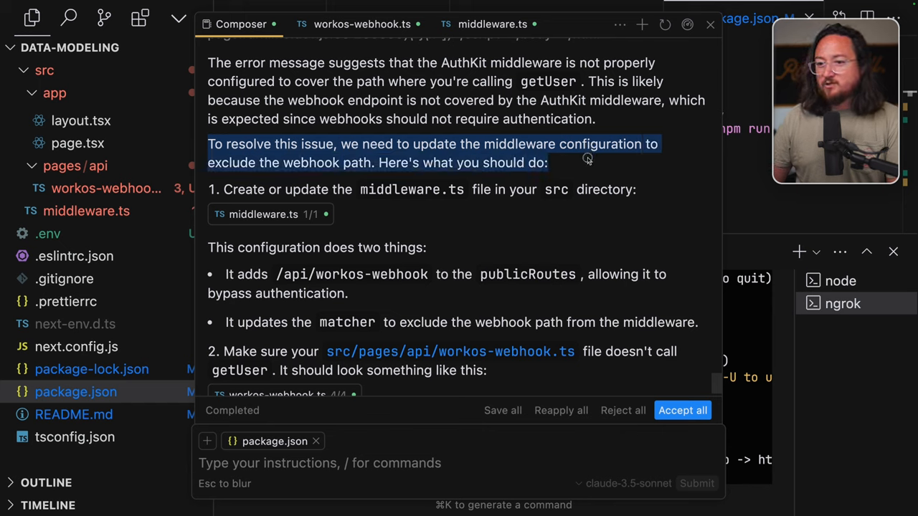
{"action": "mouse_move", "coordinate": [434, 211]}
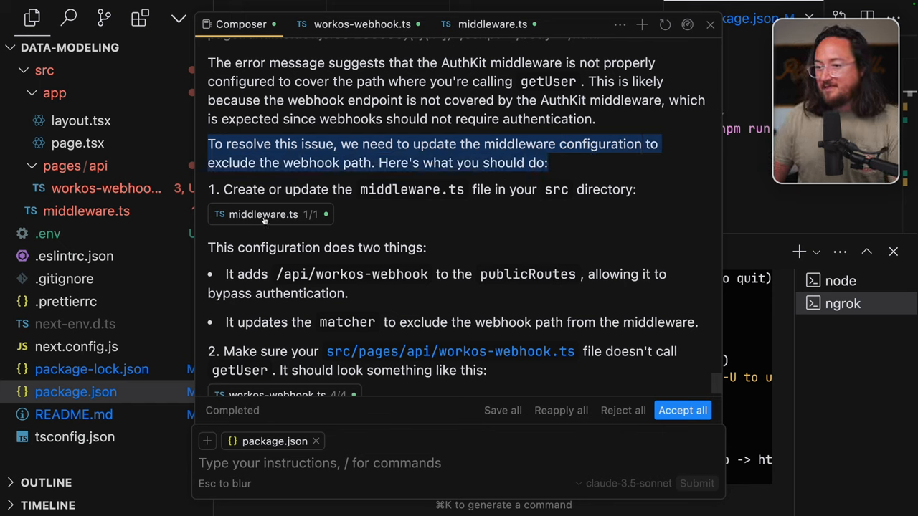
Accept the middleware.ts change making /api/workos-webhook public and excluded from the matcher
{"action": "left_click", "coordinate": [263, 214]}
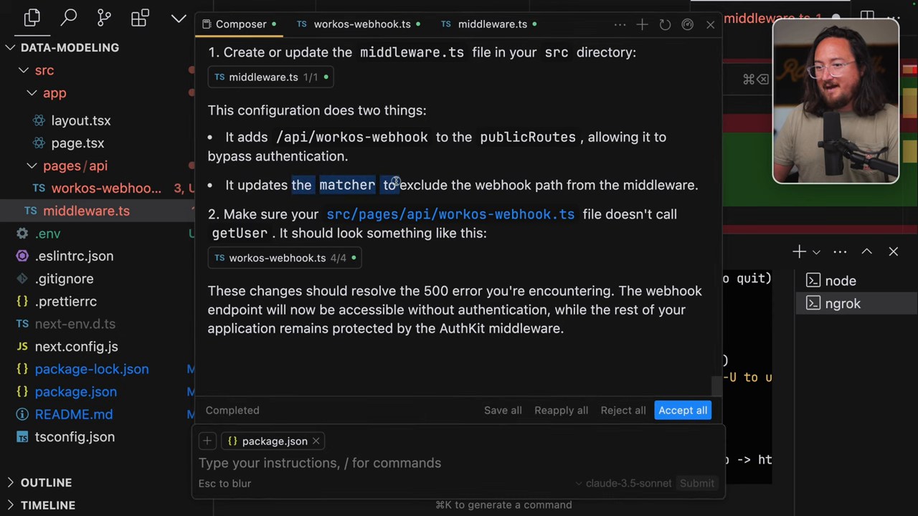
{"action": "left_click_drag", "start_coordinate": [396, 185], "coordinate": [563, 185]}
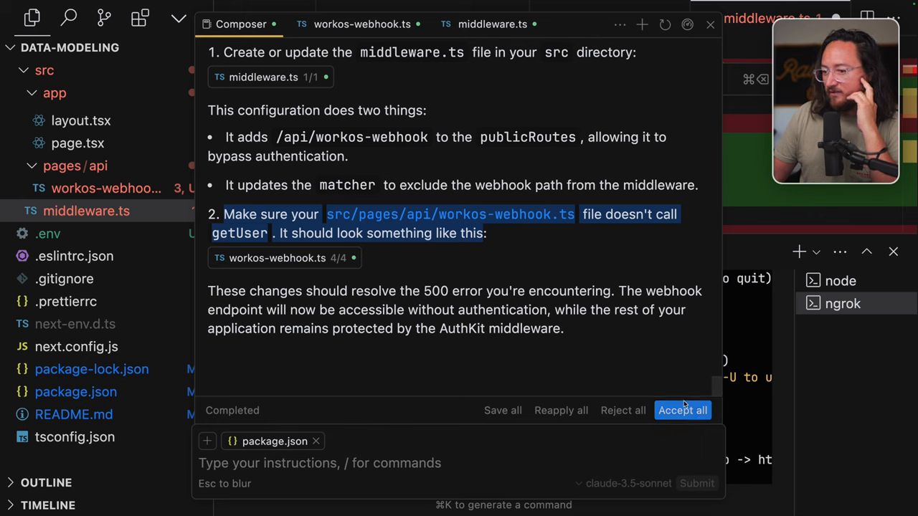
{"action": "left_click", "coordinate": [681, 410]}
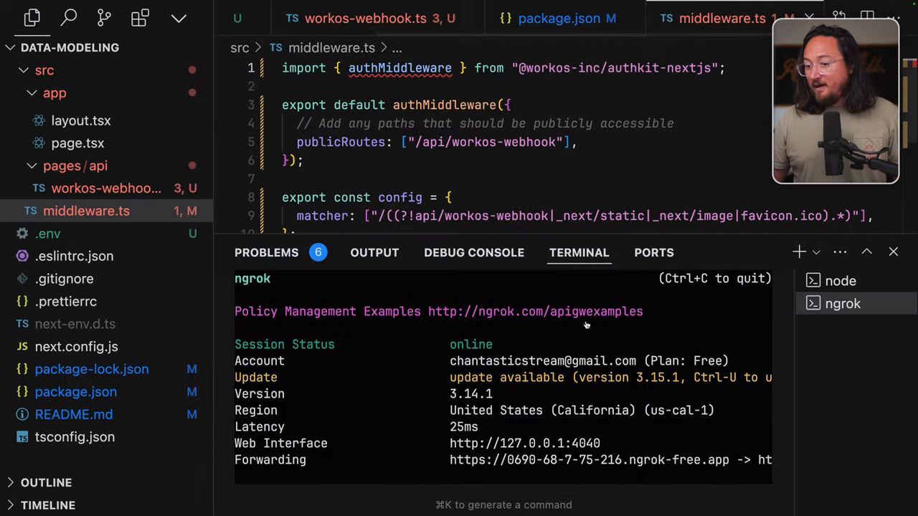
{"action": "mouse_move", "coordinate": [595, 349]}
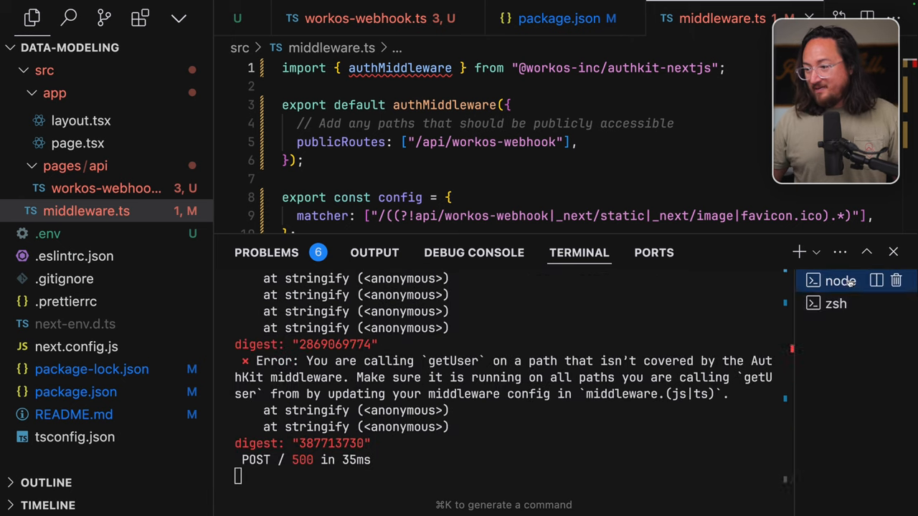
Restart the dev server with npm run dev and rerun ngrok http 3000
{"action": "key", "text": "ctrl+c"}
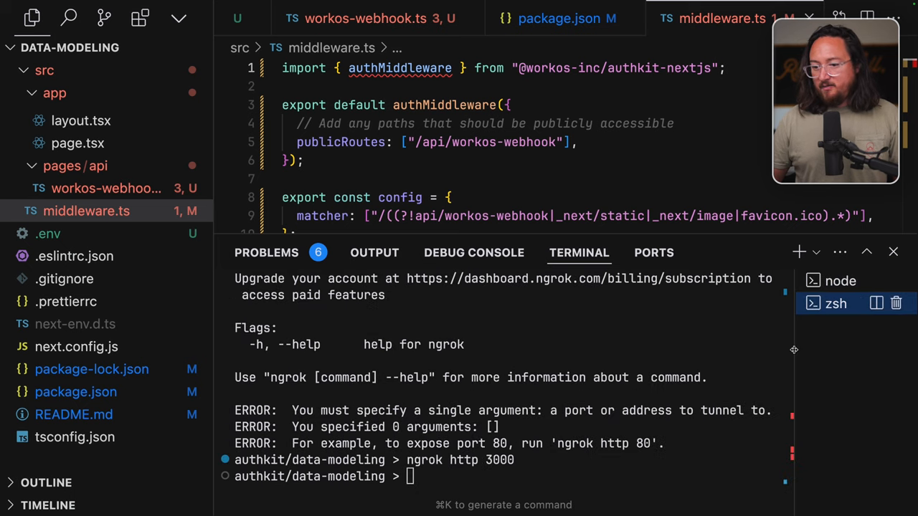
{"action": "type", "text": "npm run dev"}
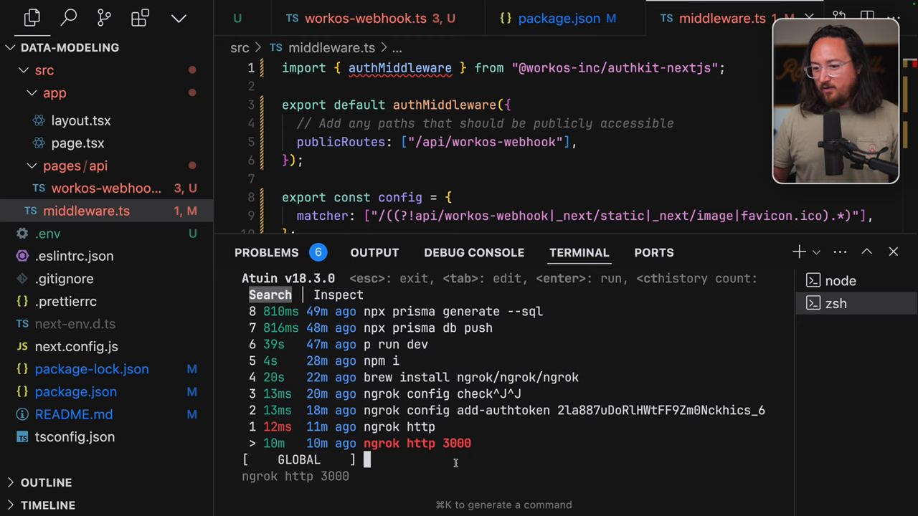
{"action": "key", "text": "Enter"}
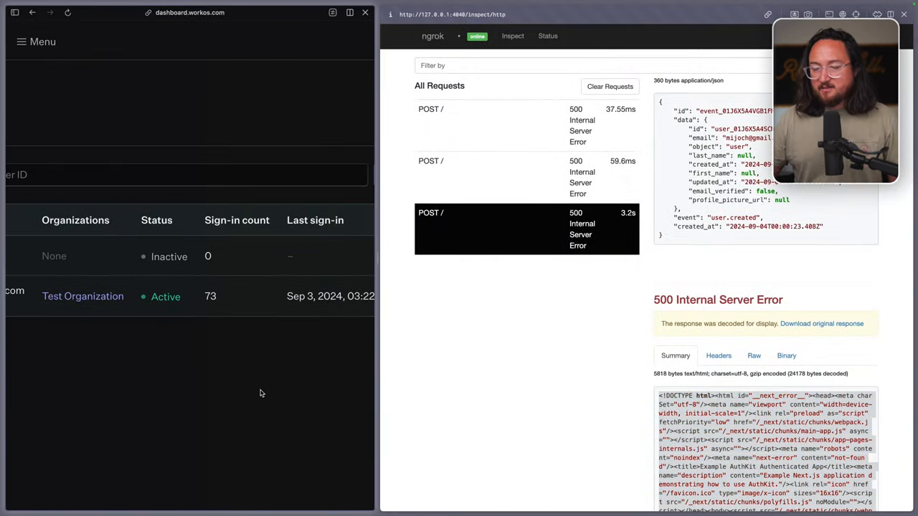
Send a test event to the ngrok webhook endpoint in WorkOS and confirm it still returns 500
{"action": "left_click", "coordinate": [48, 304]}
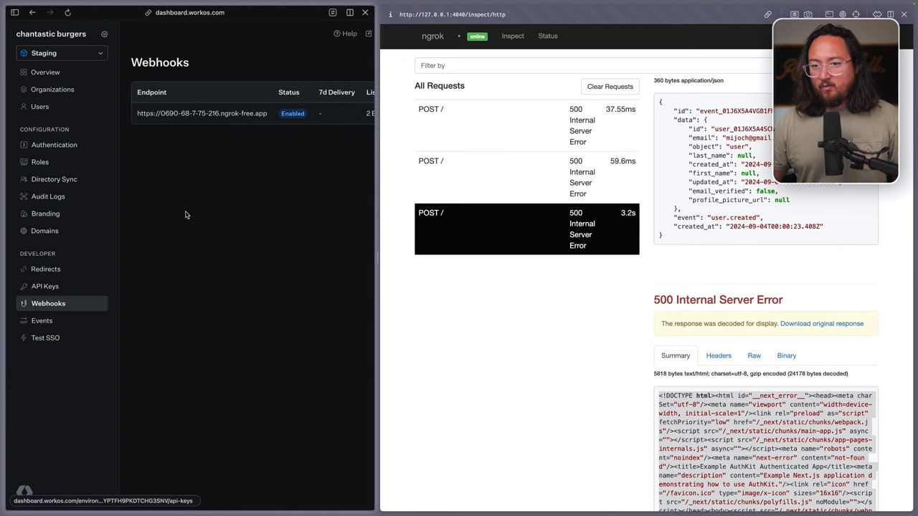
{"action": "left_click", "coordinate": [202, 114]}
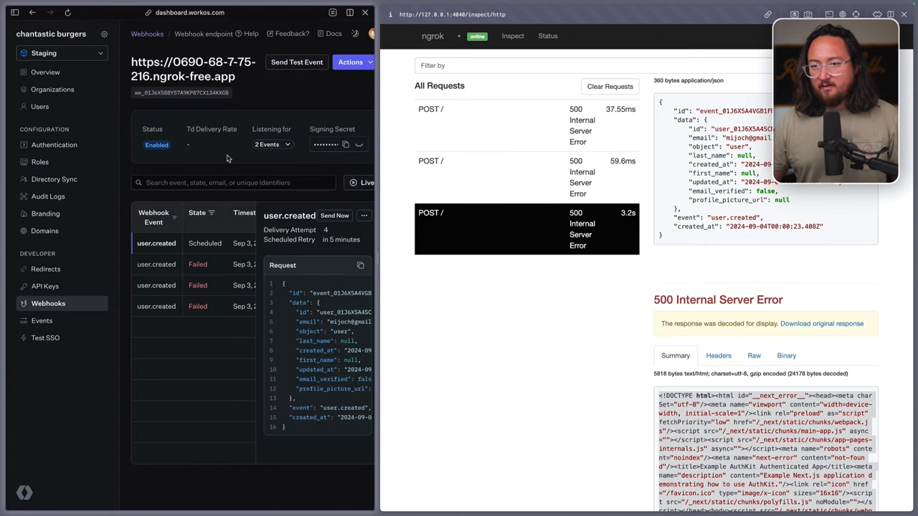
{"action": "left_click", "coordinate": [351, 62]}
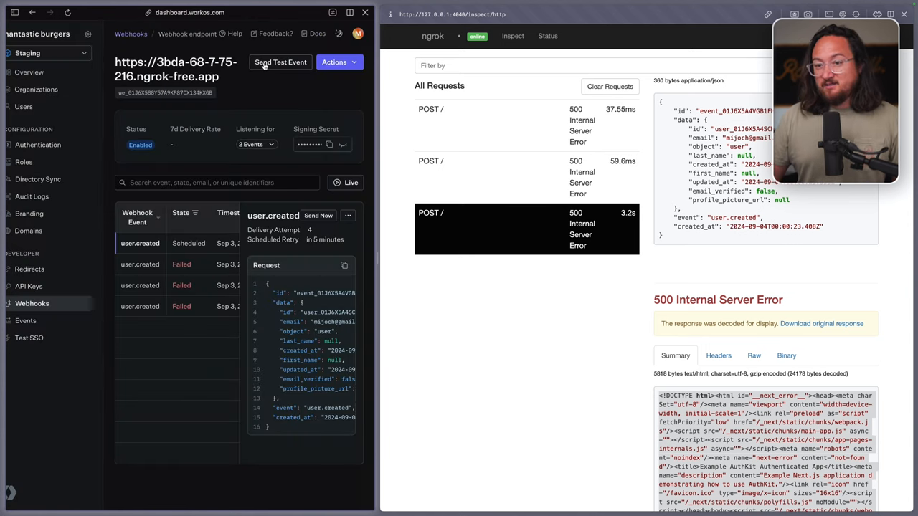
{"action": "left_click", "coordinate": [280, 61]}
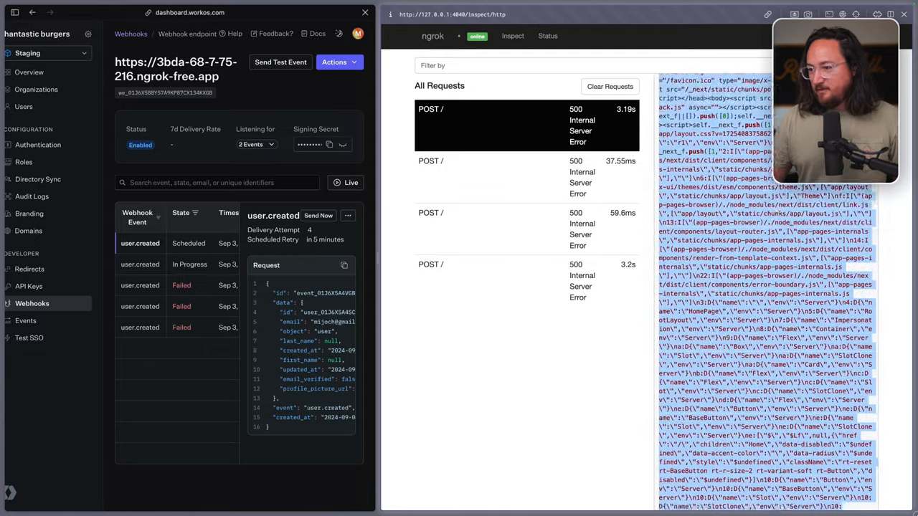
{"action": "left_click", "coordinate": [502, 126]}
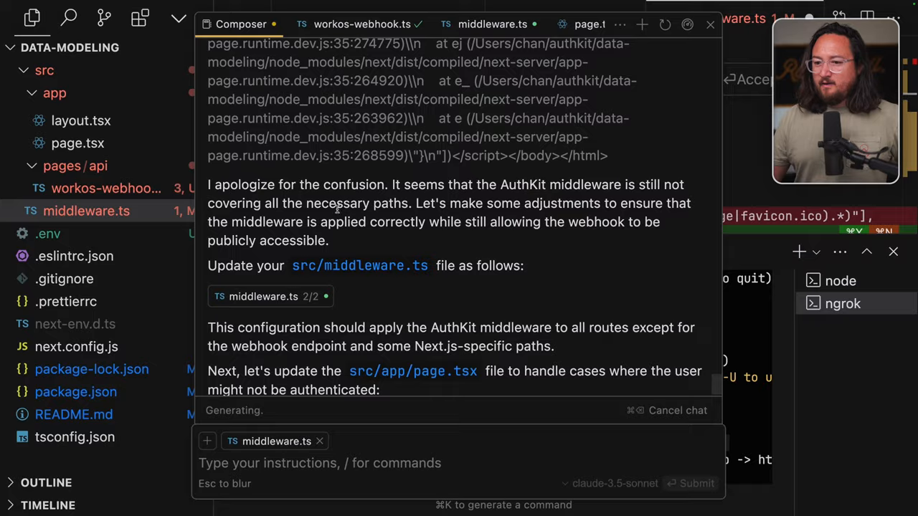
Read Composer's crash-prevention explanation and accept its middleware, page.tsx and sign-in button edits
{"action": "double_click", "coordinate": [358, 203]}
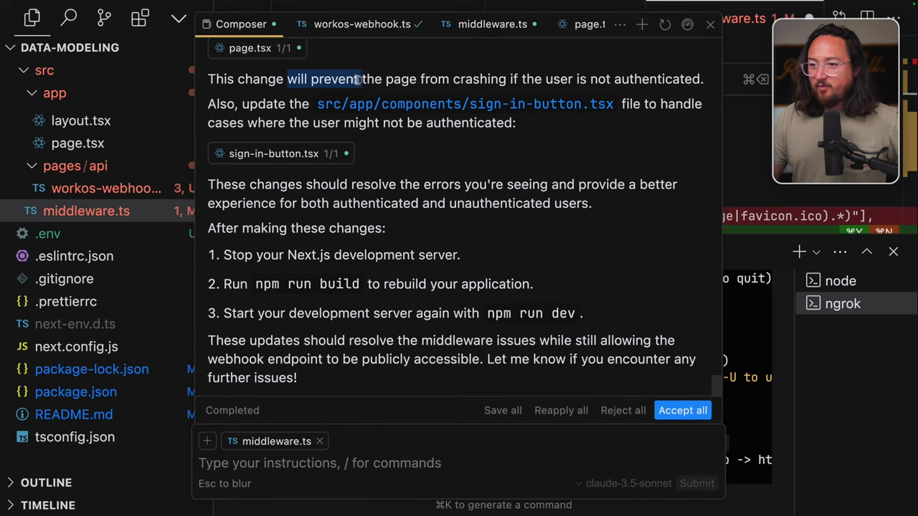
{"action": "left_click_drag", "start_coordinate": [359, 78], "coordinate": [545, 79]}
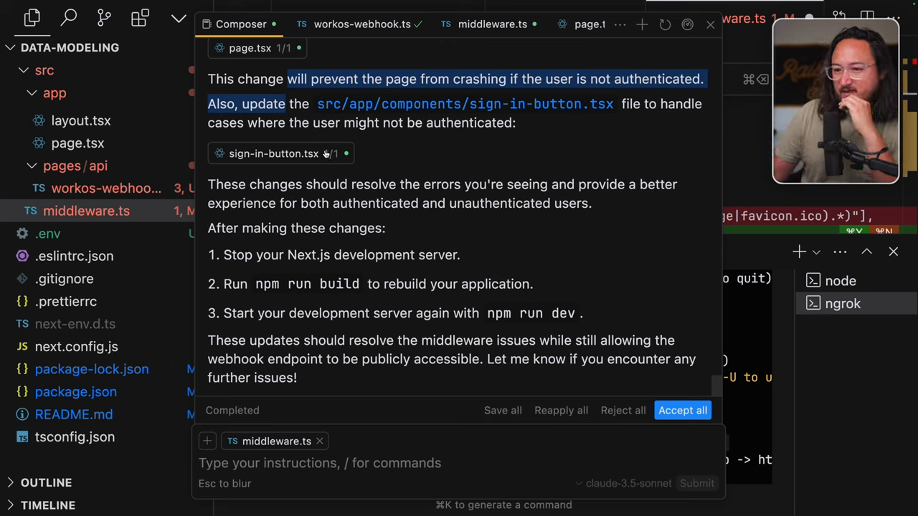
{"action": "left_click", "coordinate": [681, 411]}
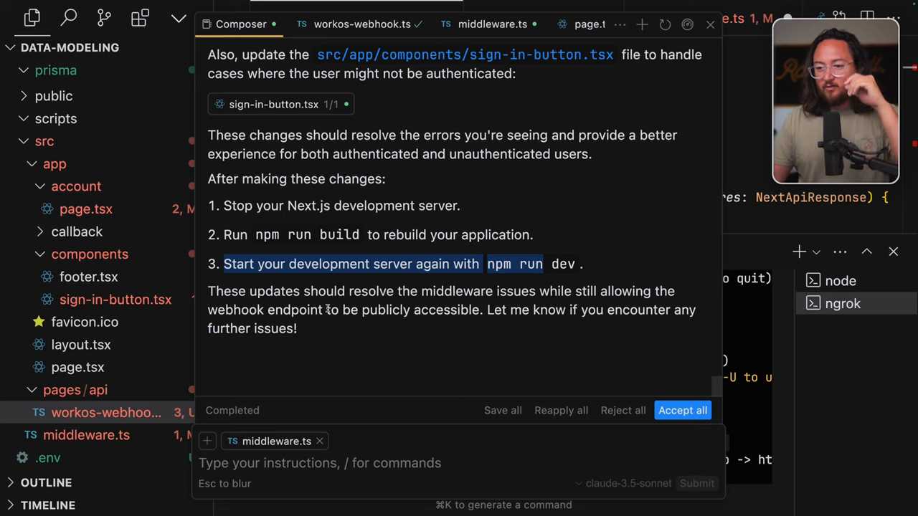
{"action": "left_click", "coordinate": [681, 410]}
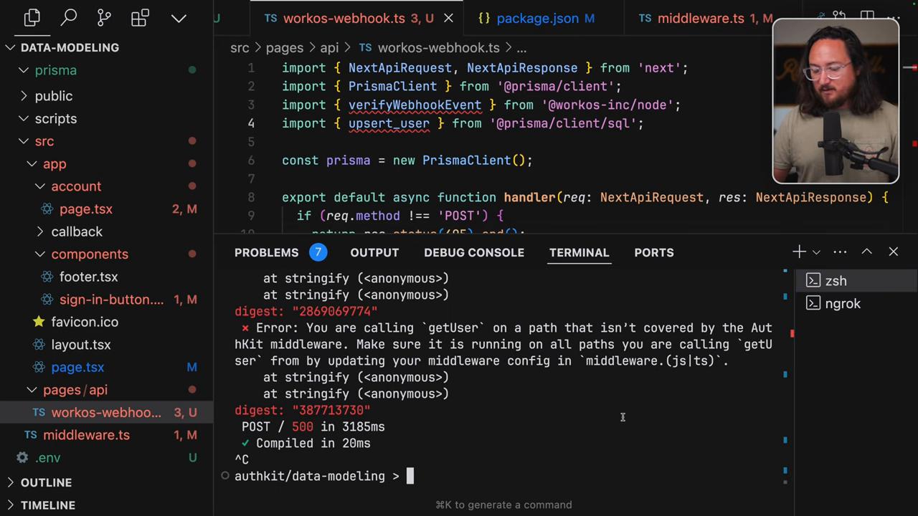
Accept the userFields key type fix, rerun npm run build, and start a new Composer message
{"action": "type", "text": "npm run build"}
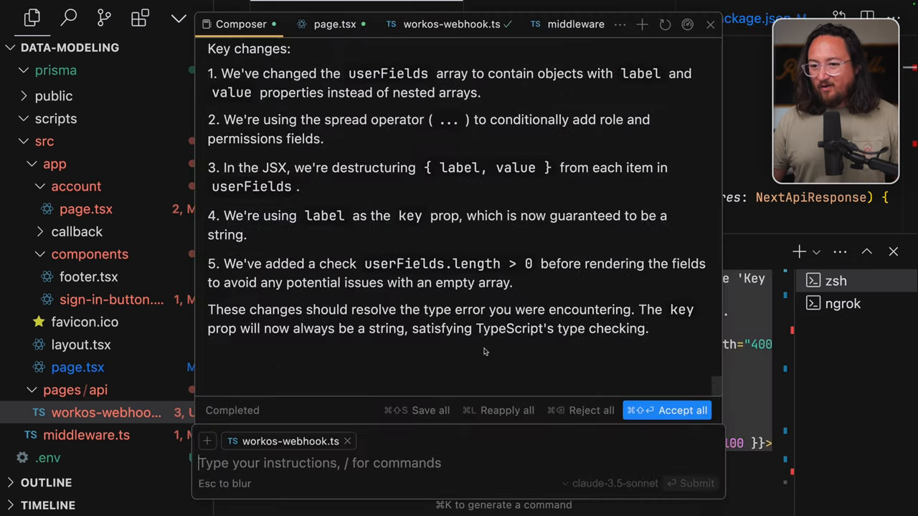
{"action": "left_click", "coordinate": [681, 411]}
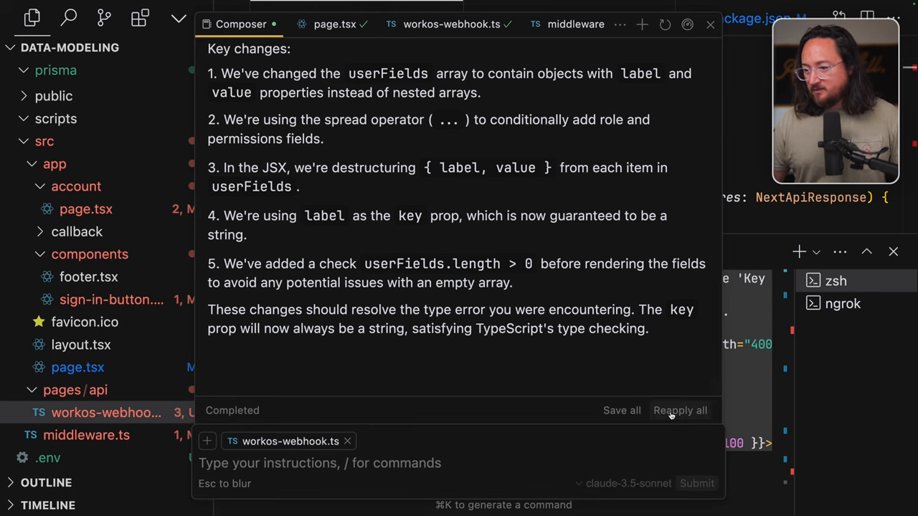
{"action": "mouse_move", "coordinate": [710, 24]}
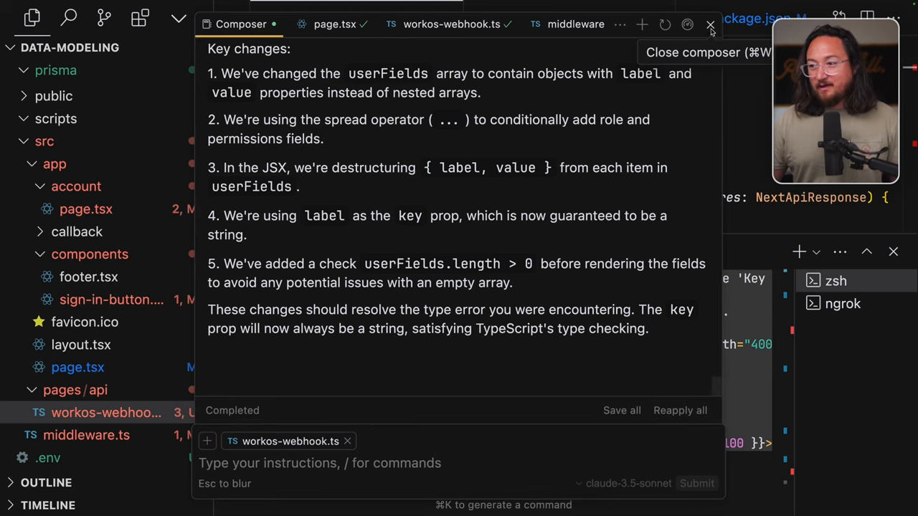
{"action": "left_click", "coordinate": [710, 24]}
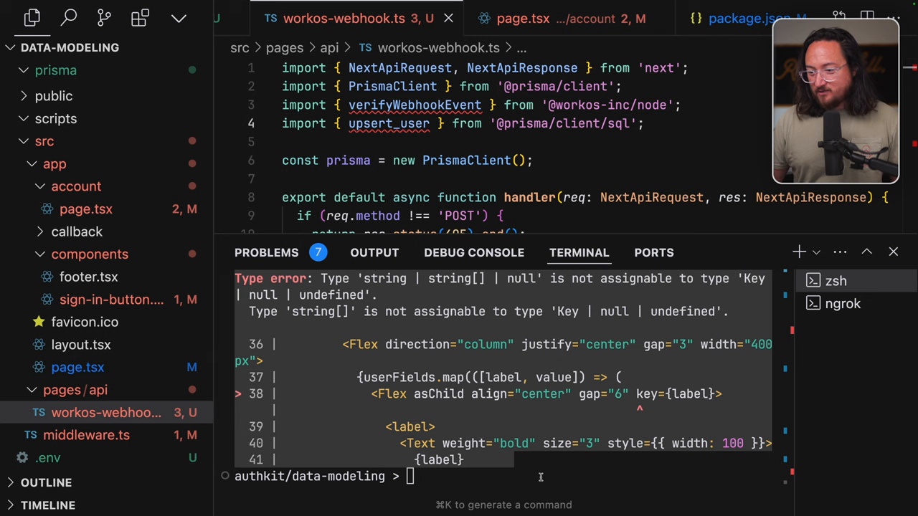
{"action": "type", "text": "npm run build"}
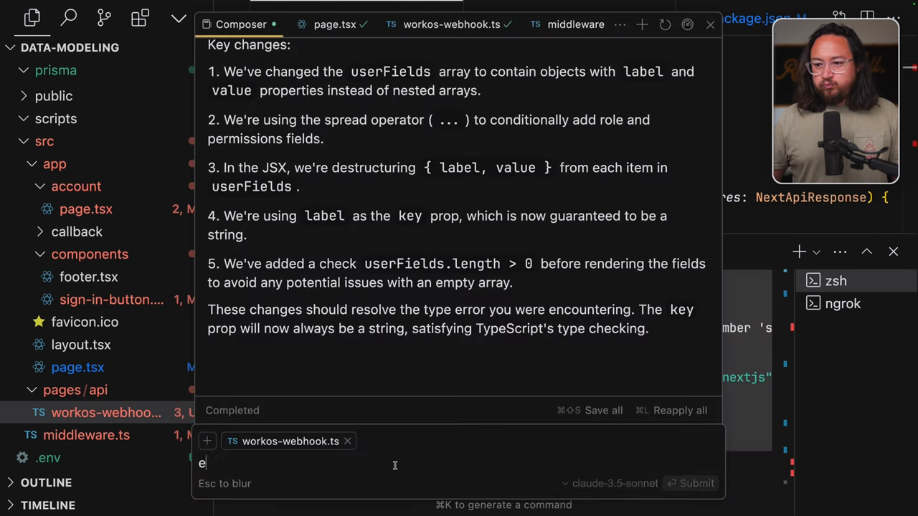
{"action": "left_click", "coordinate": [696, 482]}
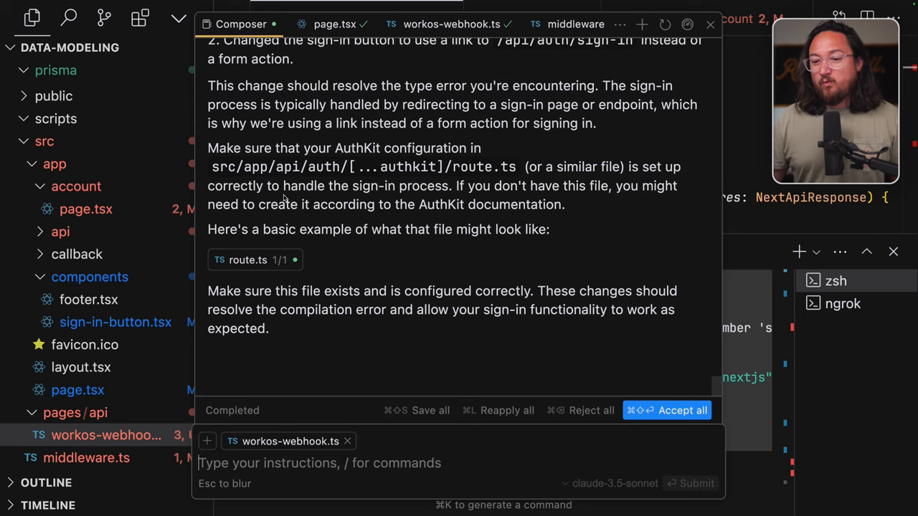
{"action": "mouse_move", "coordinate": [687, 24]}
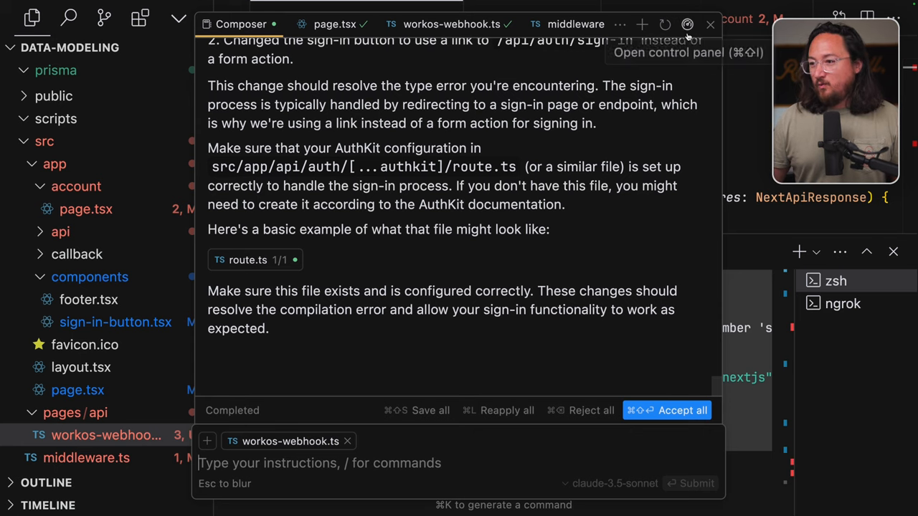
{"action": "mouse_move", "coordinate": [711, 24]}
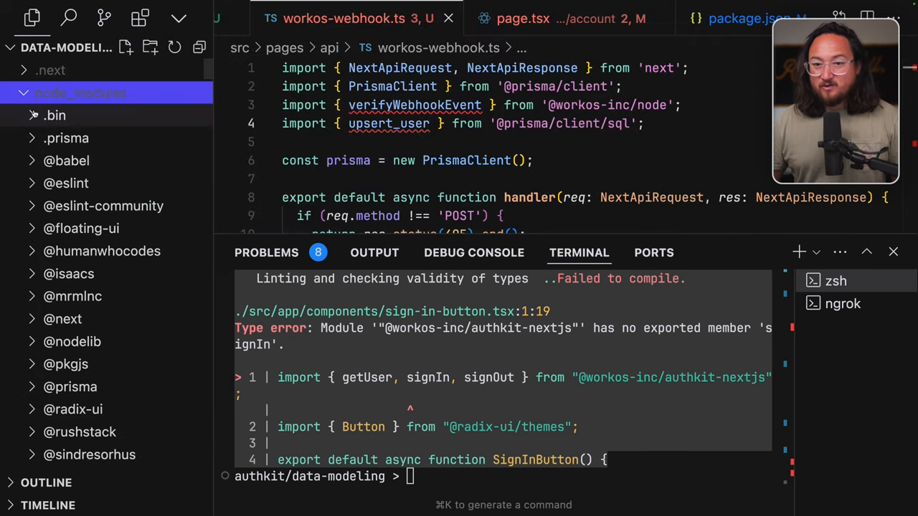
Review the missing signIn export build error and prepare a follow-up to Composer
{"action": "scroll", "scroll_direction": "down", "scroll_amount": 3}
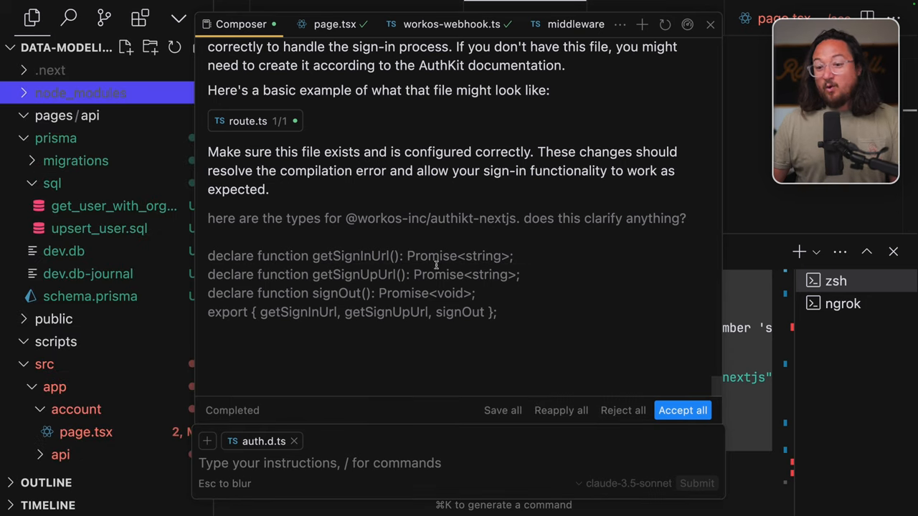
{"action": "left_click", "coordinate": [682, 410]}
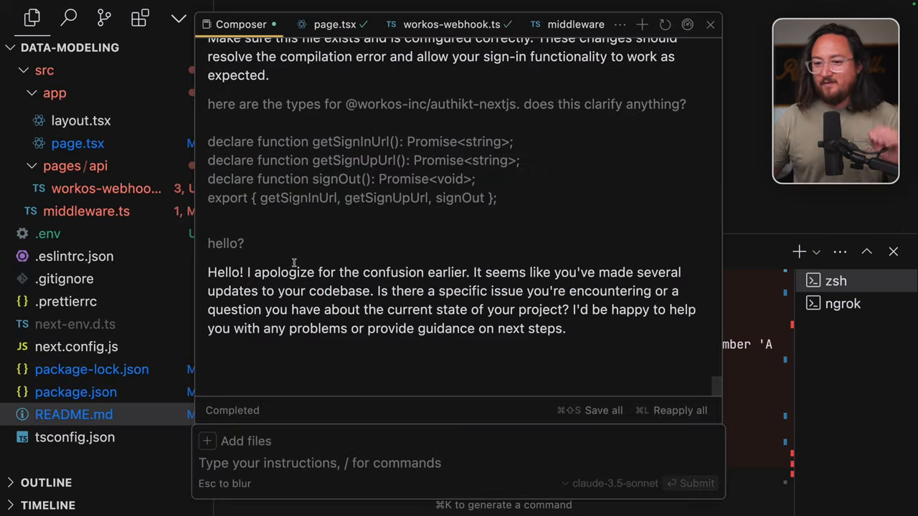
Reply 'yes. i'm' and accept the sign-in-button.tsx export and layout.tsx import fixes
{"action": "double_click", "coordinate": [226, 243]}
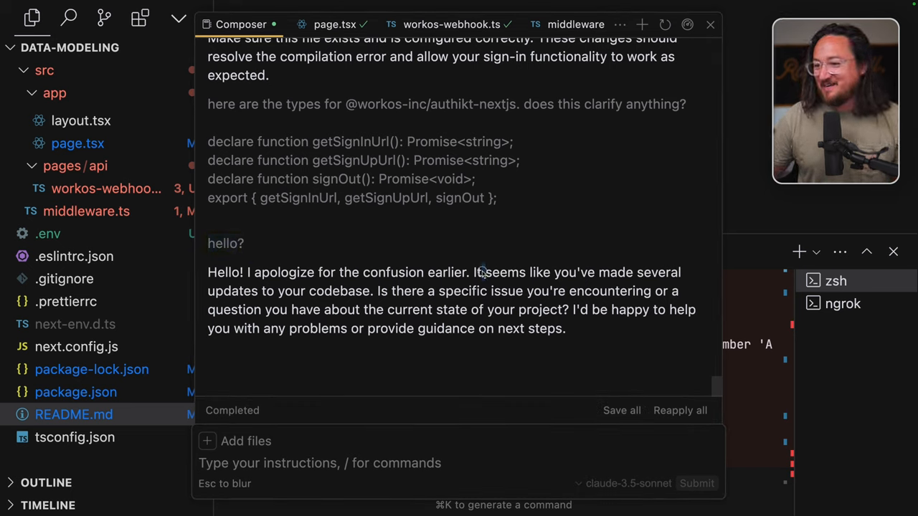
{"action": "left_click_drag", "start_coordinate": [477, 272], "coordinate": [377, 290]}
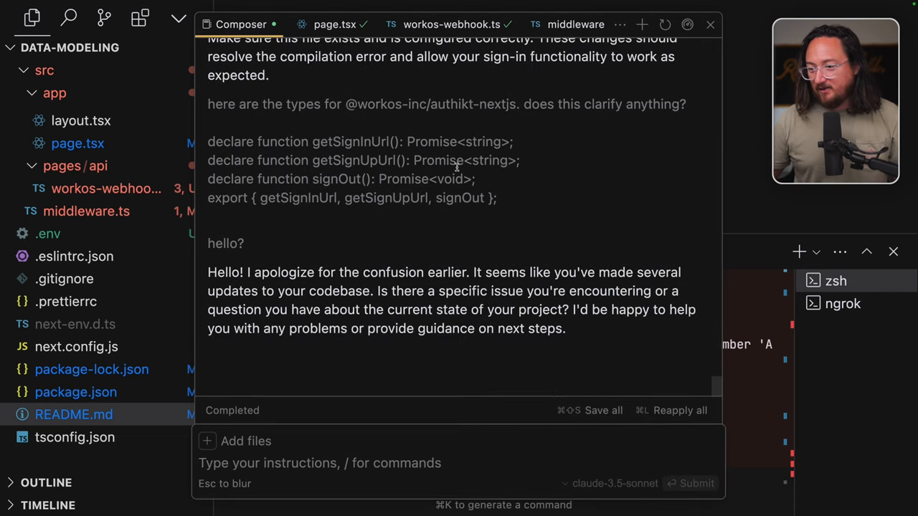
{"action": "type", "text": "yes. i'm"}
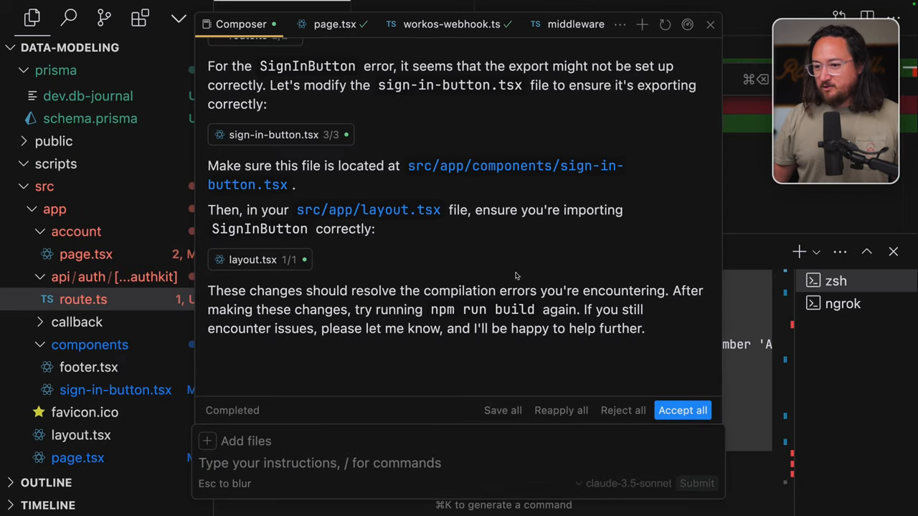
{"action": "left_click", "coordinate": [682, 410]}
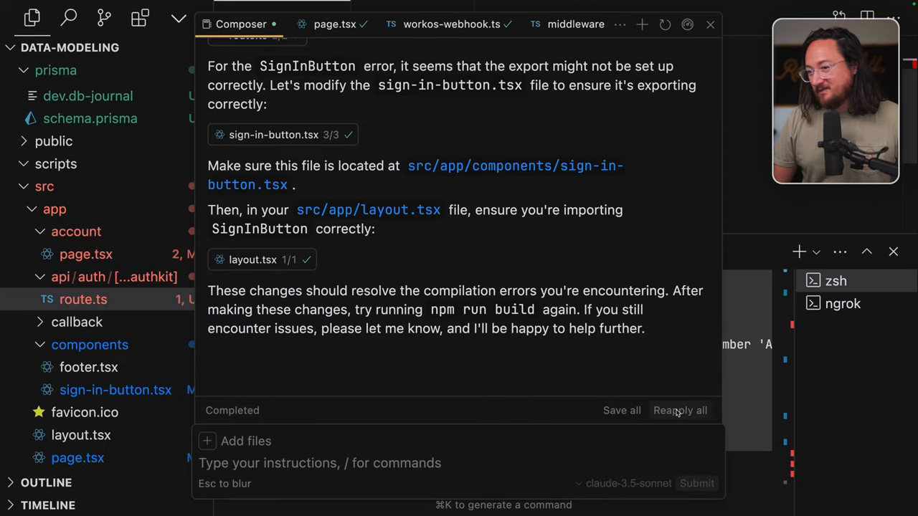
{"action": "mouse_move", "coordinate": [644, 52]}
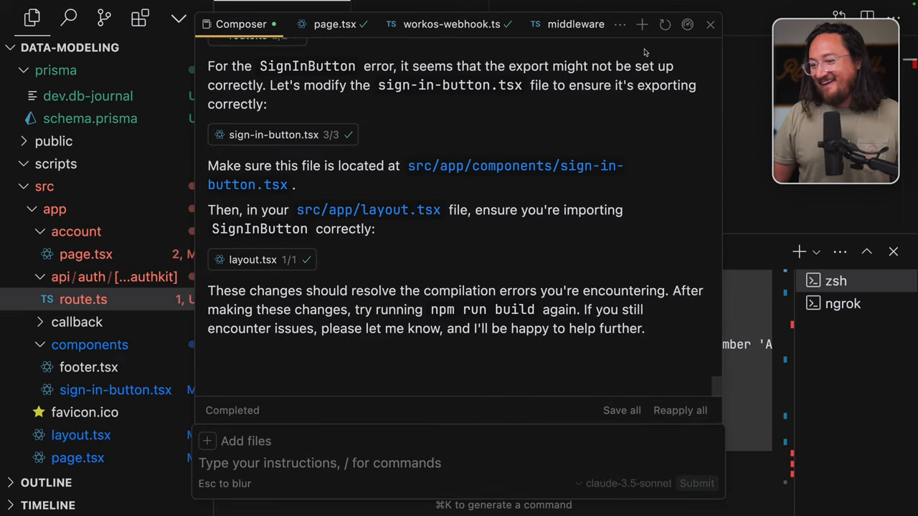
{"action": "left_click", "coordinate": [710, 23]}
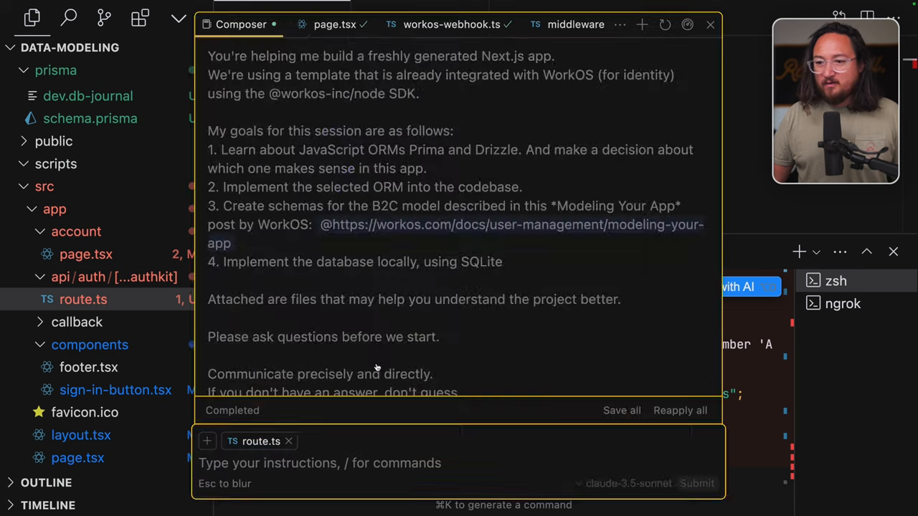
{"action": "scroll", "scroll_direction": "down", "scroll_amount": 3}
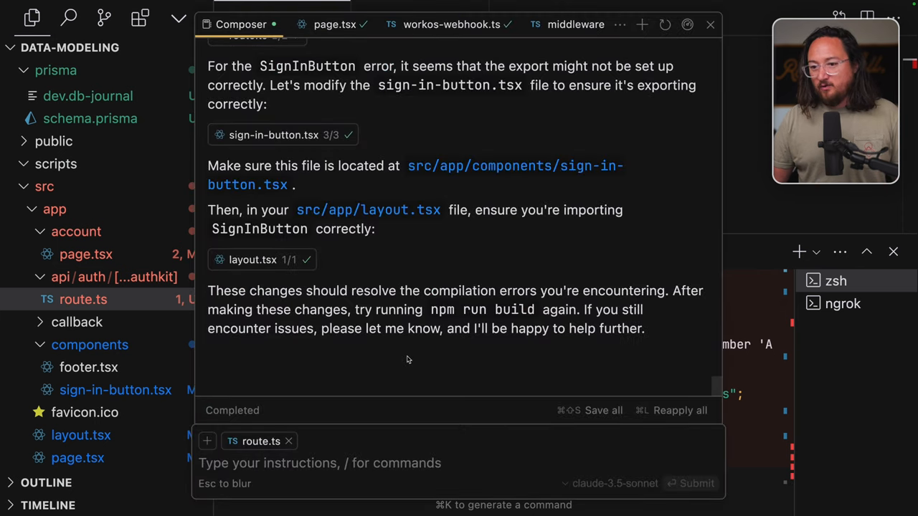